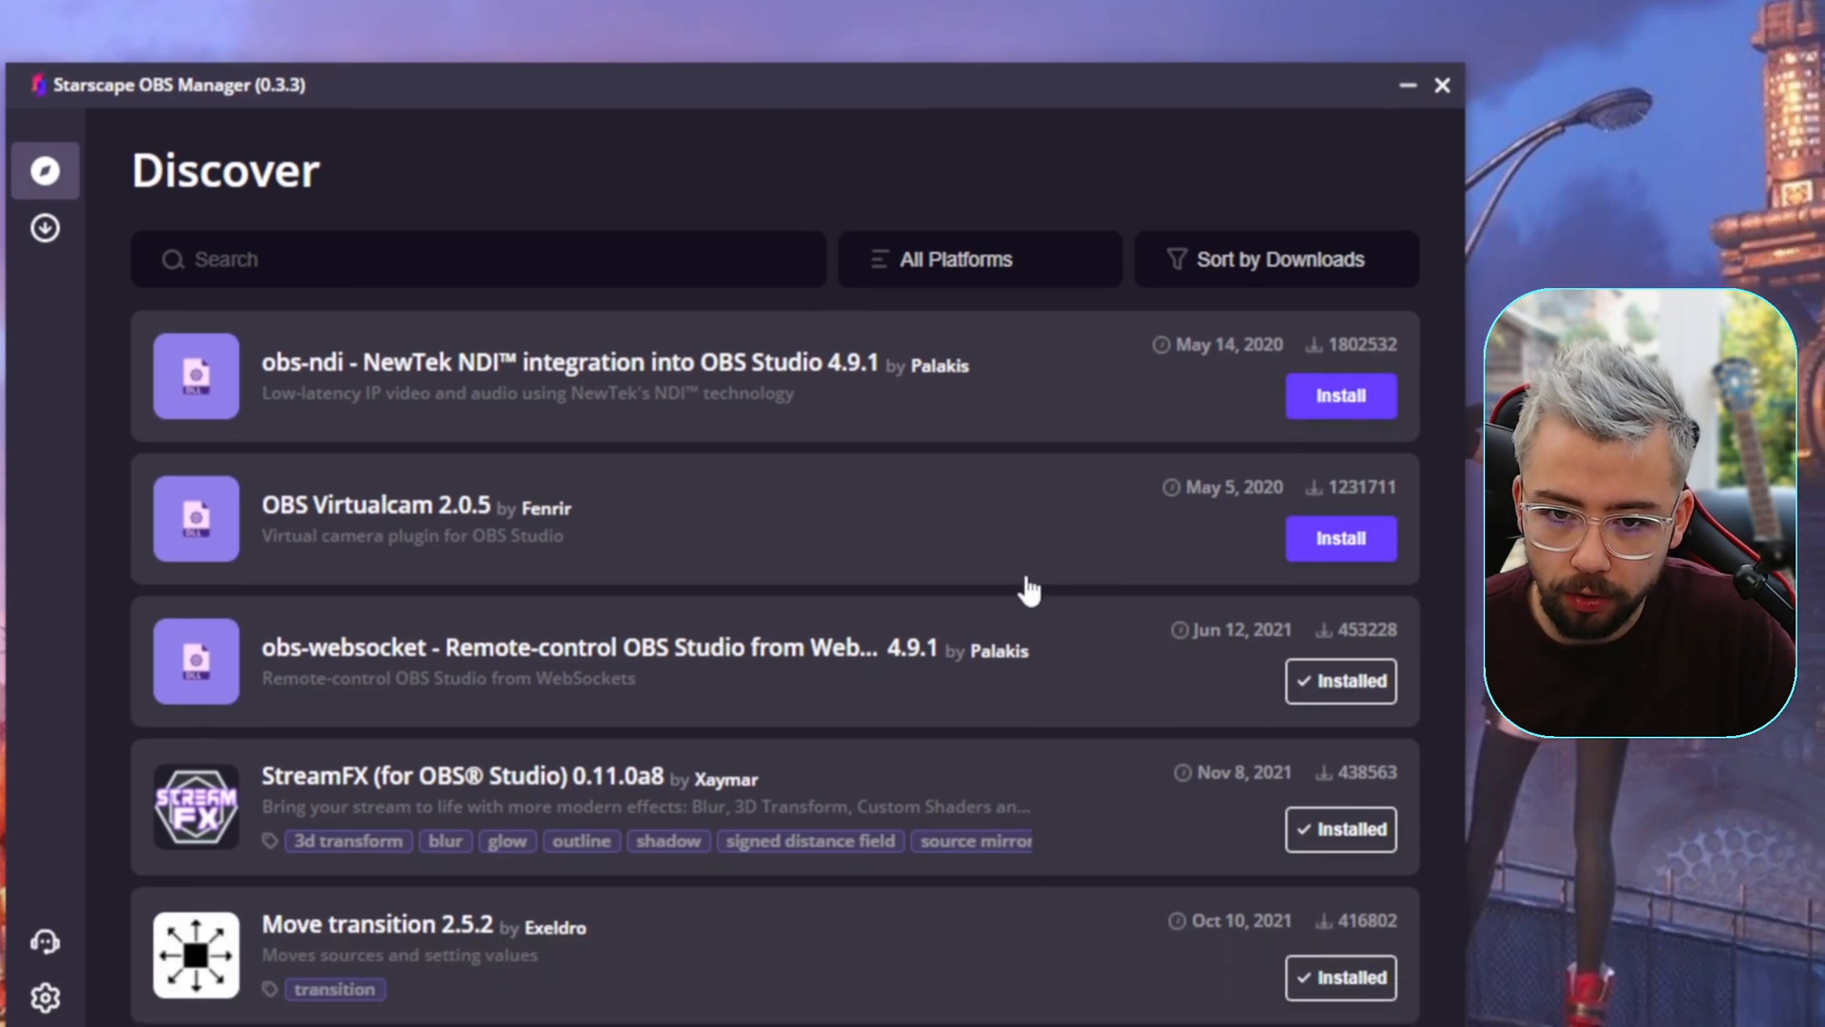
Step: Review the installed plugins list, then return to the catalogue of available plugins
{"action": "left_click", "coordinate": [45, 227]}
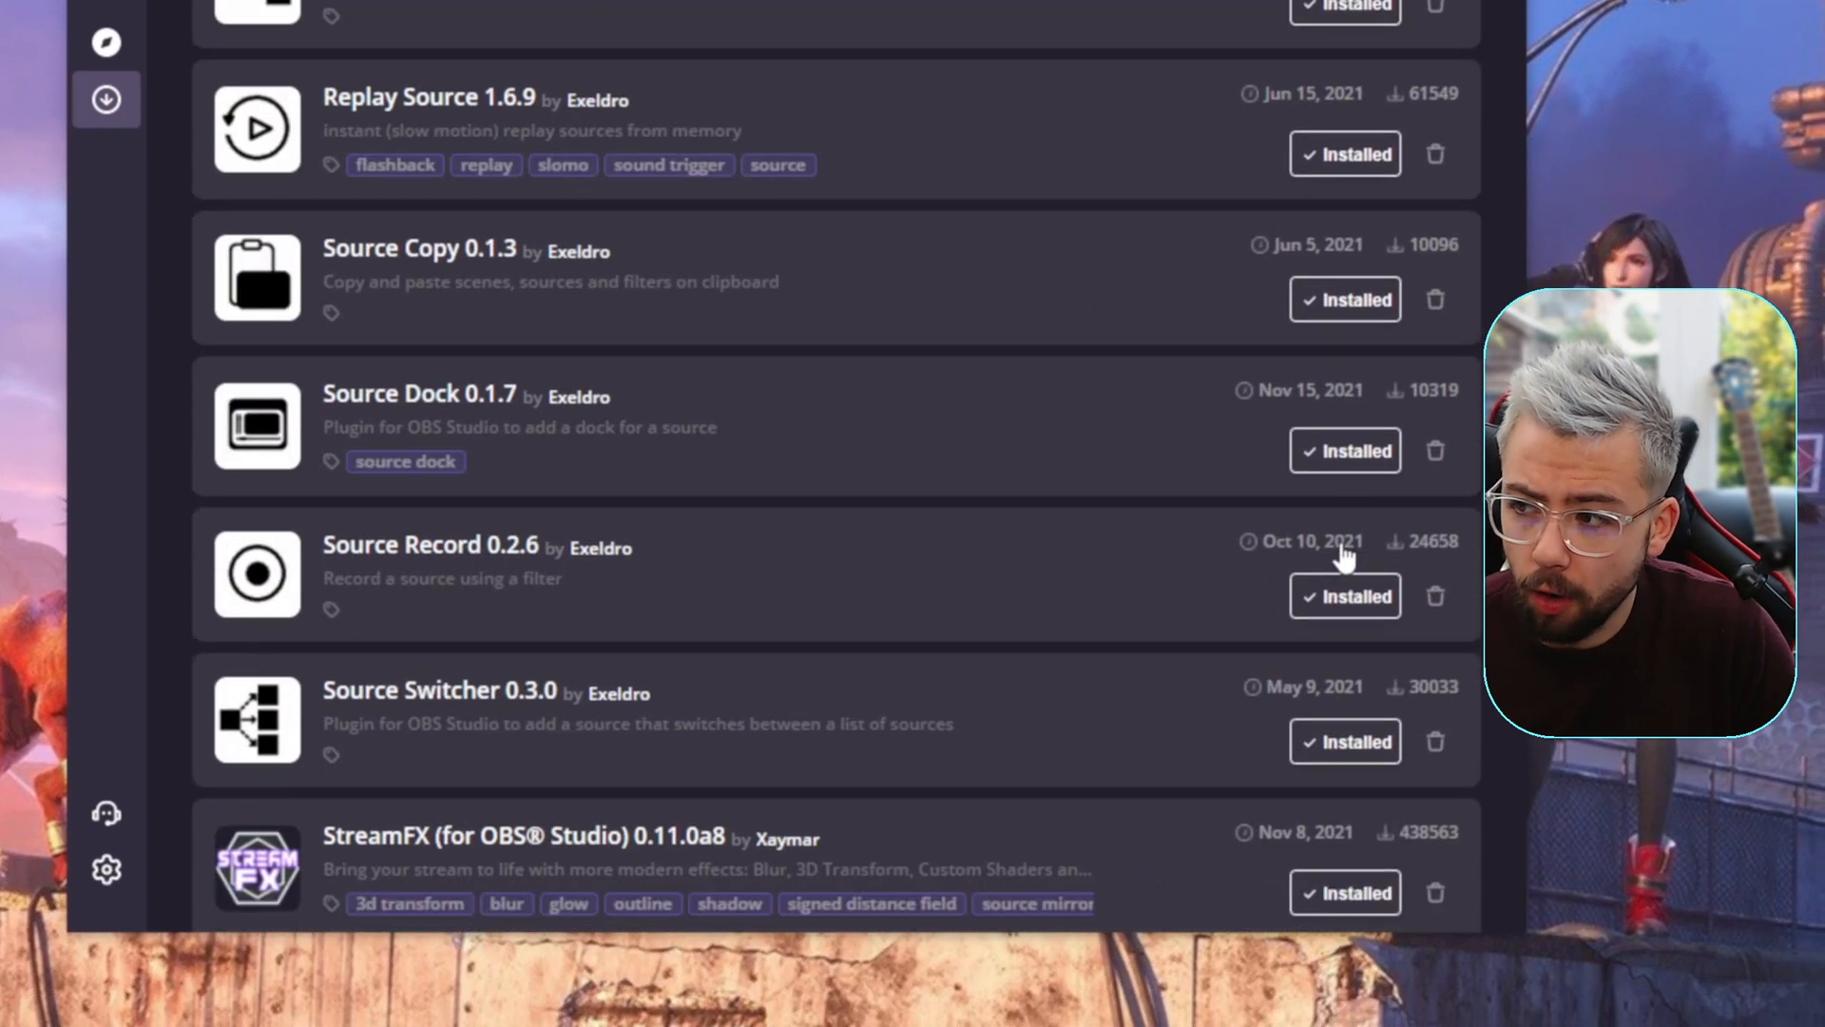
{"action": "scroll", "scroll_direction": "down", "scroll_amount": 3}
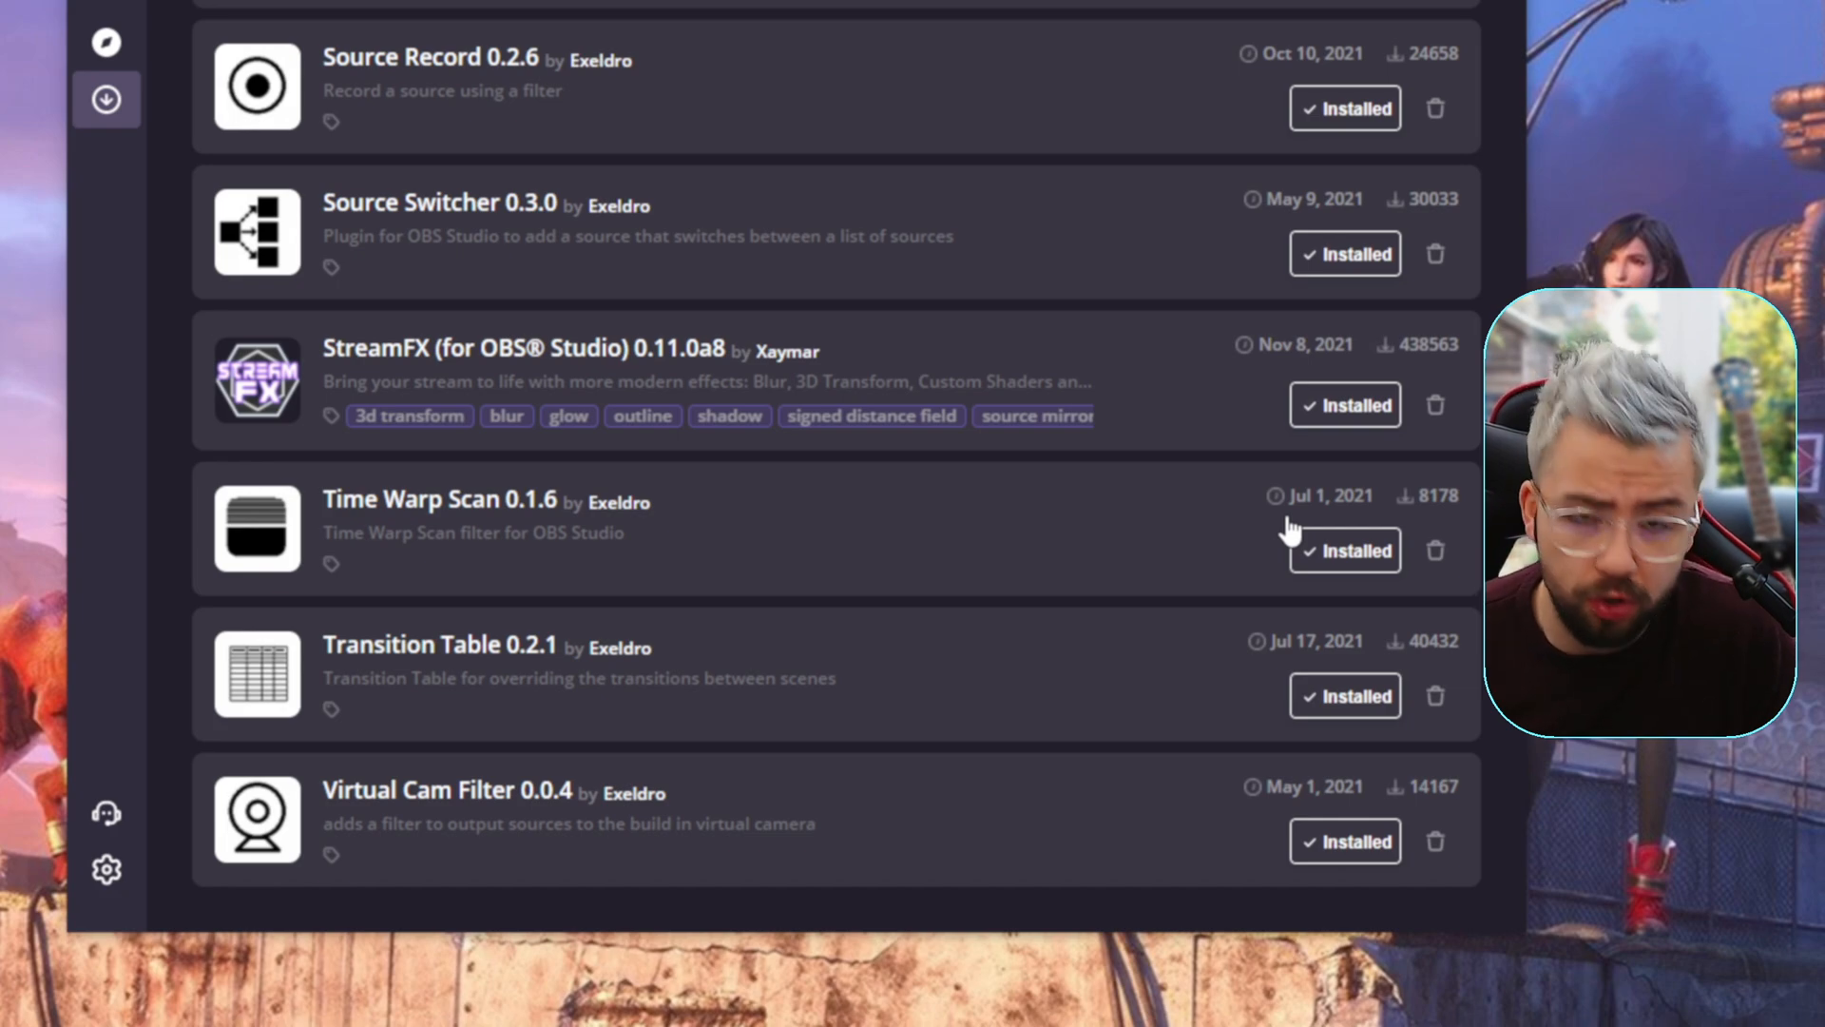
{"action": "left_click", "coordinate": [1435, 549]}
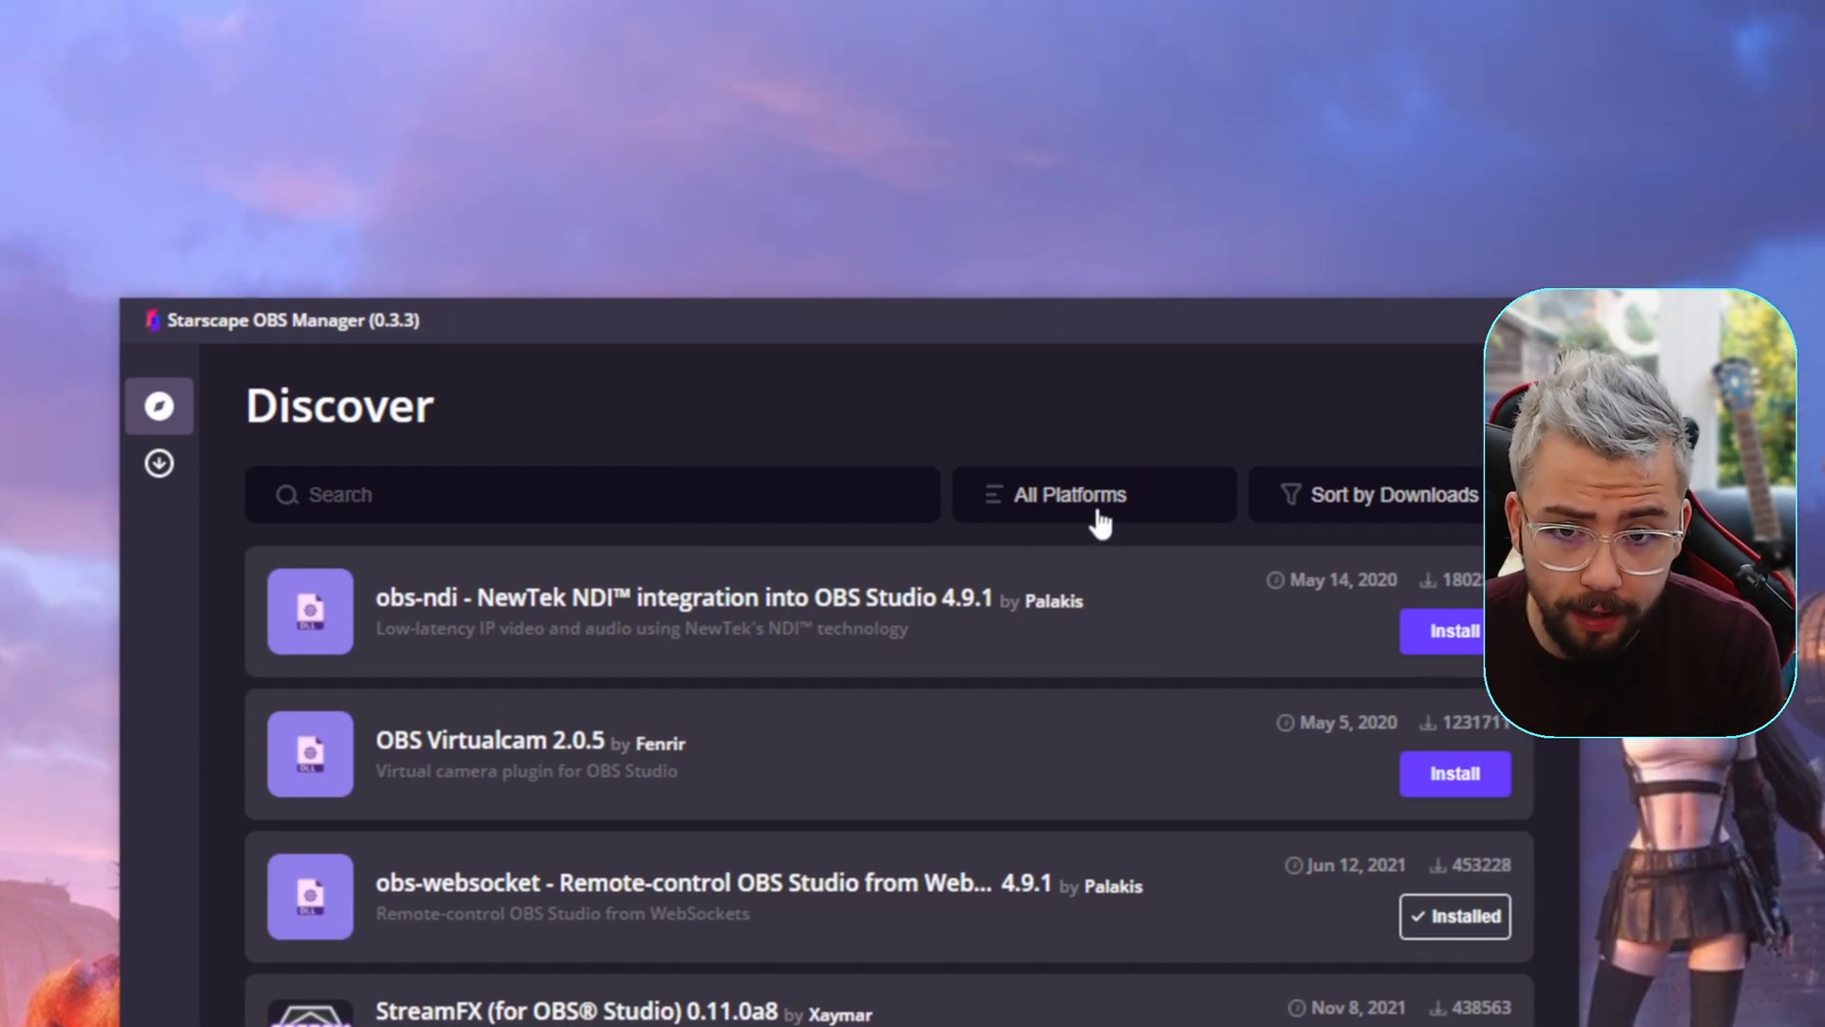
{"action": "left_click", "coordinate": [1067, 493]}
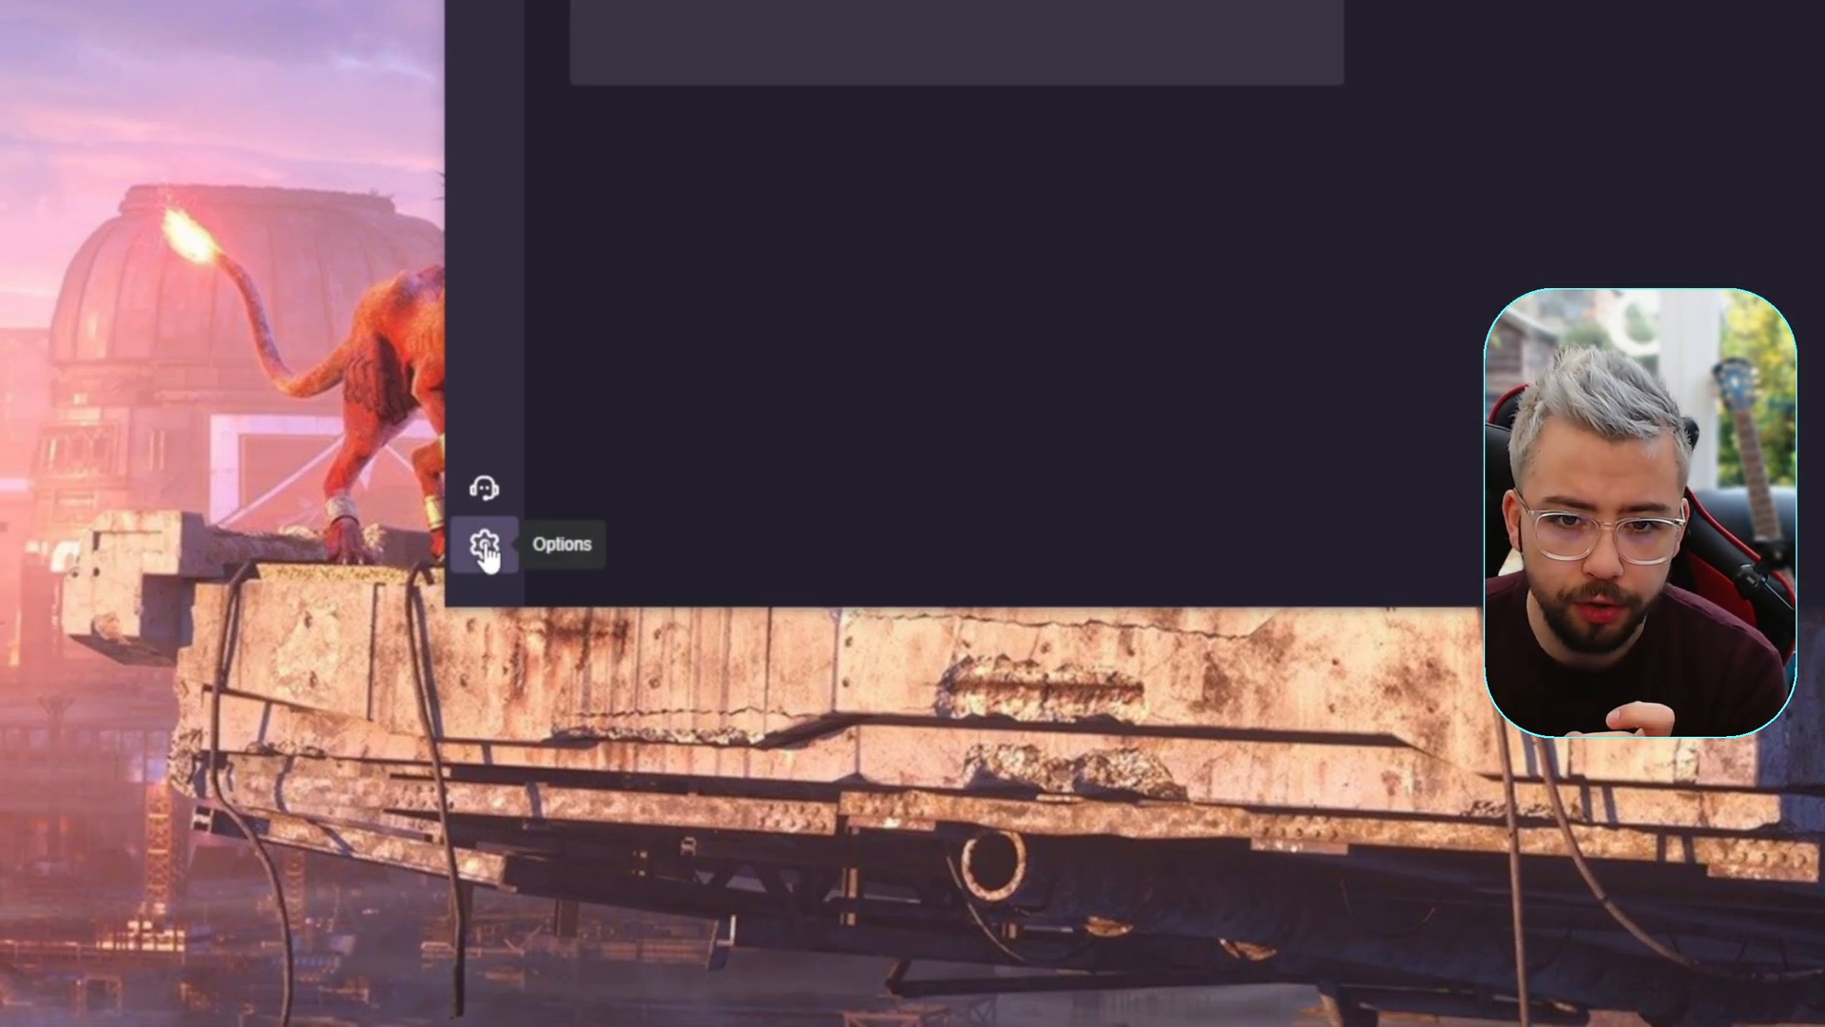
Step: Point the OBS root path to OBS Studio (No Plugins)'s obs-studio folder and list its plugins
{"action": "left_click", "coordinate": [483, 545]}
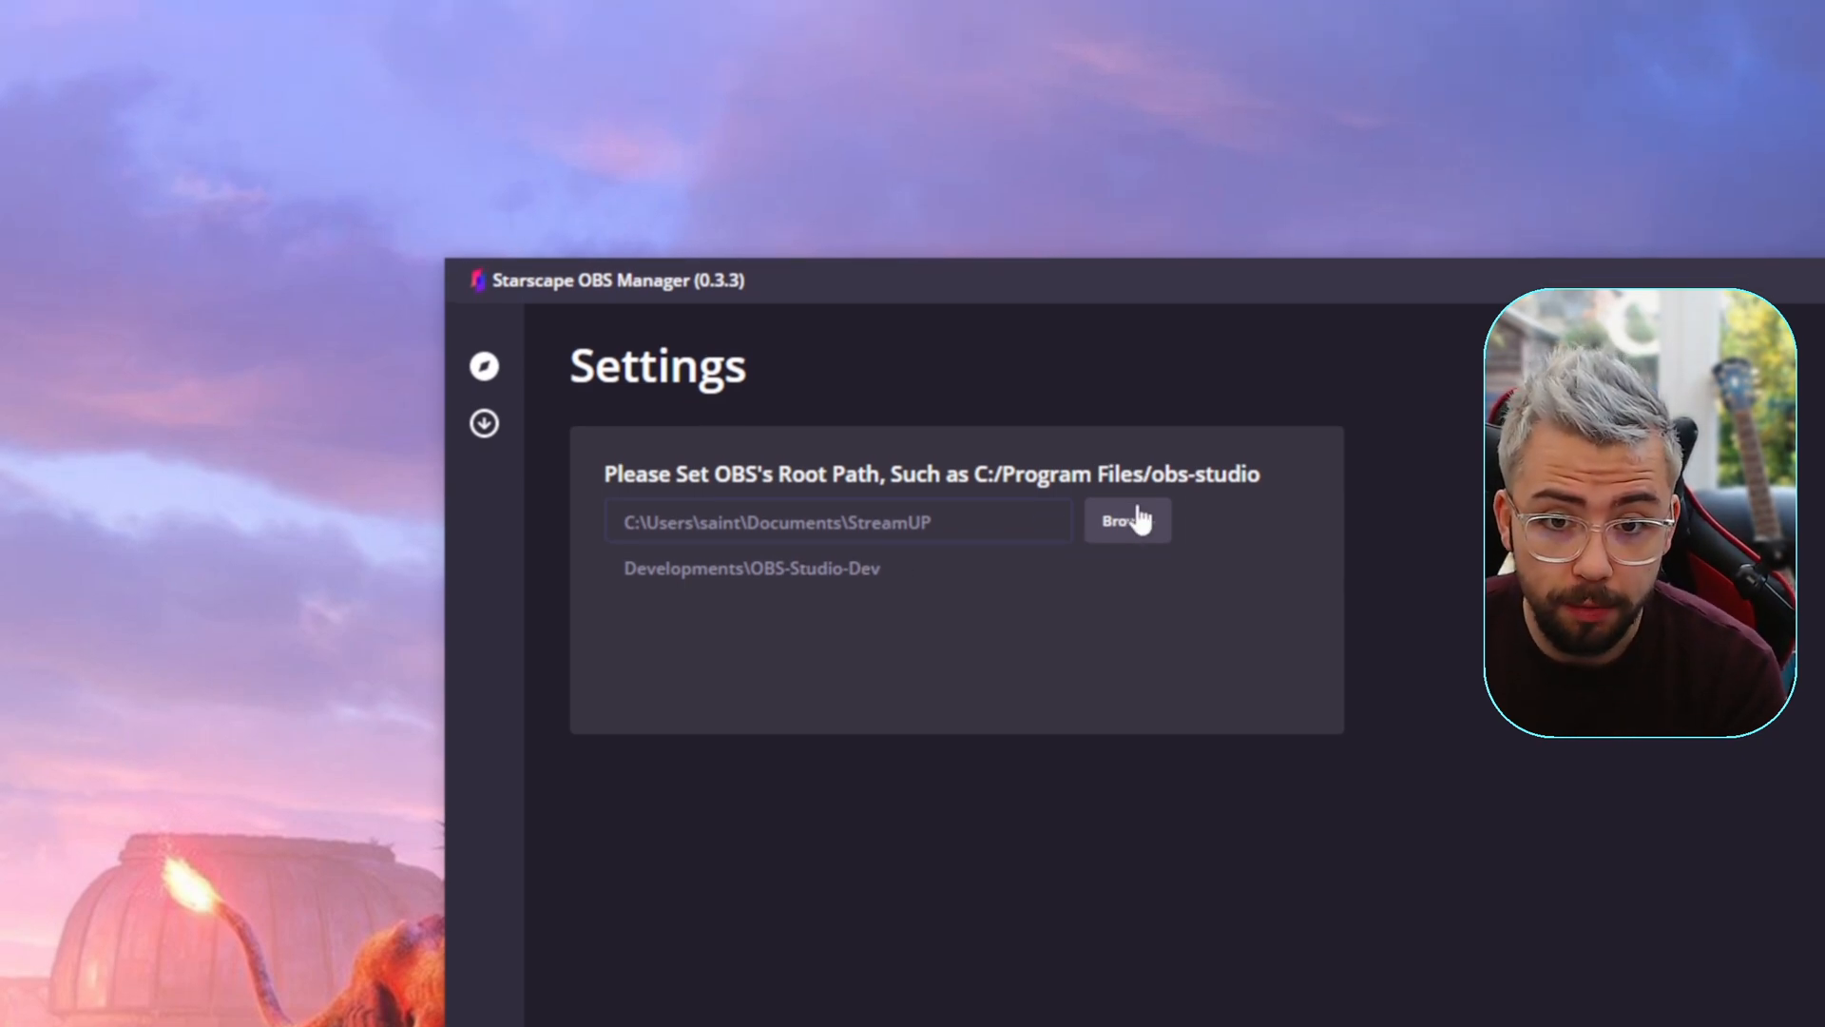
{"action": "left_click", "coordinate": [1124, 520]}
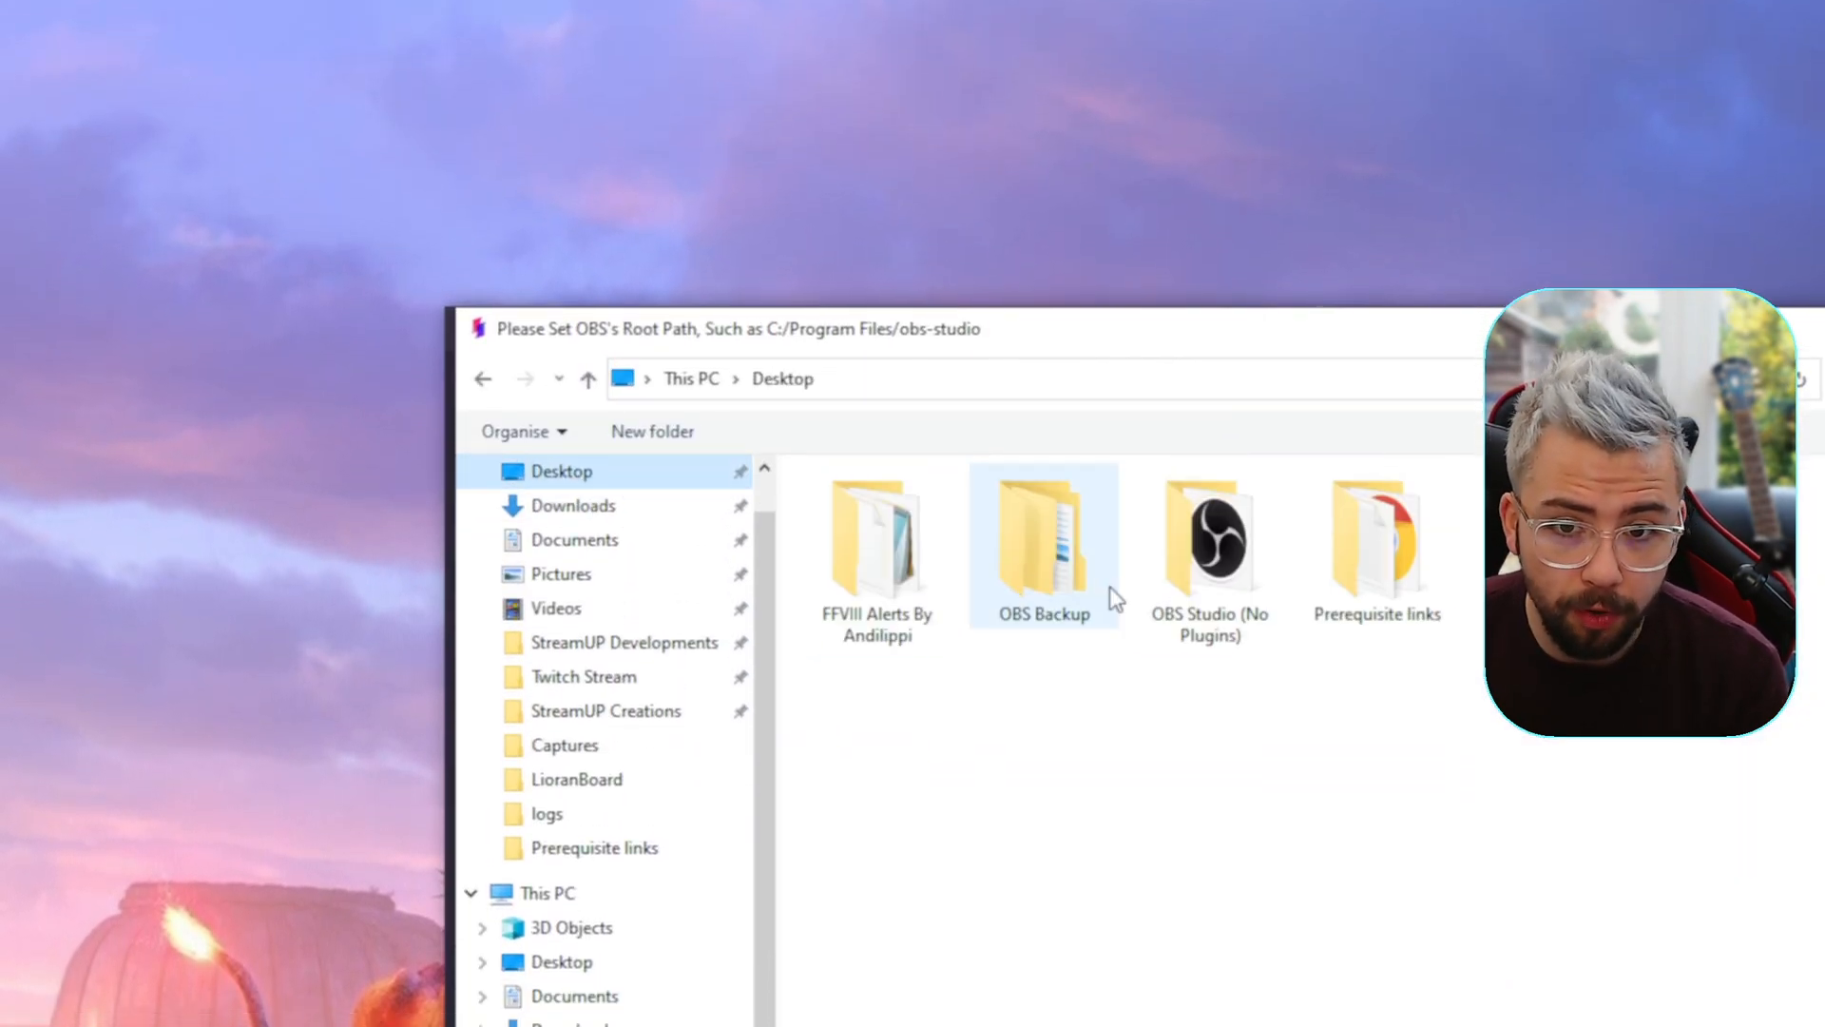
{"action": "double_click", "coordinate": [1210, 535]}
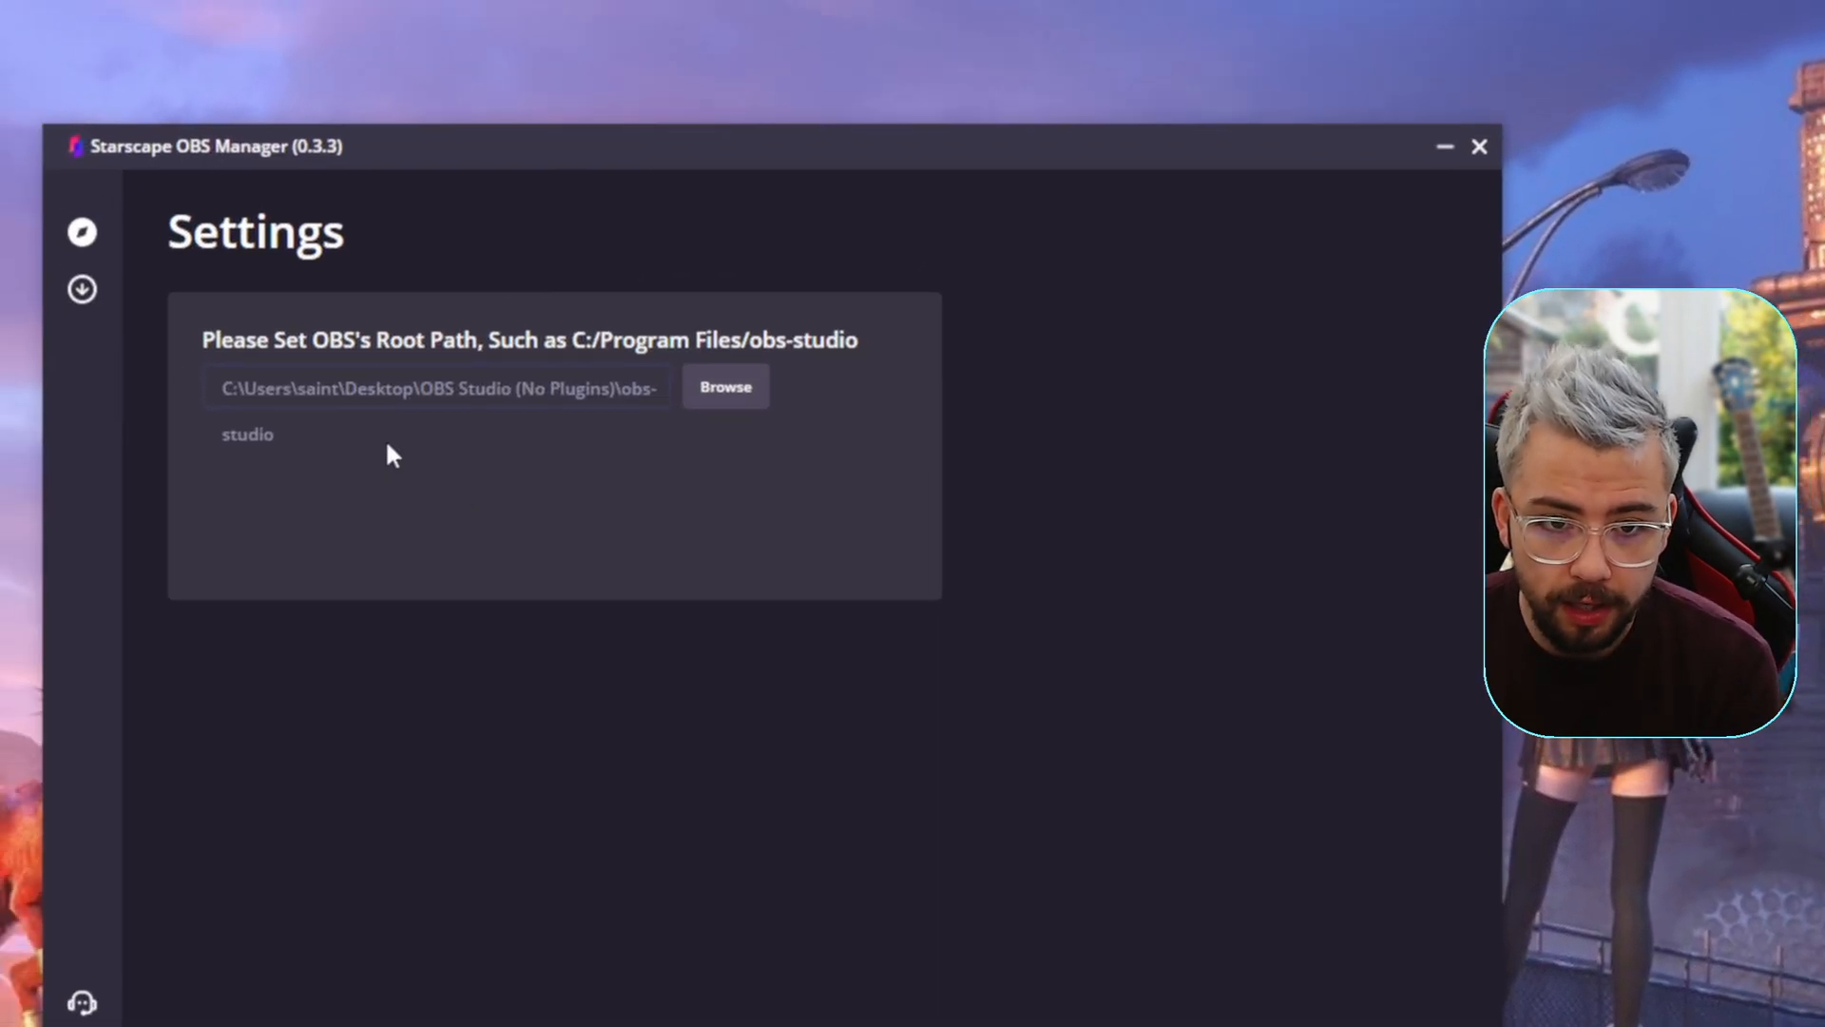
{"action": "left_click", "coordinate": [81, 289]}
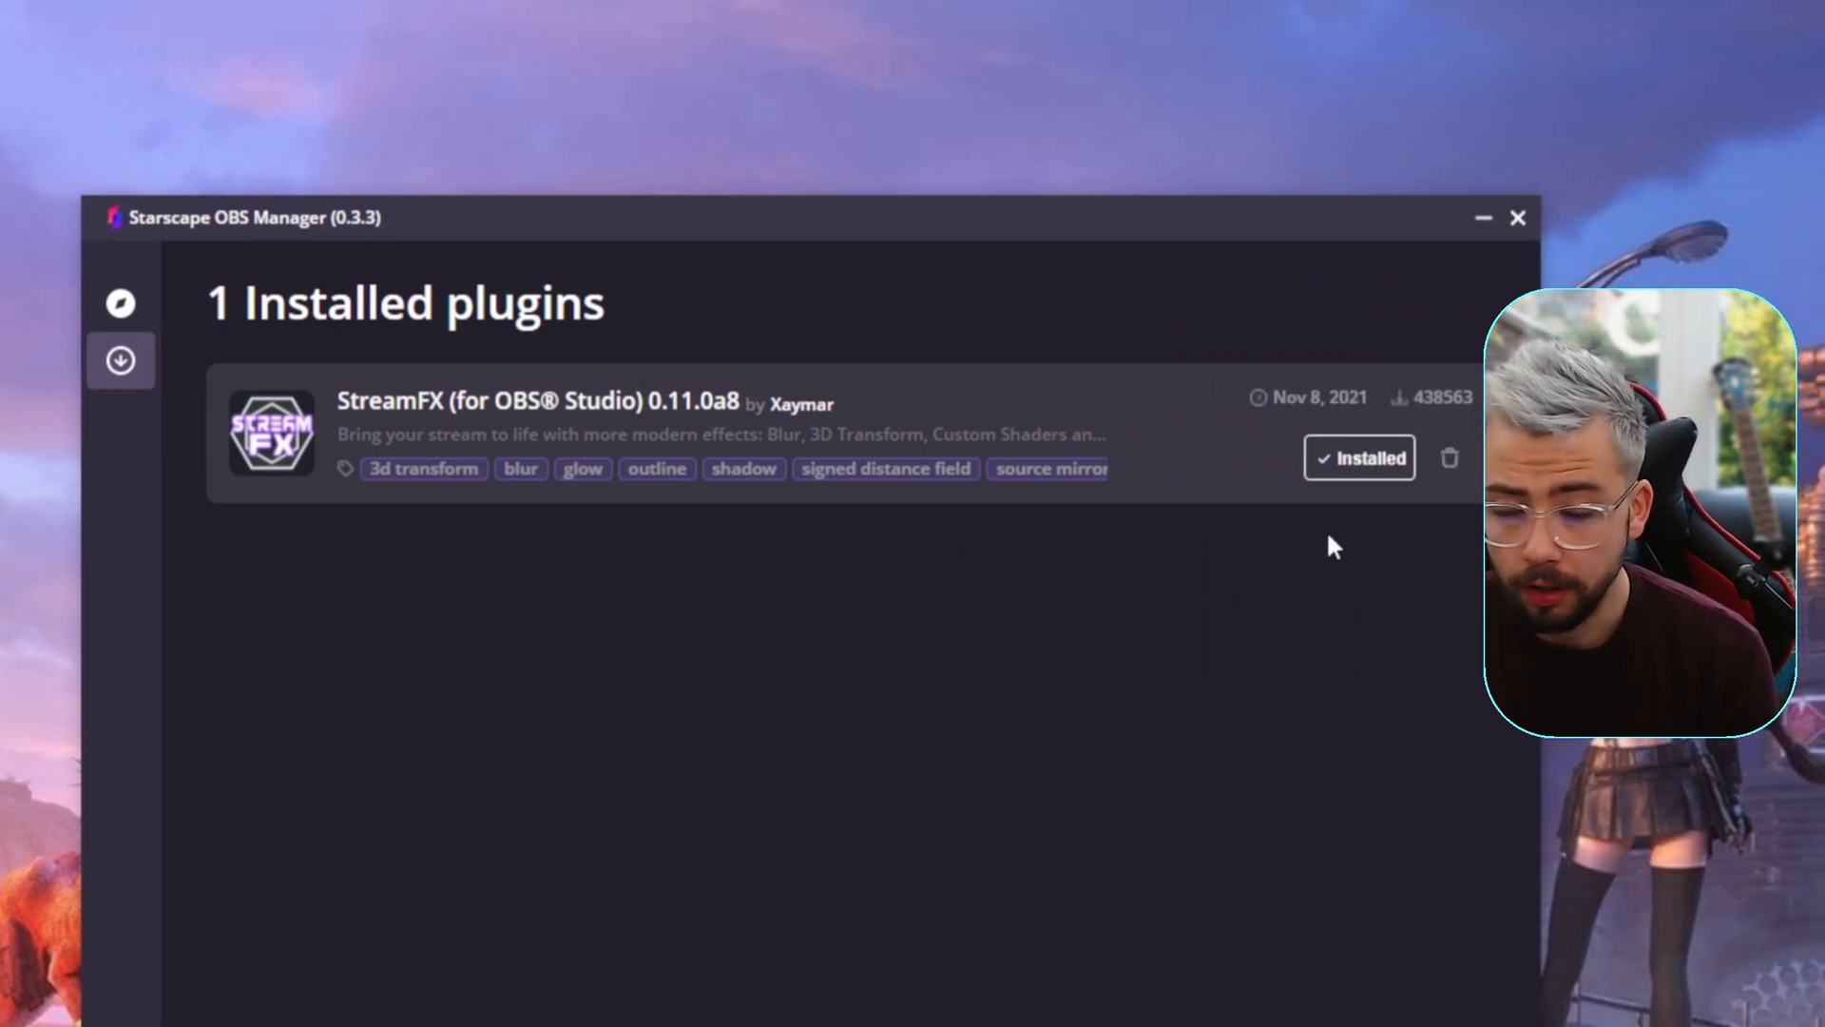
{"action": "mouse_move", "coordinate": [1296, 534]}
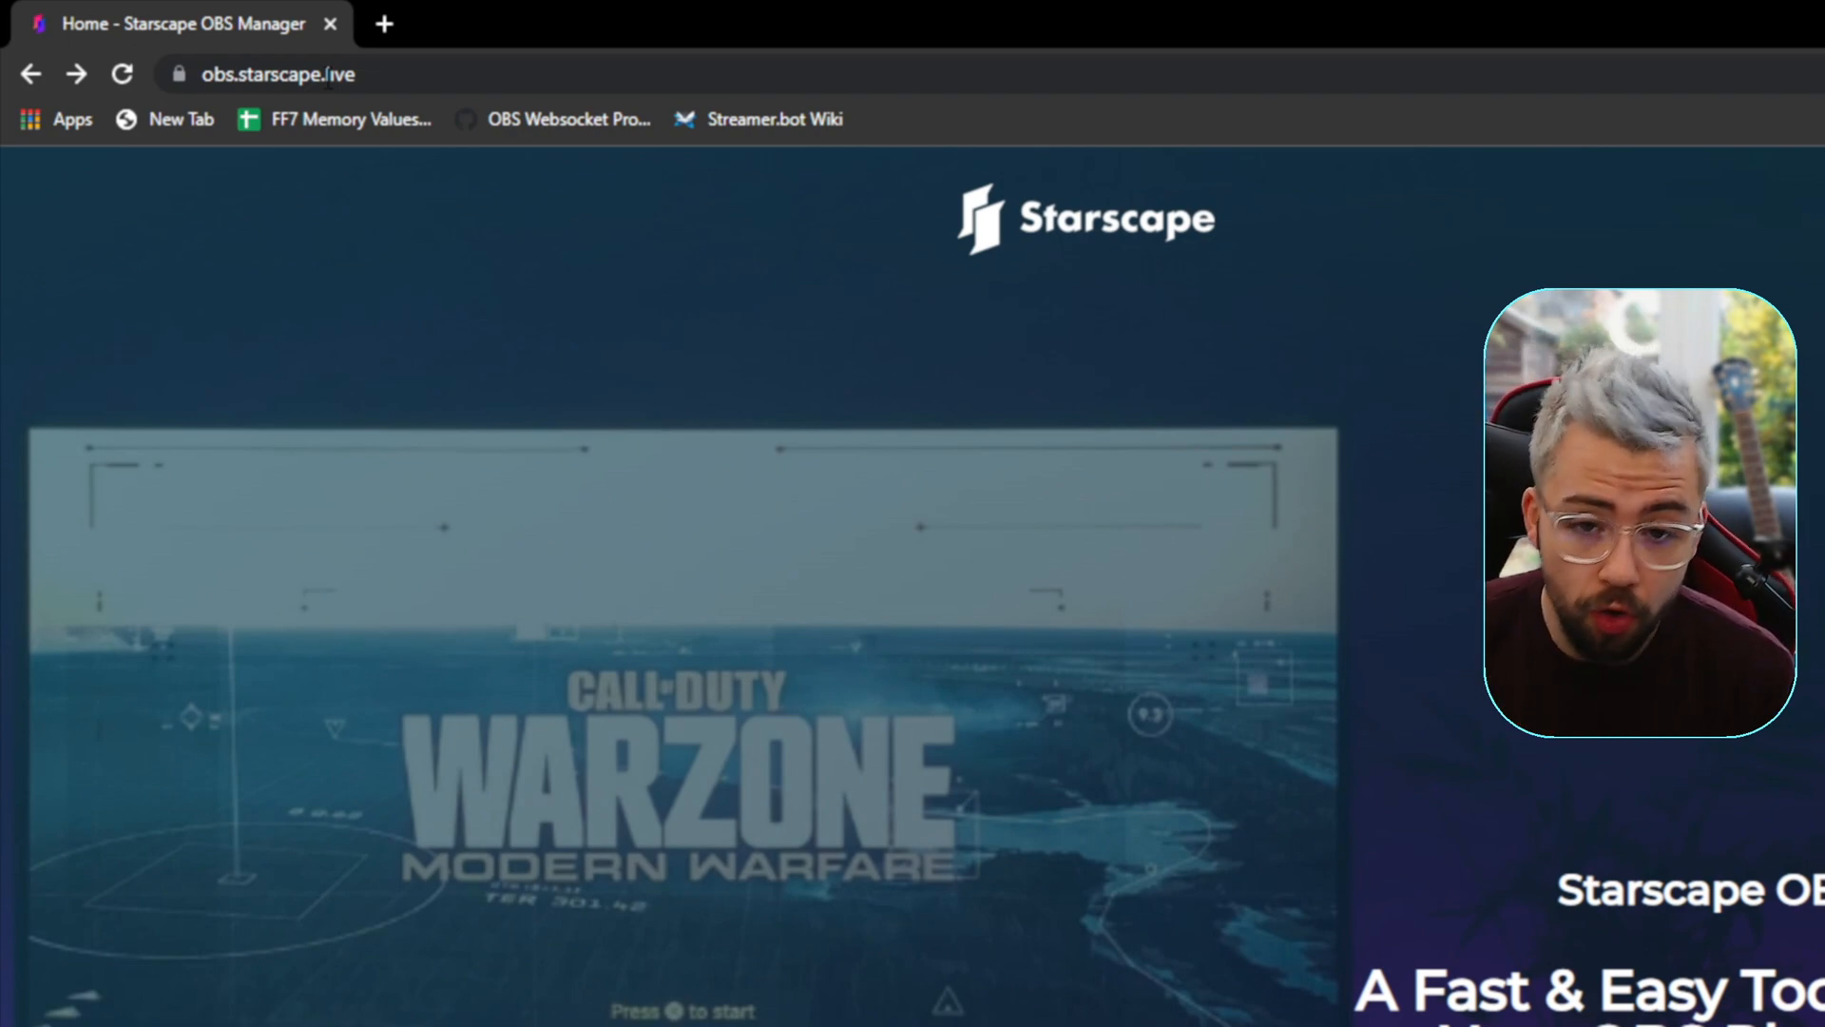
{"action": "scroll", "scroll_direction": "down", "scroll_amount": 3}
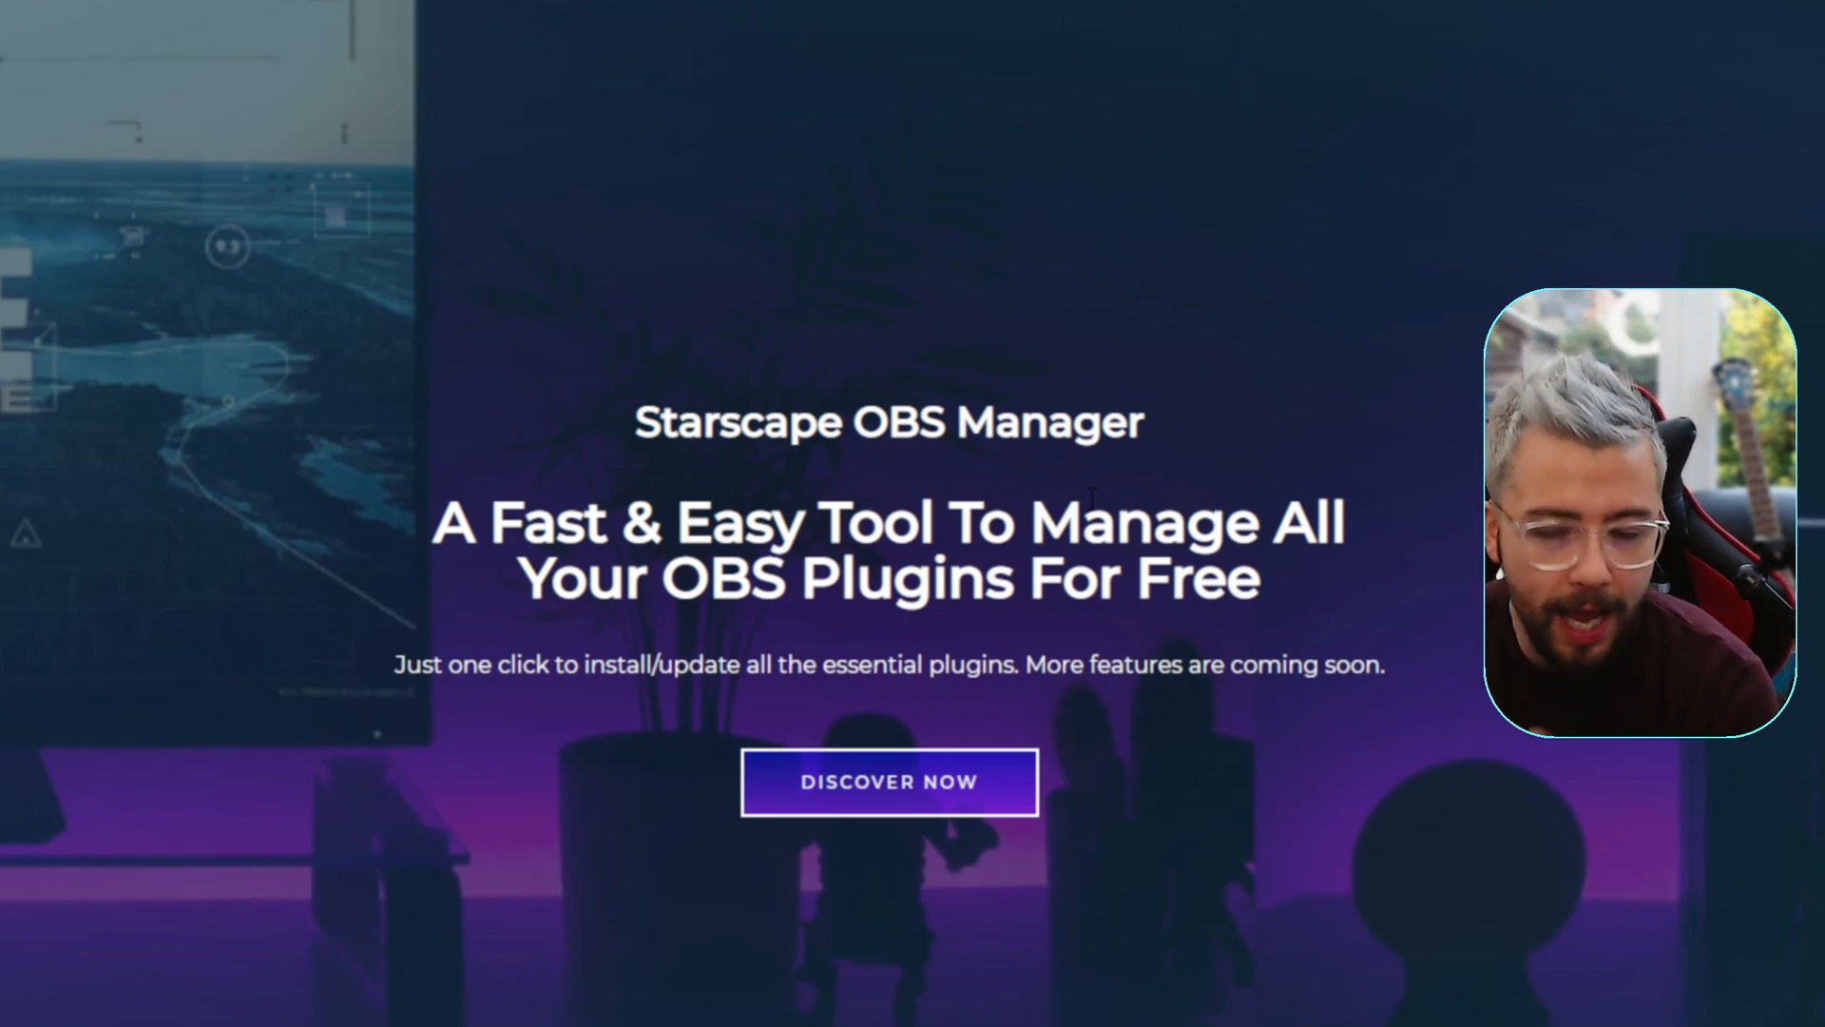
{"action": "scroll", "scroll_direction": "down", "scroll_amount": 3}
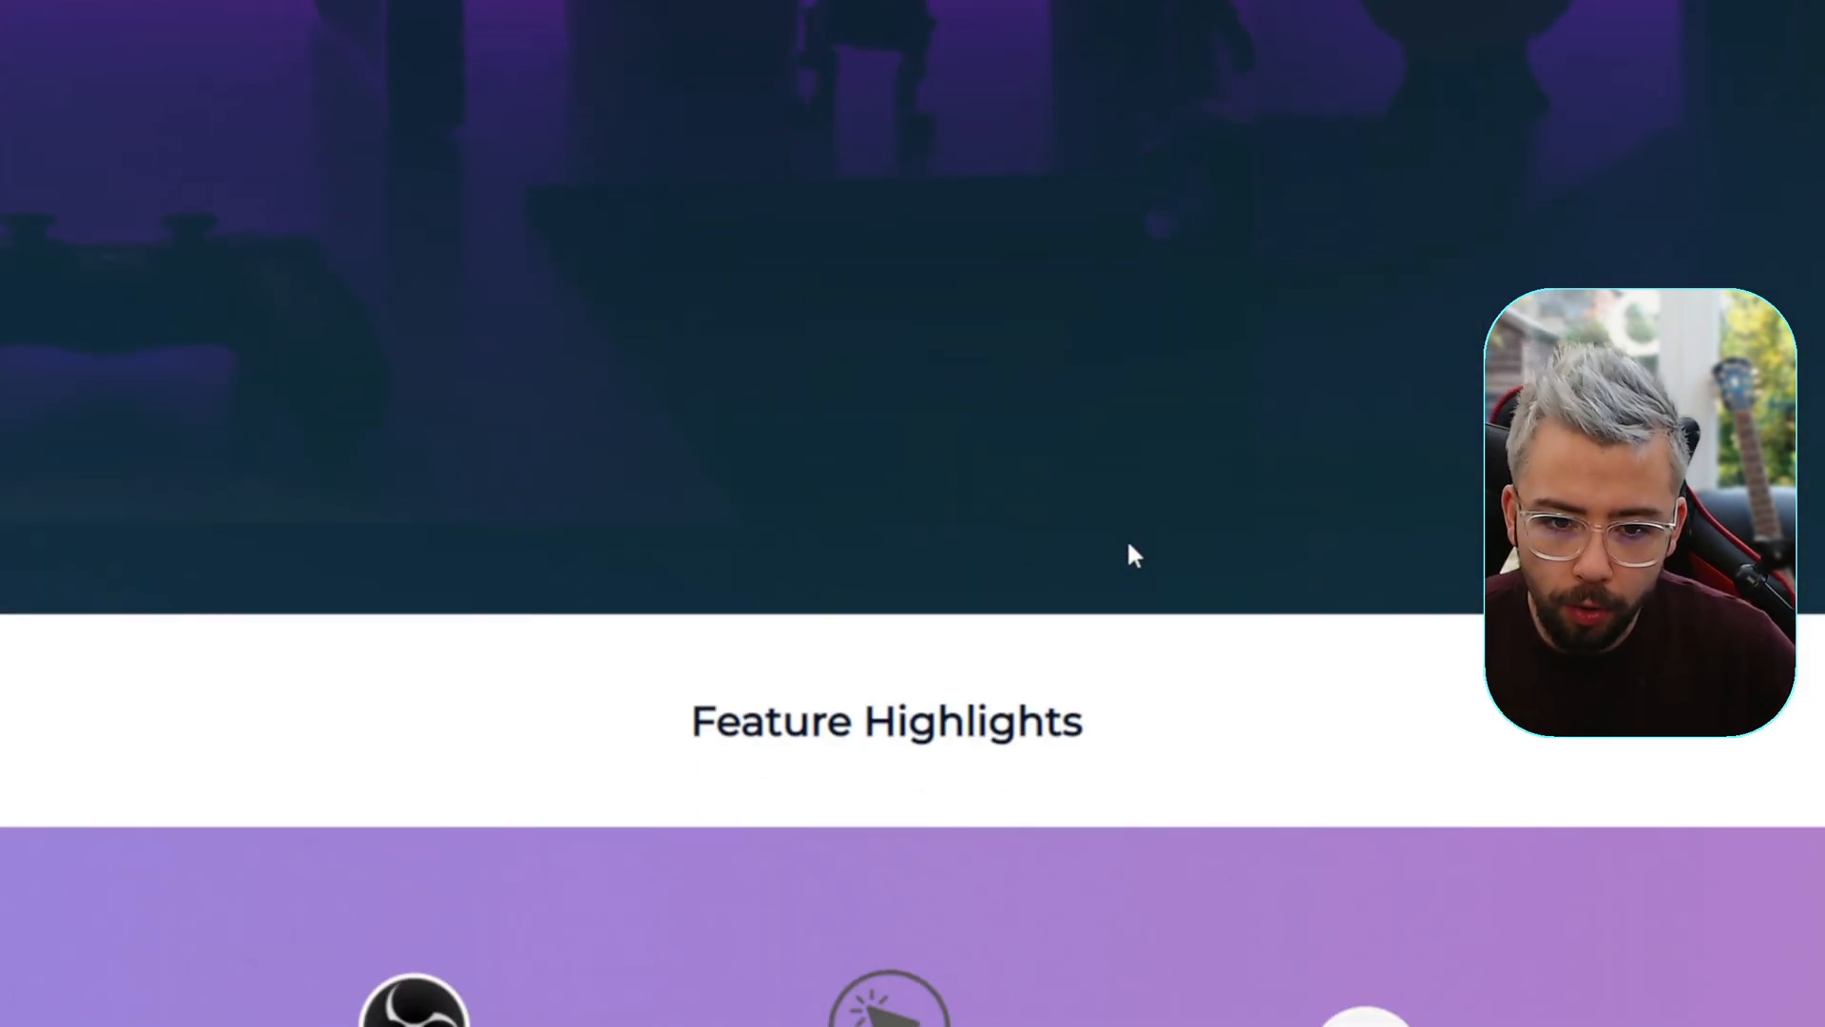
{"action": "scroll", "scroll_direction": "down", "scroll_amount": 3}
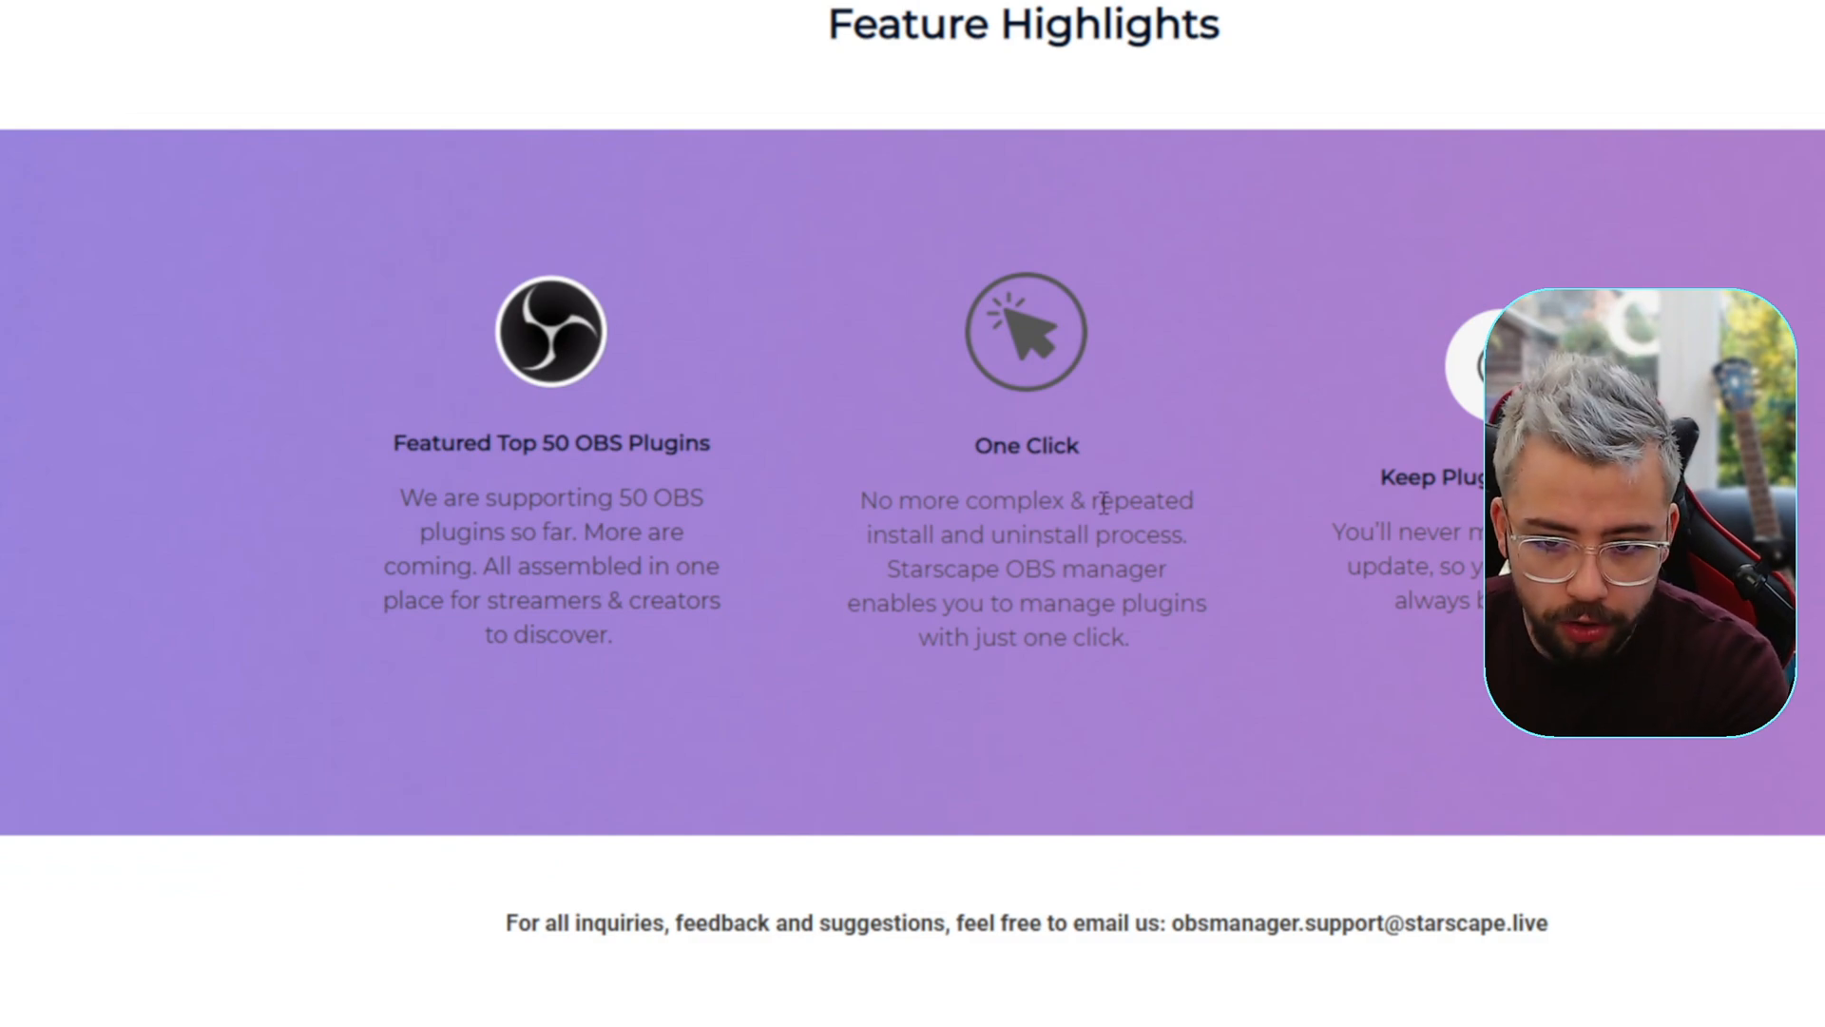
{"action": "scroll", "scroll_direction": "left", "scroll_amount": 3}
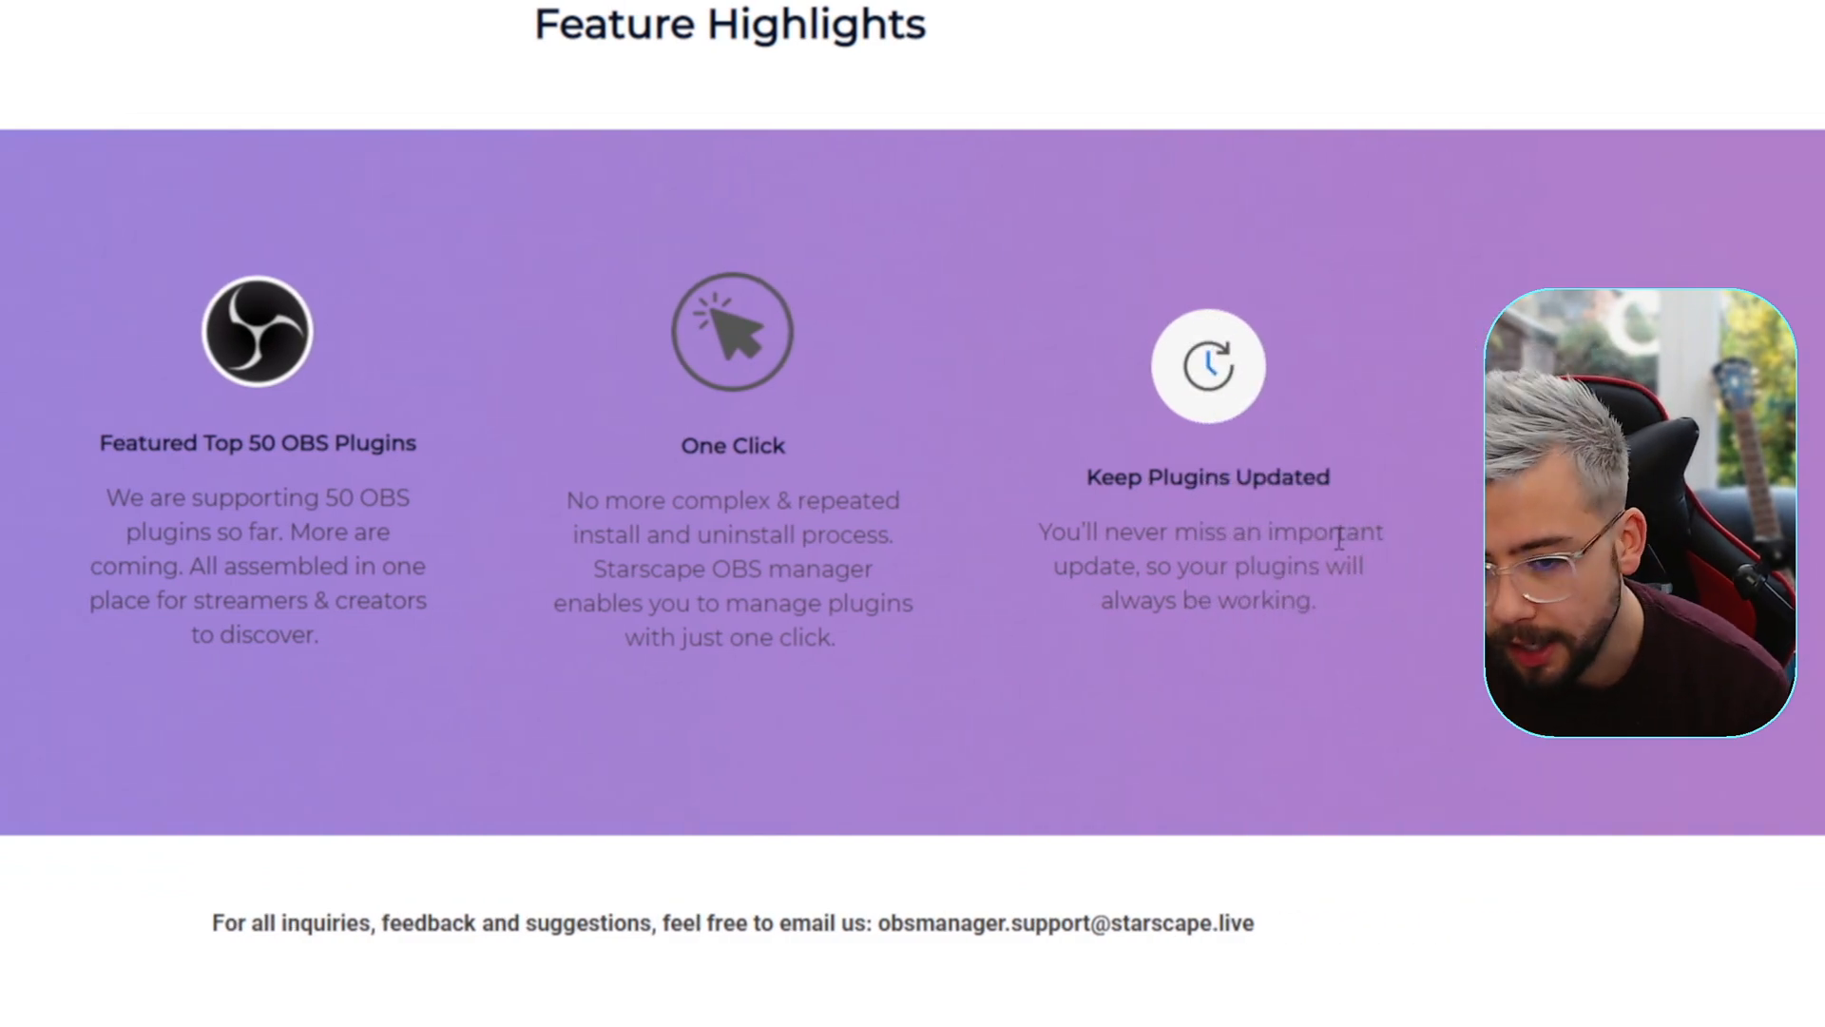
{"action": "scroll", "scroll_direction": "up", "scroll_amount": 3}
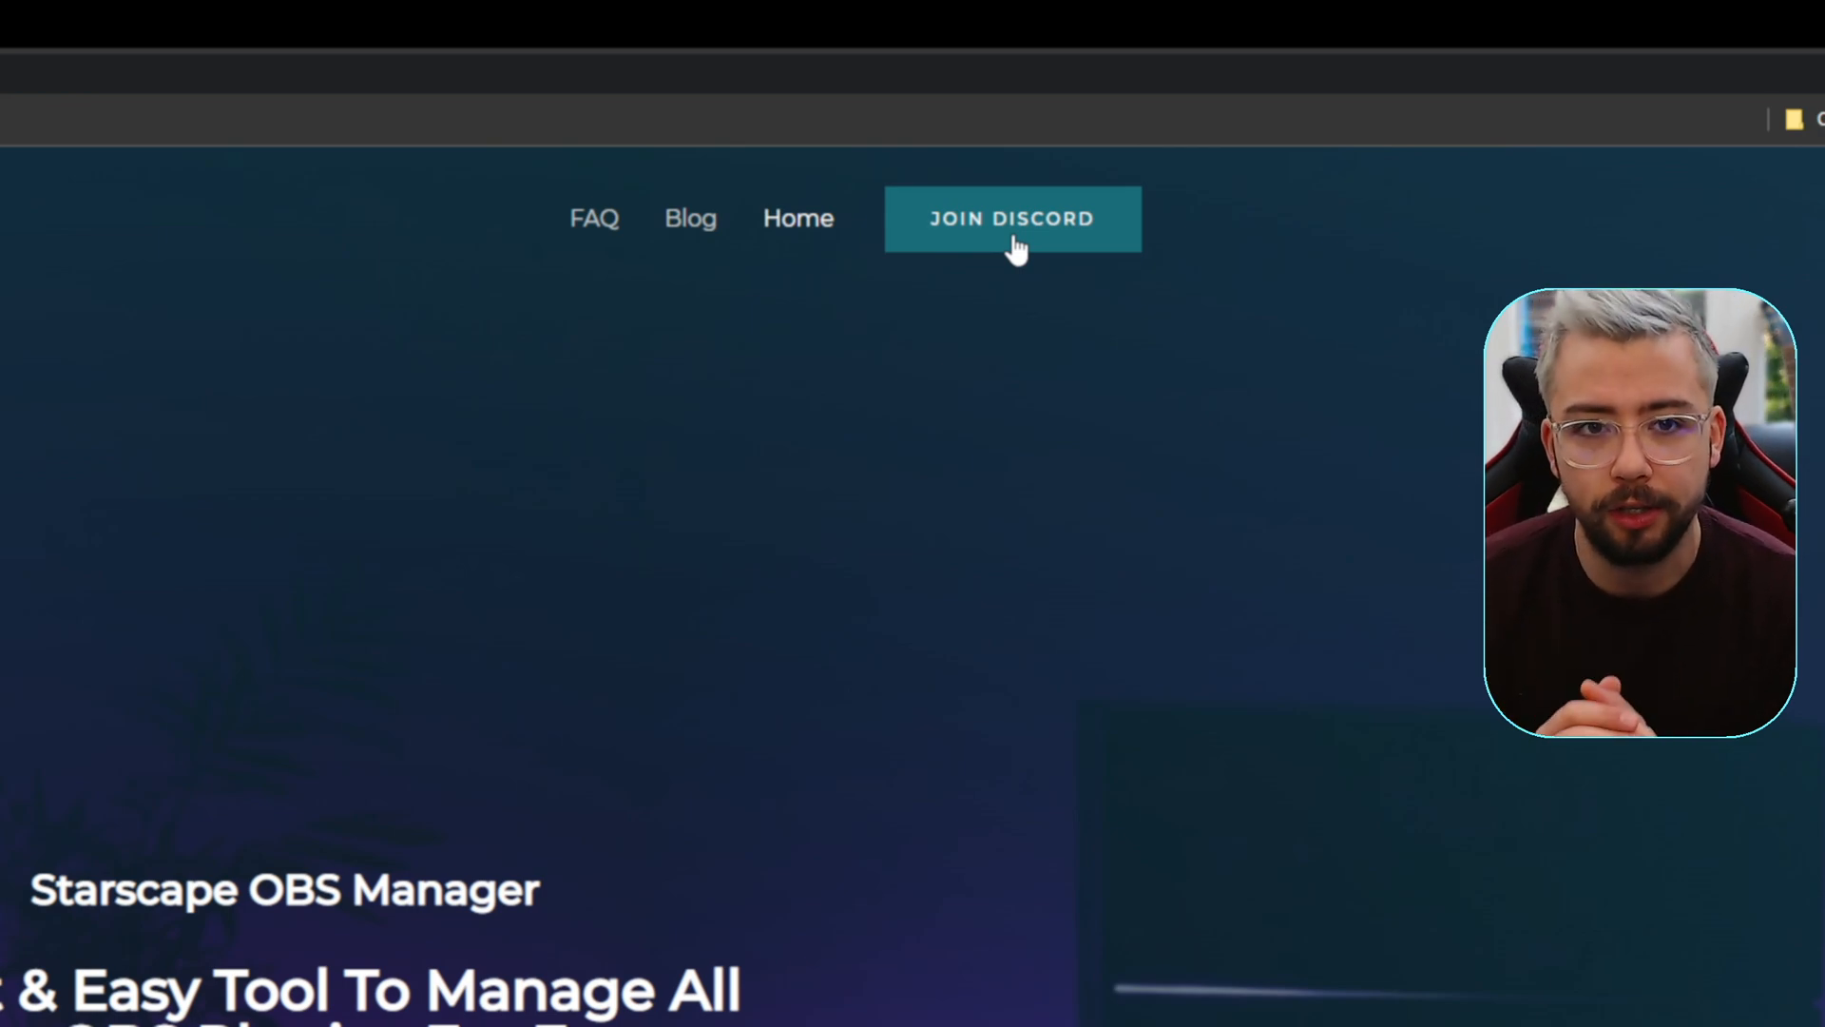
{"action": "mouse_move", "coordinate": [1001, 256]}
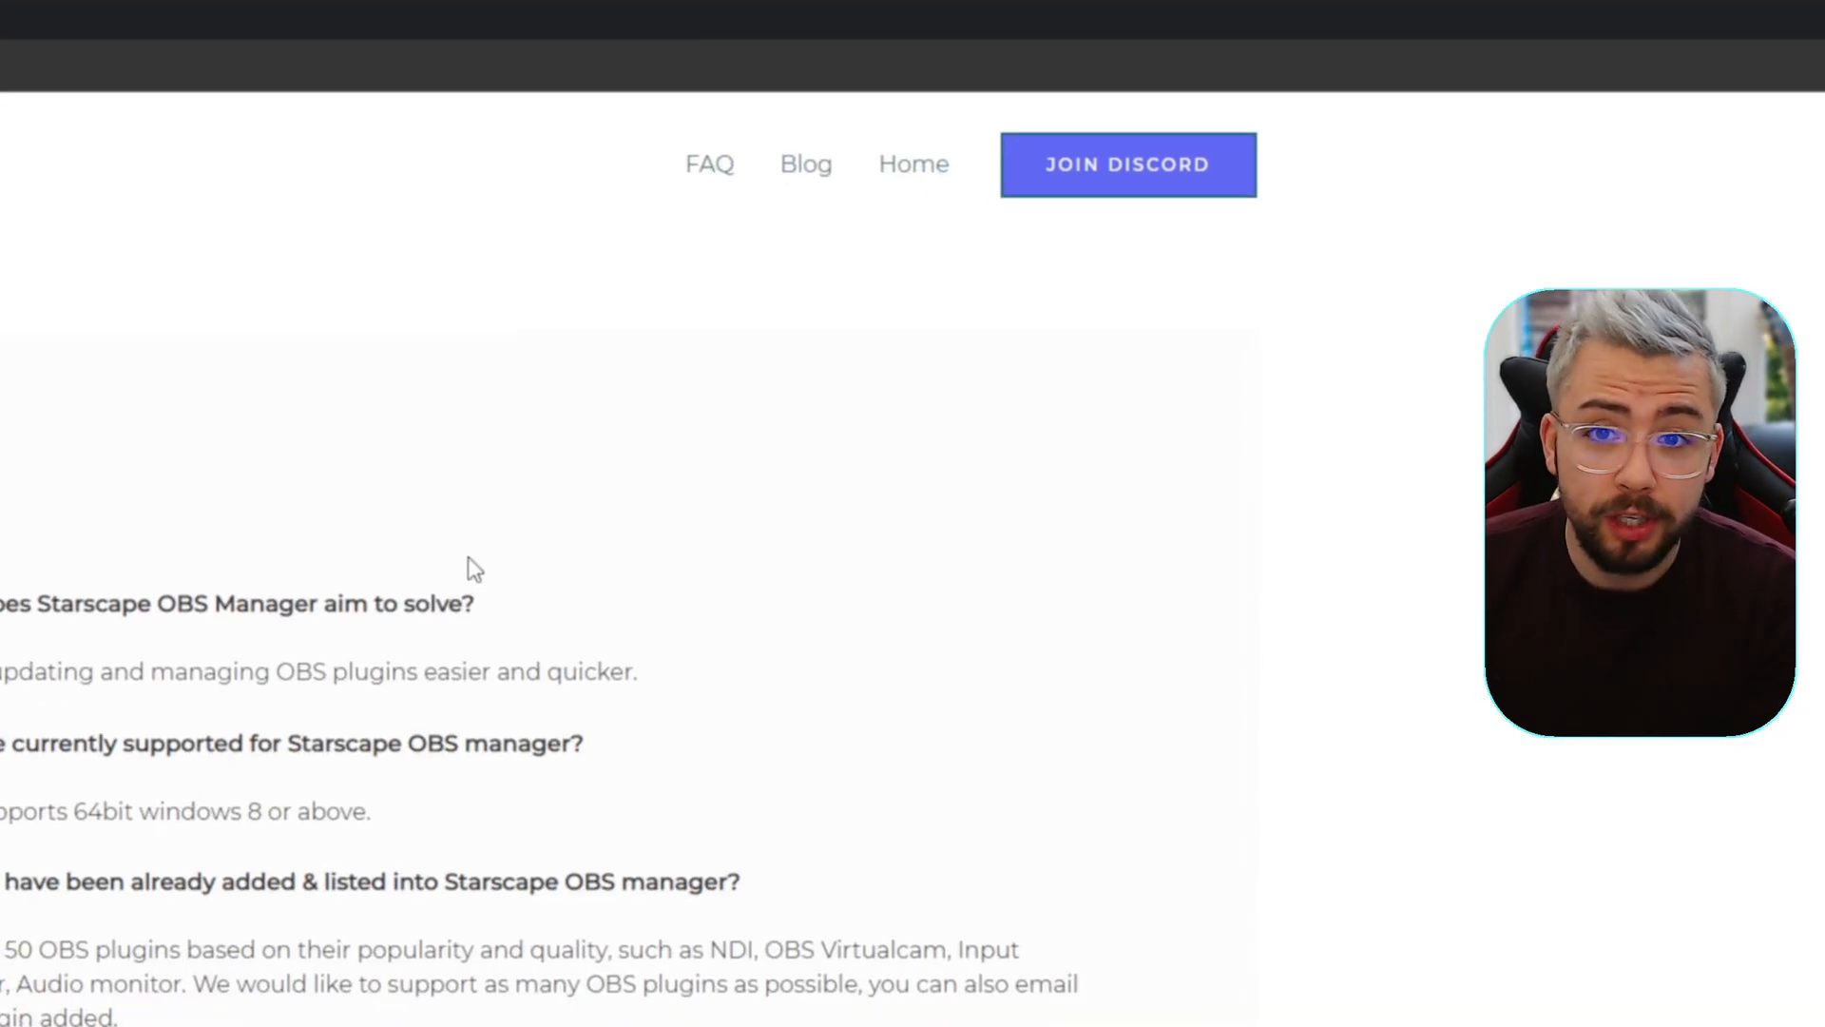
Step: Scroll up and down through the FAQ page's answers
{"action": "scroll", "scroll_direction": "down", "scroll_amount": 3}
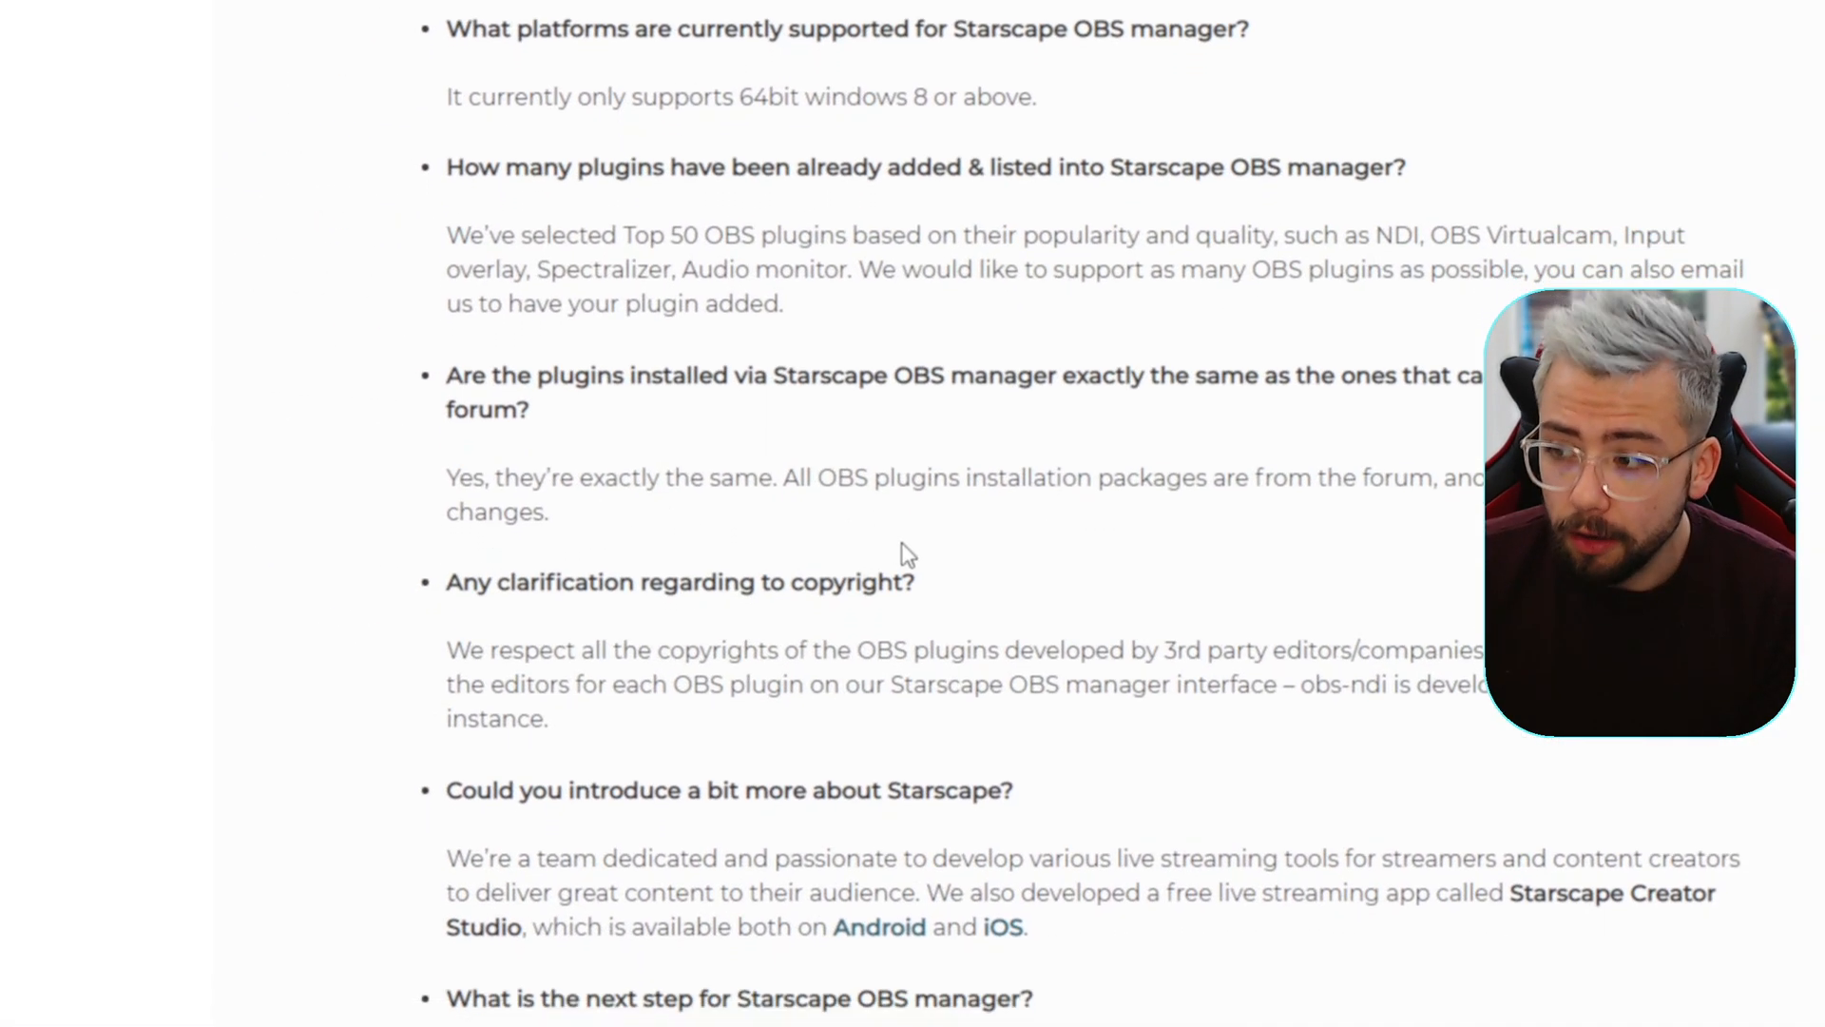
{"action": "scroll", "scroll_direction": "down", "scroll_amount": 3}
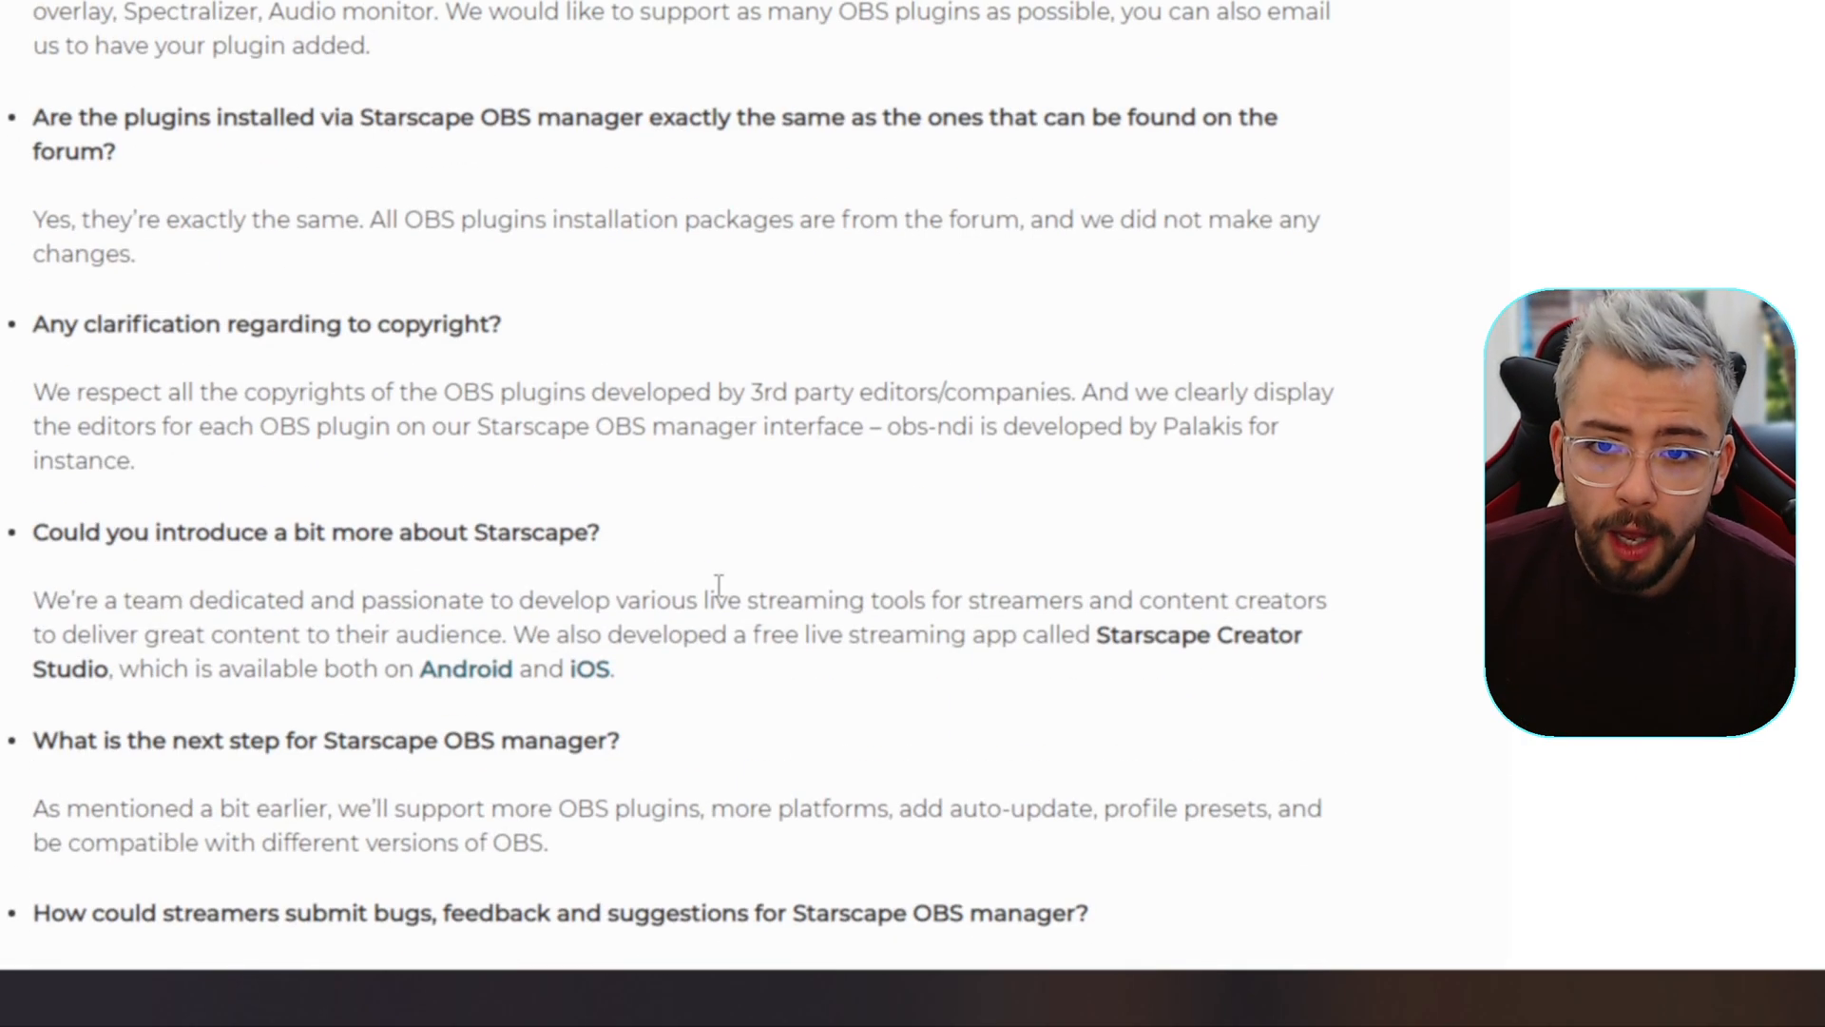
{"action": "scroll", "scroll_direction": "up", "scroll_amount": 3}
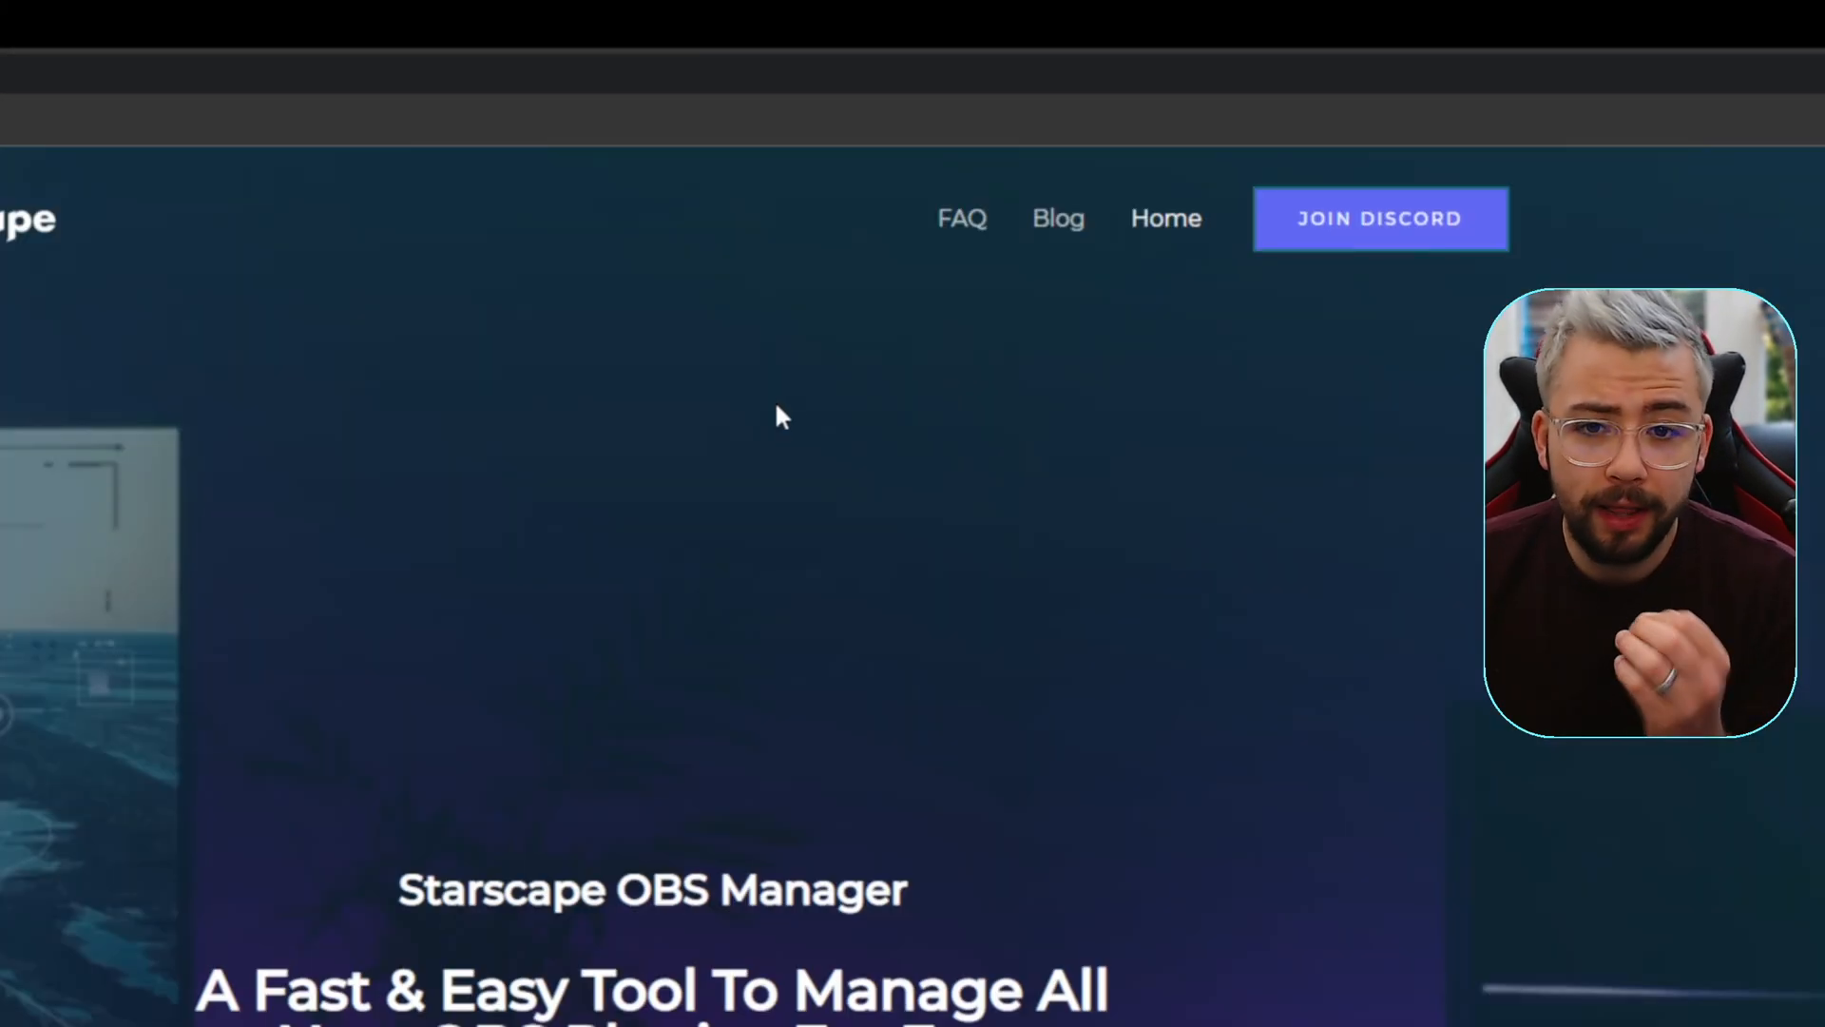
{"action": "scroll", "scroll_direction": "down", "scroll_amount": 3}
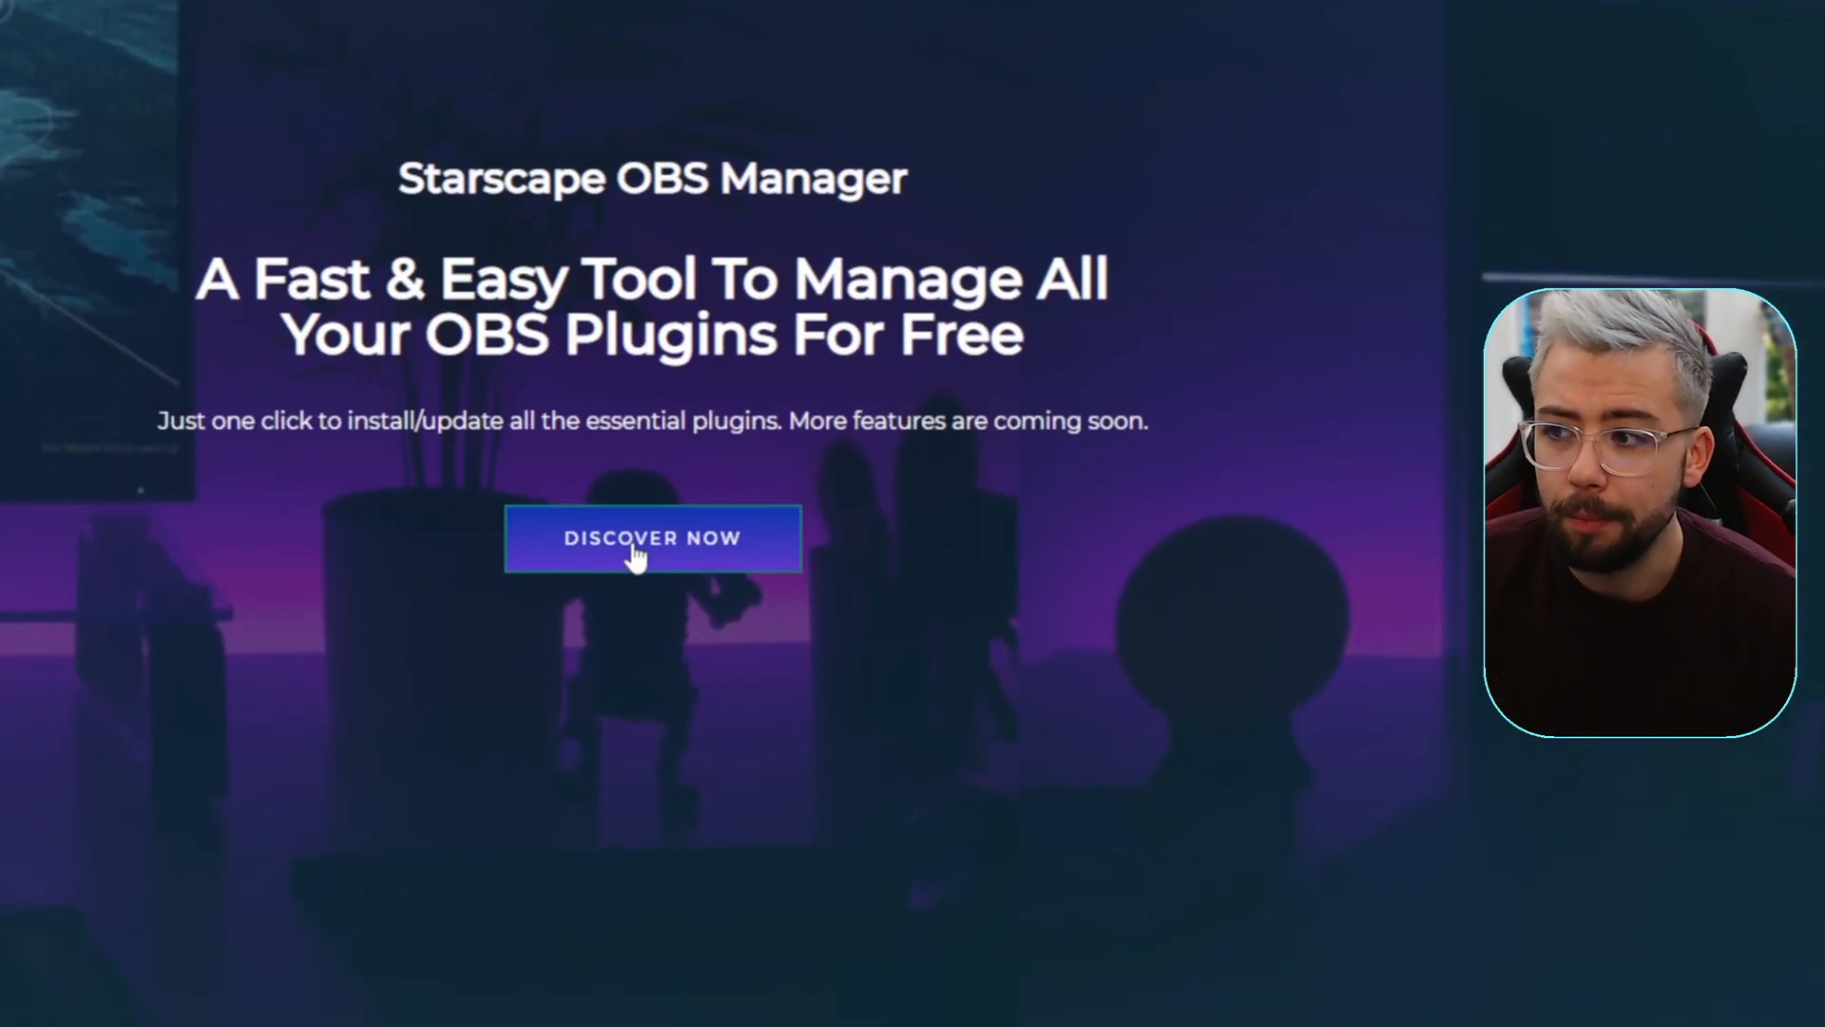
Step: Open the website's plugin list with Discover Now
{"action": "left_click", "coordinate": [652, 539]}
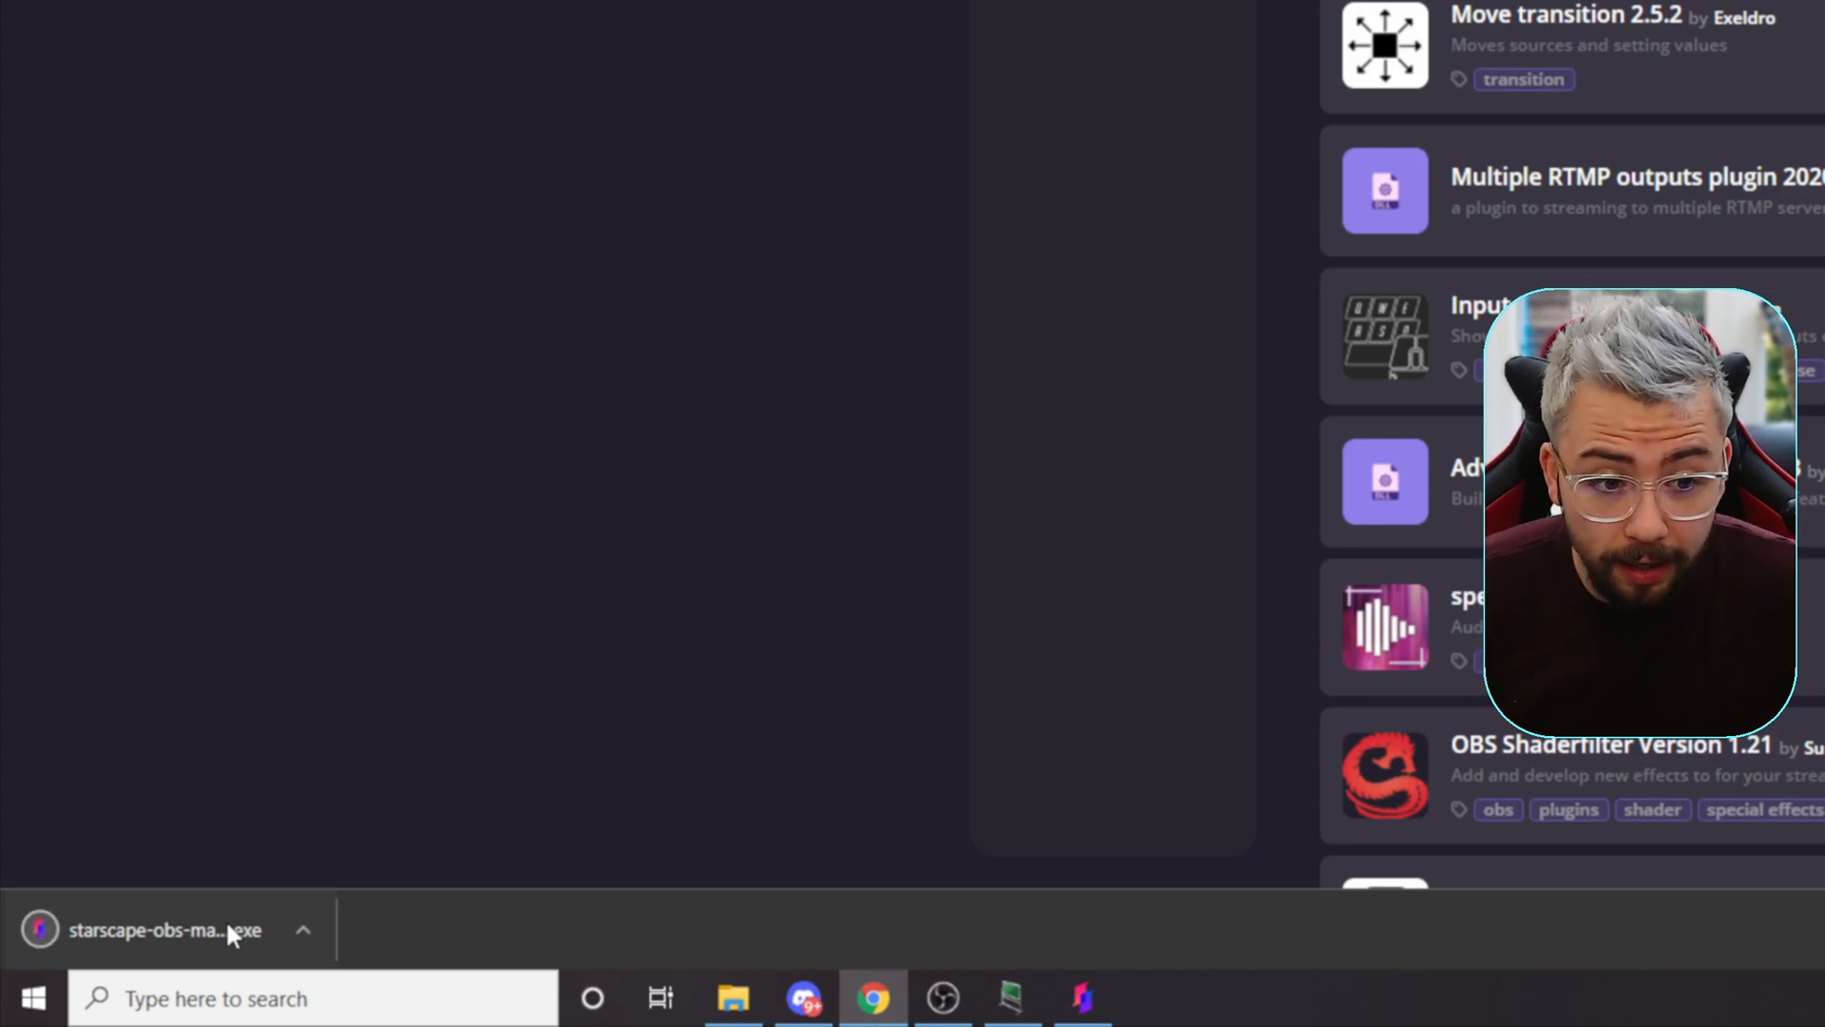
Step: Launch the downloaded manager installer and continue installing for anyone who uses this computer
{"action": "left_click", "coordinate": [163, 928]}
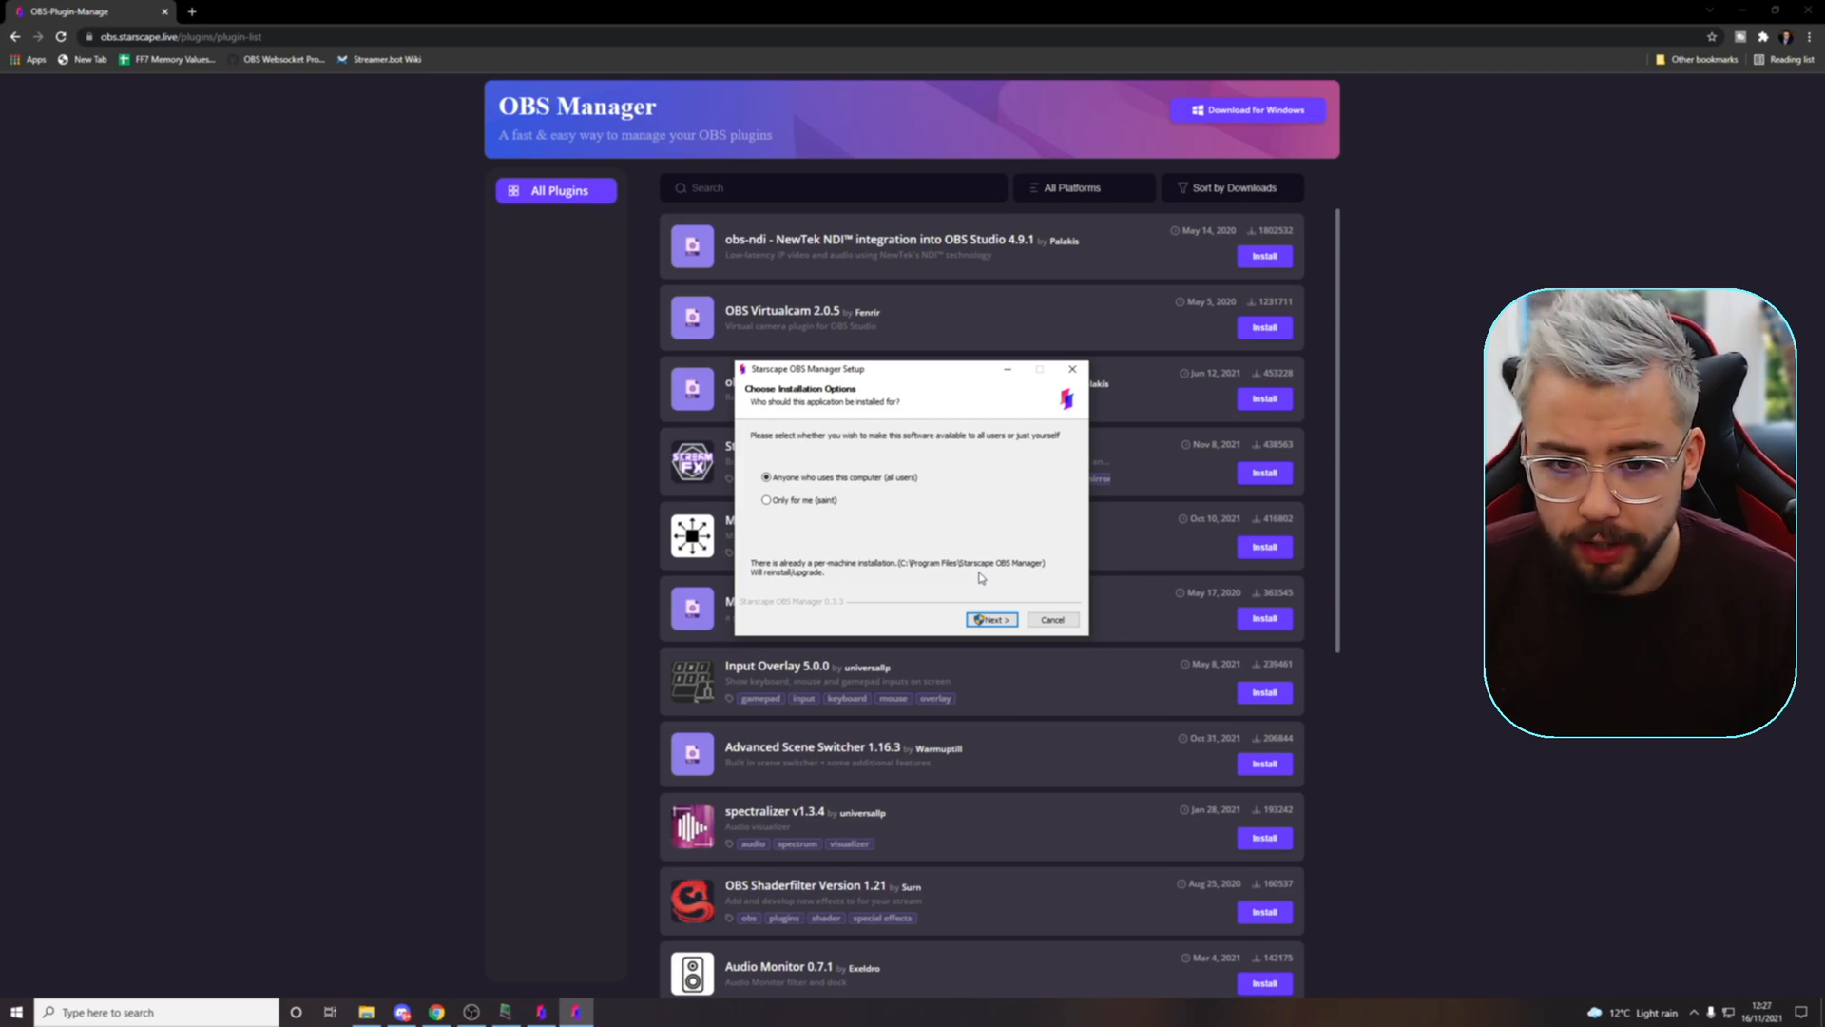
{"action": "left_click", "coordinate": [991, 617]}
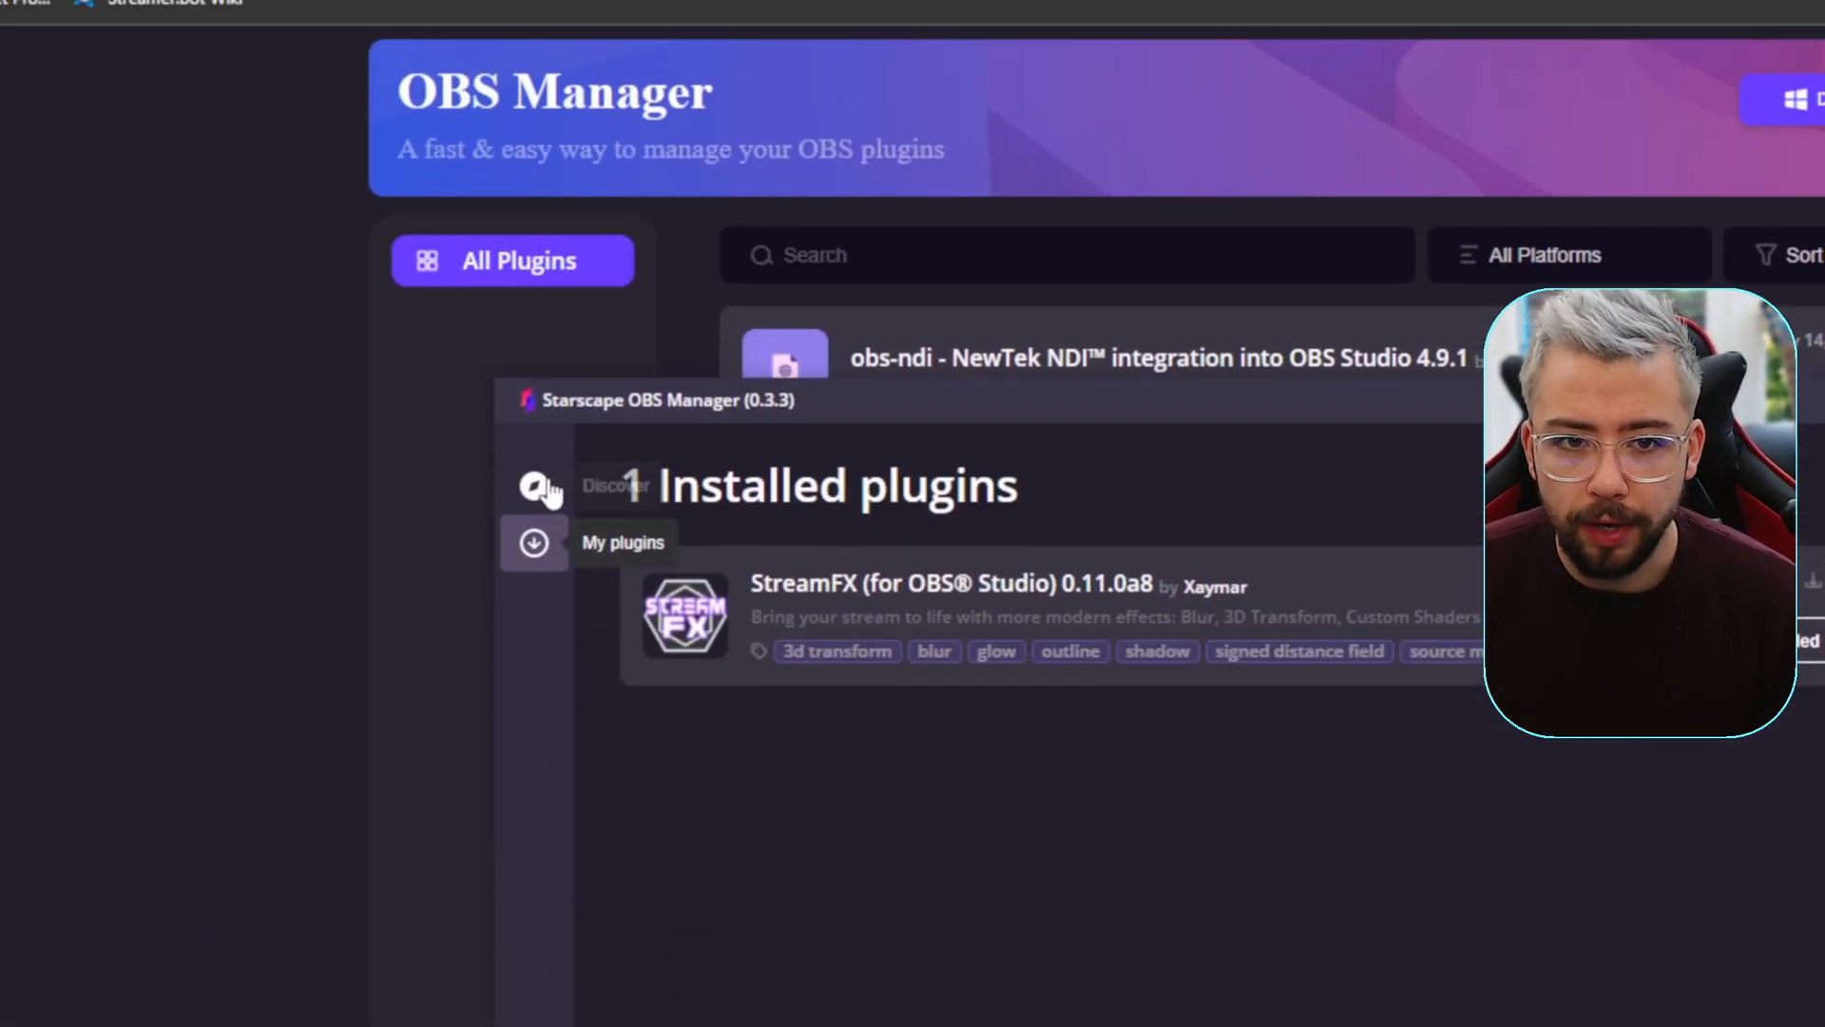
Step: Browse the catalogue of all available plugins, then bring up the manager's settings
{"action": "left_click", "coordinate": [535, 487]}
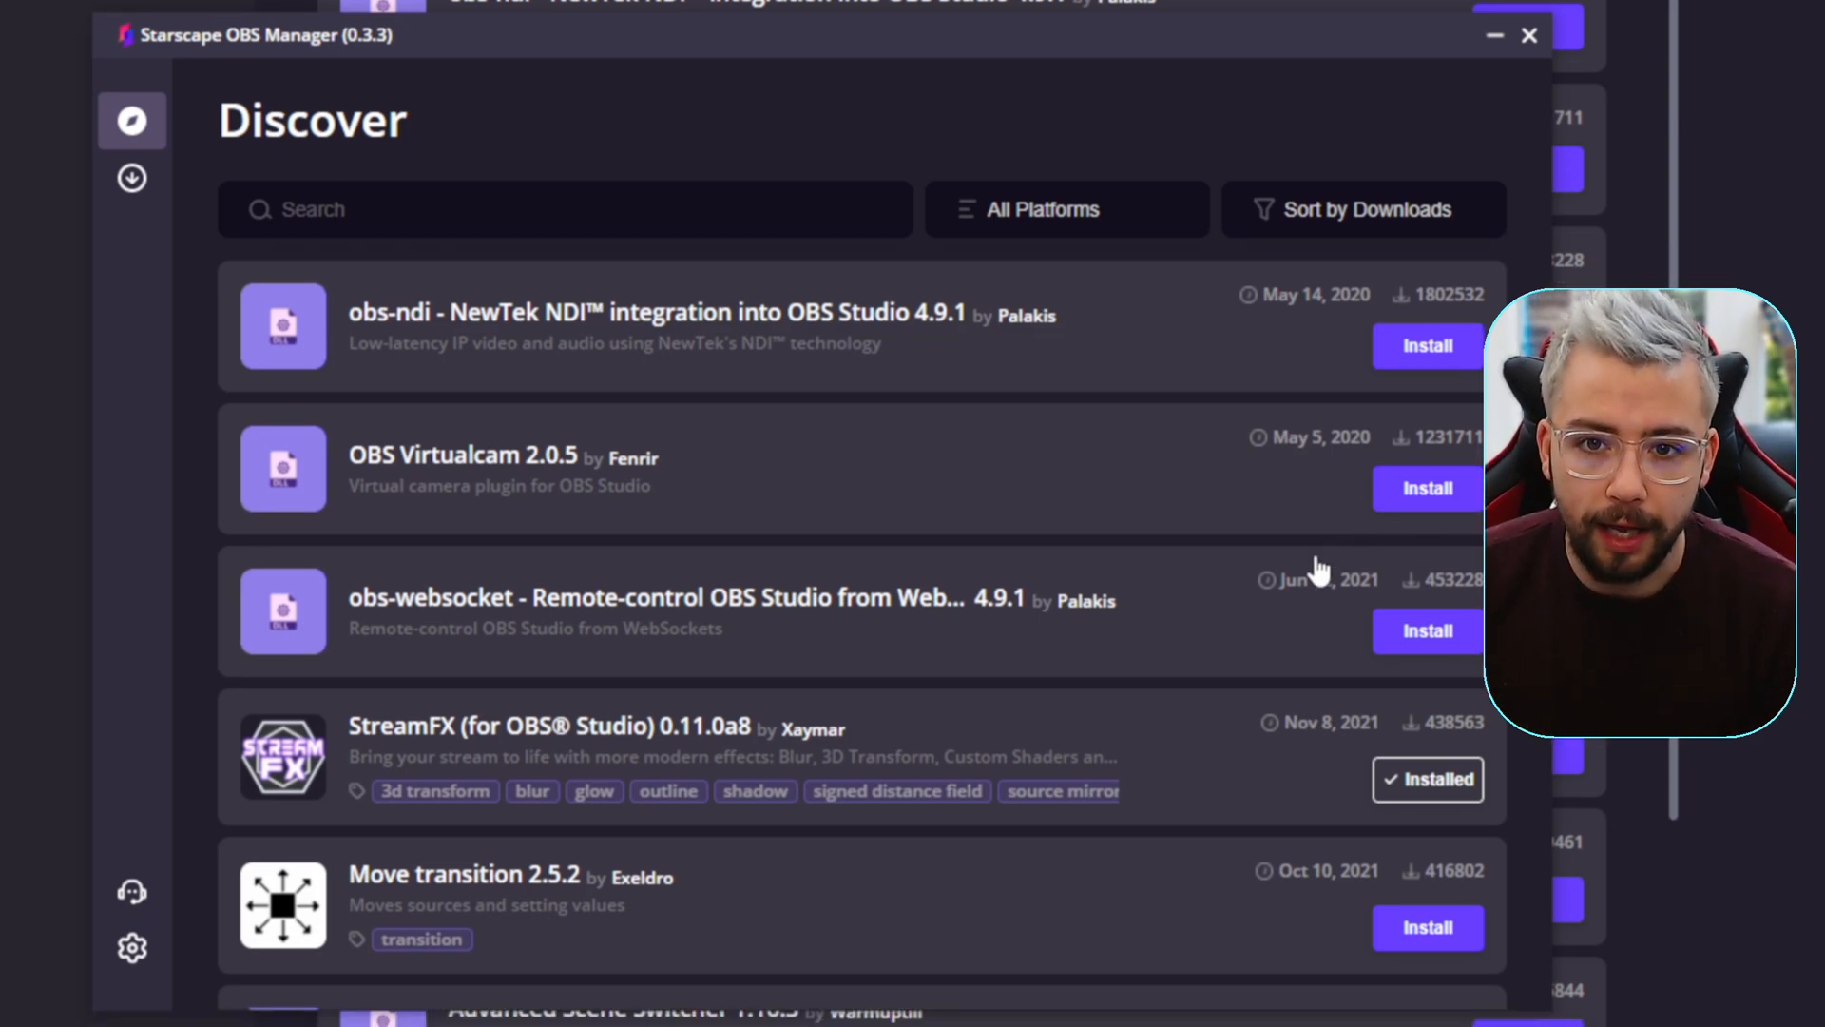
{"action": "left_click", "coordinate": [132, 948]}
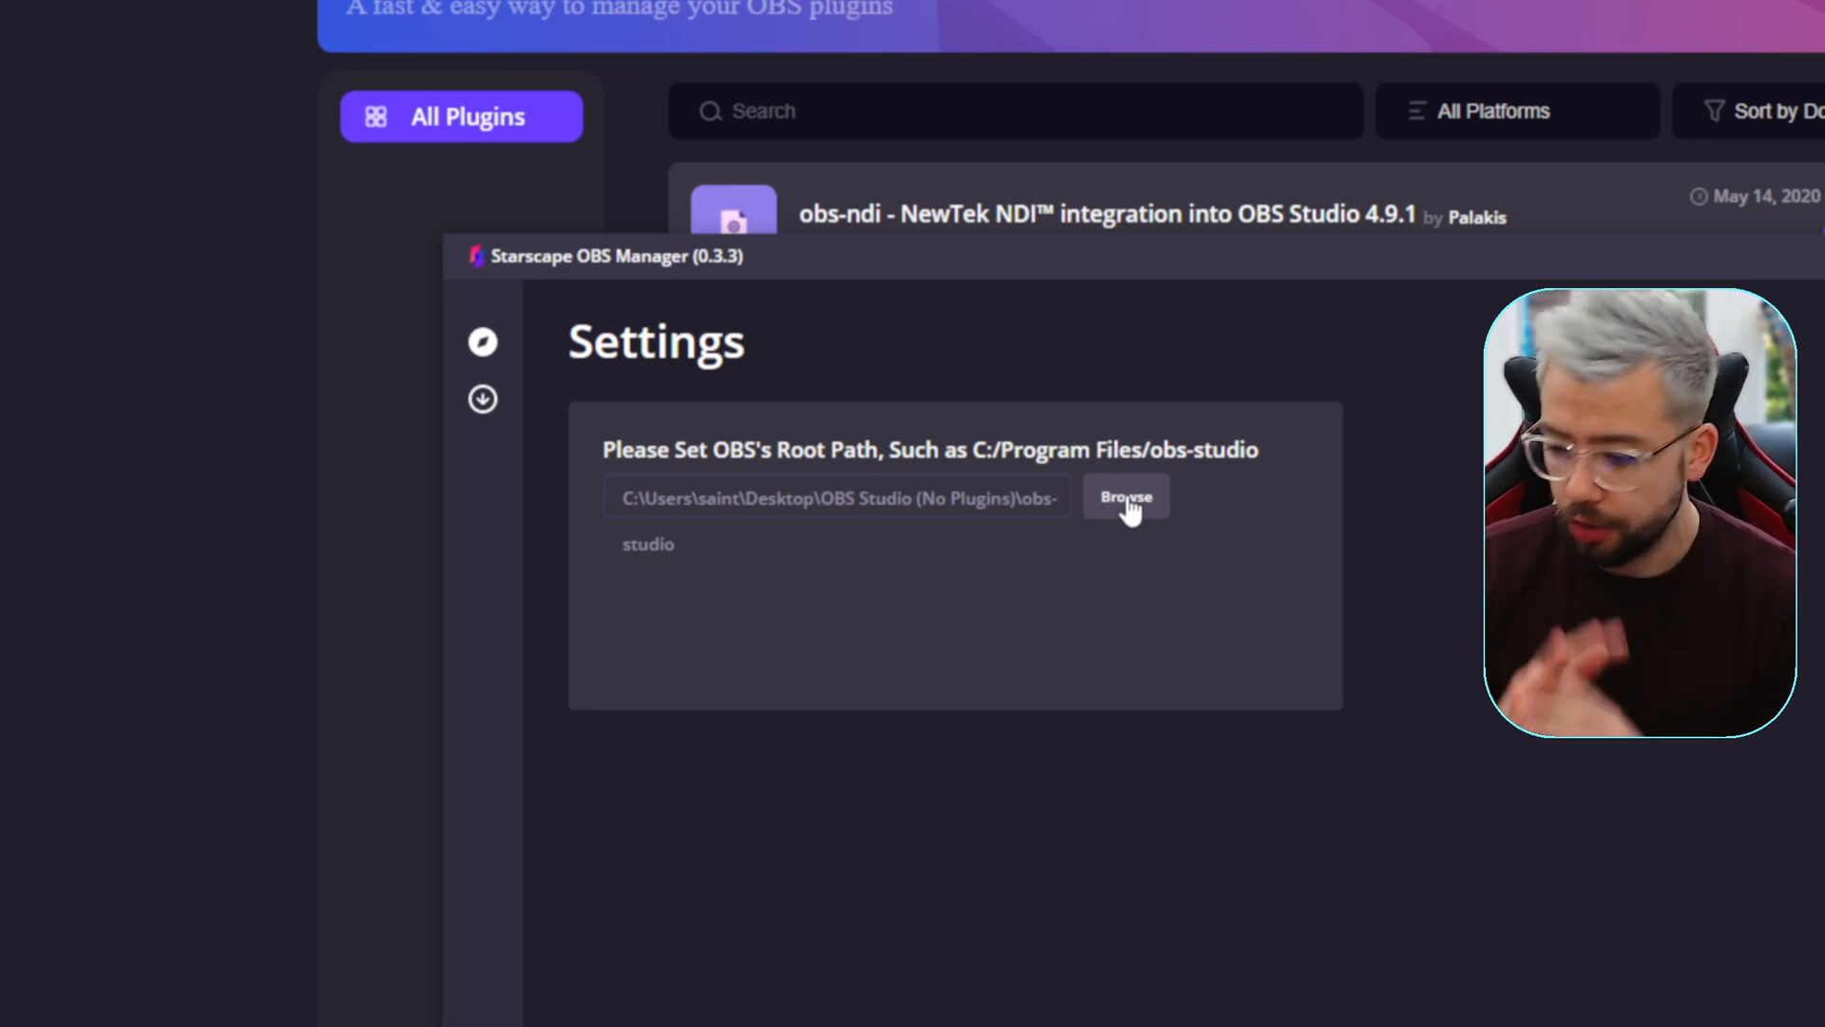
{"action": "mouse_move", "coordinate": [1115, 515]}
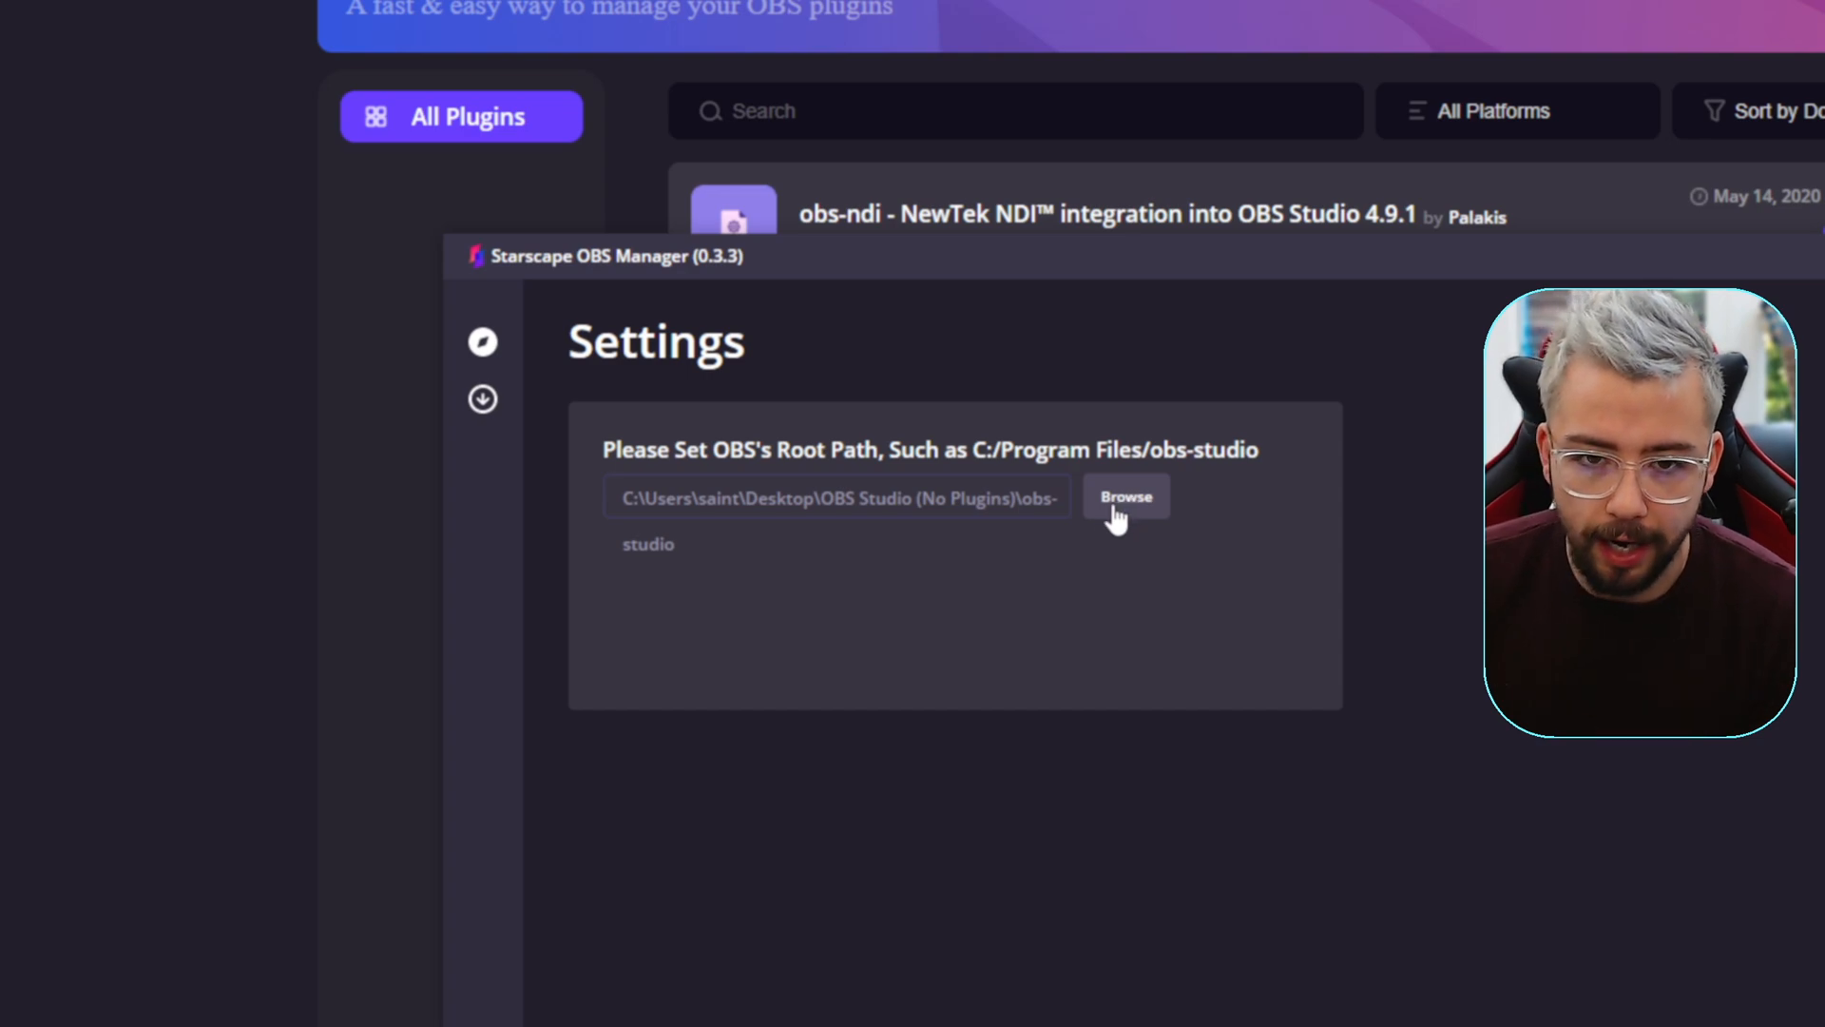
Step: Sort the Discover catalogue by Last Update and scroll through the reordered list
{"action": "left_click", "coordinate": [482, 341]}
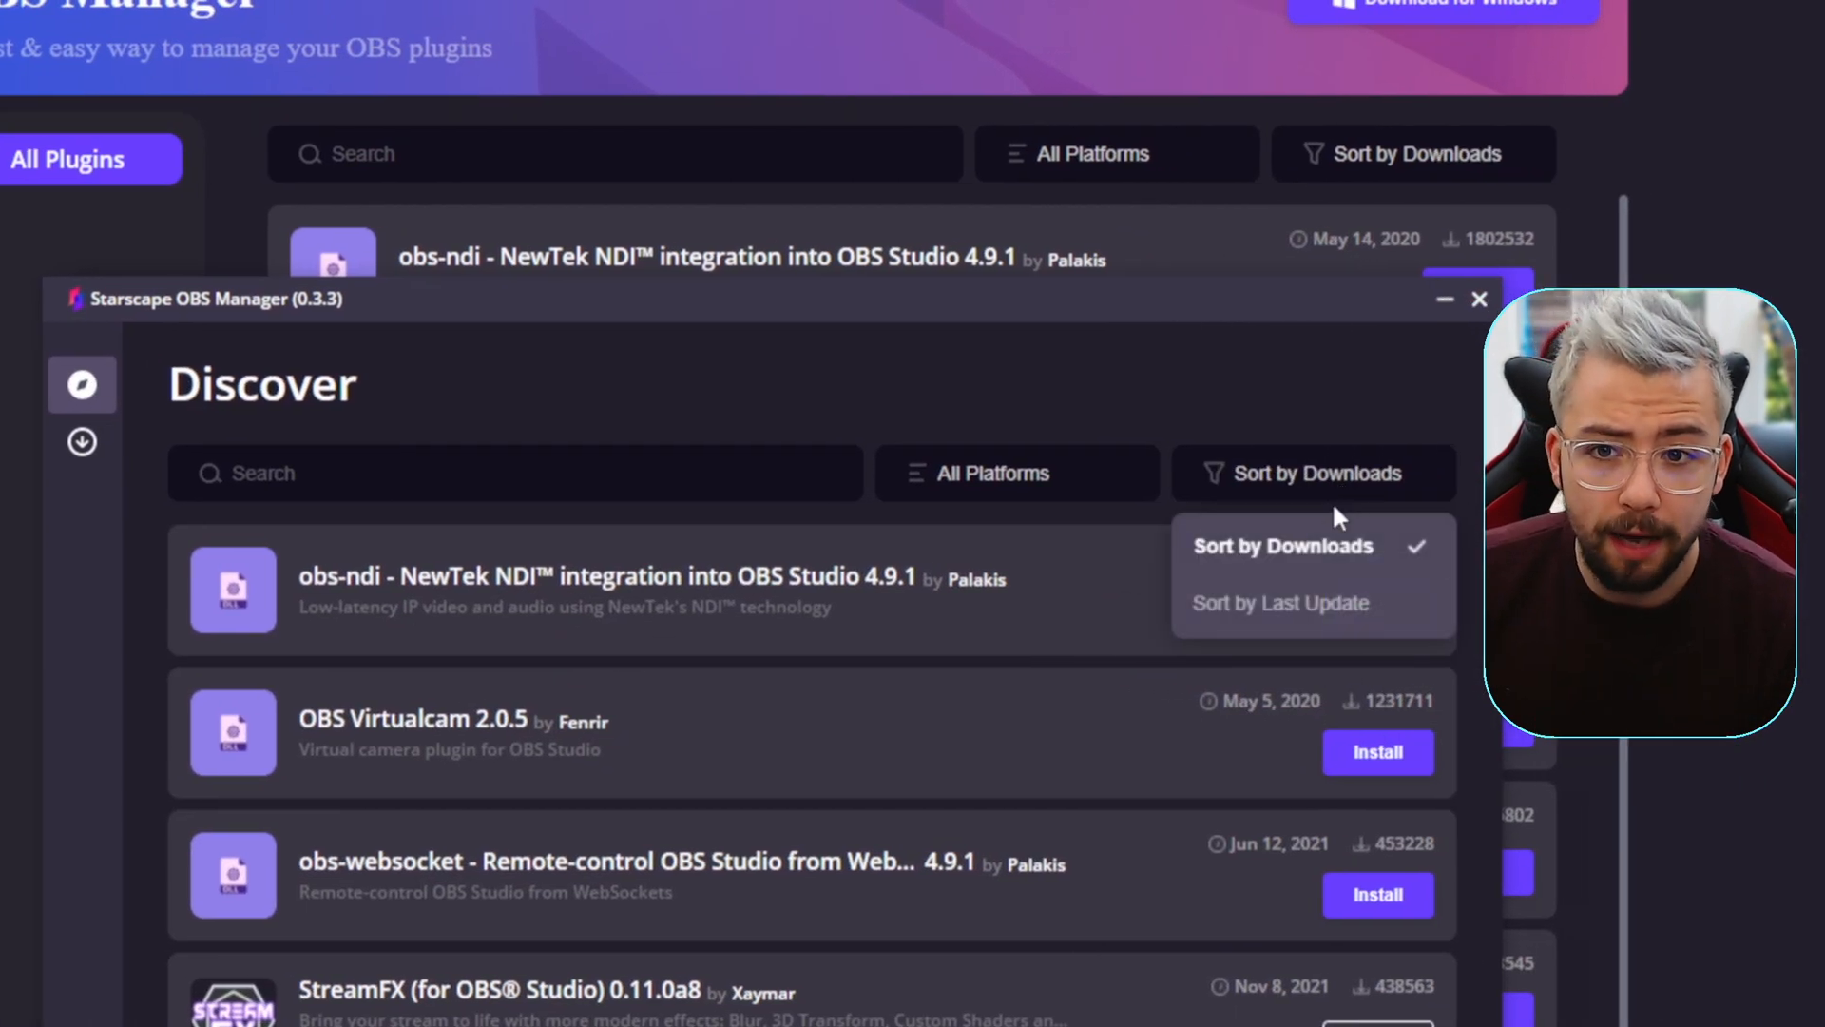
{"action": "left_click", "coordinate": [1277, 601]}
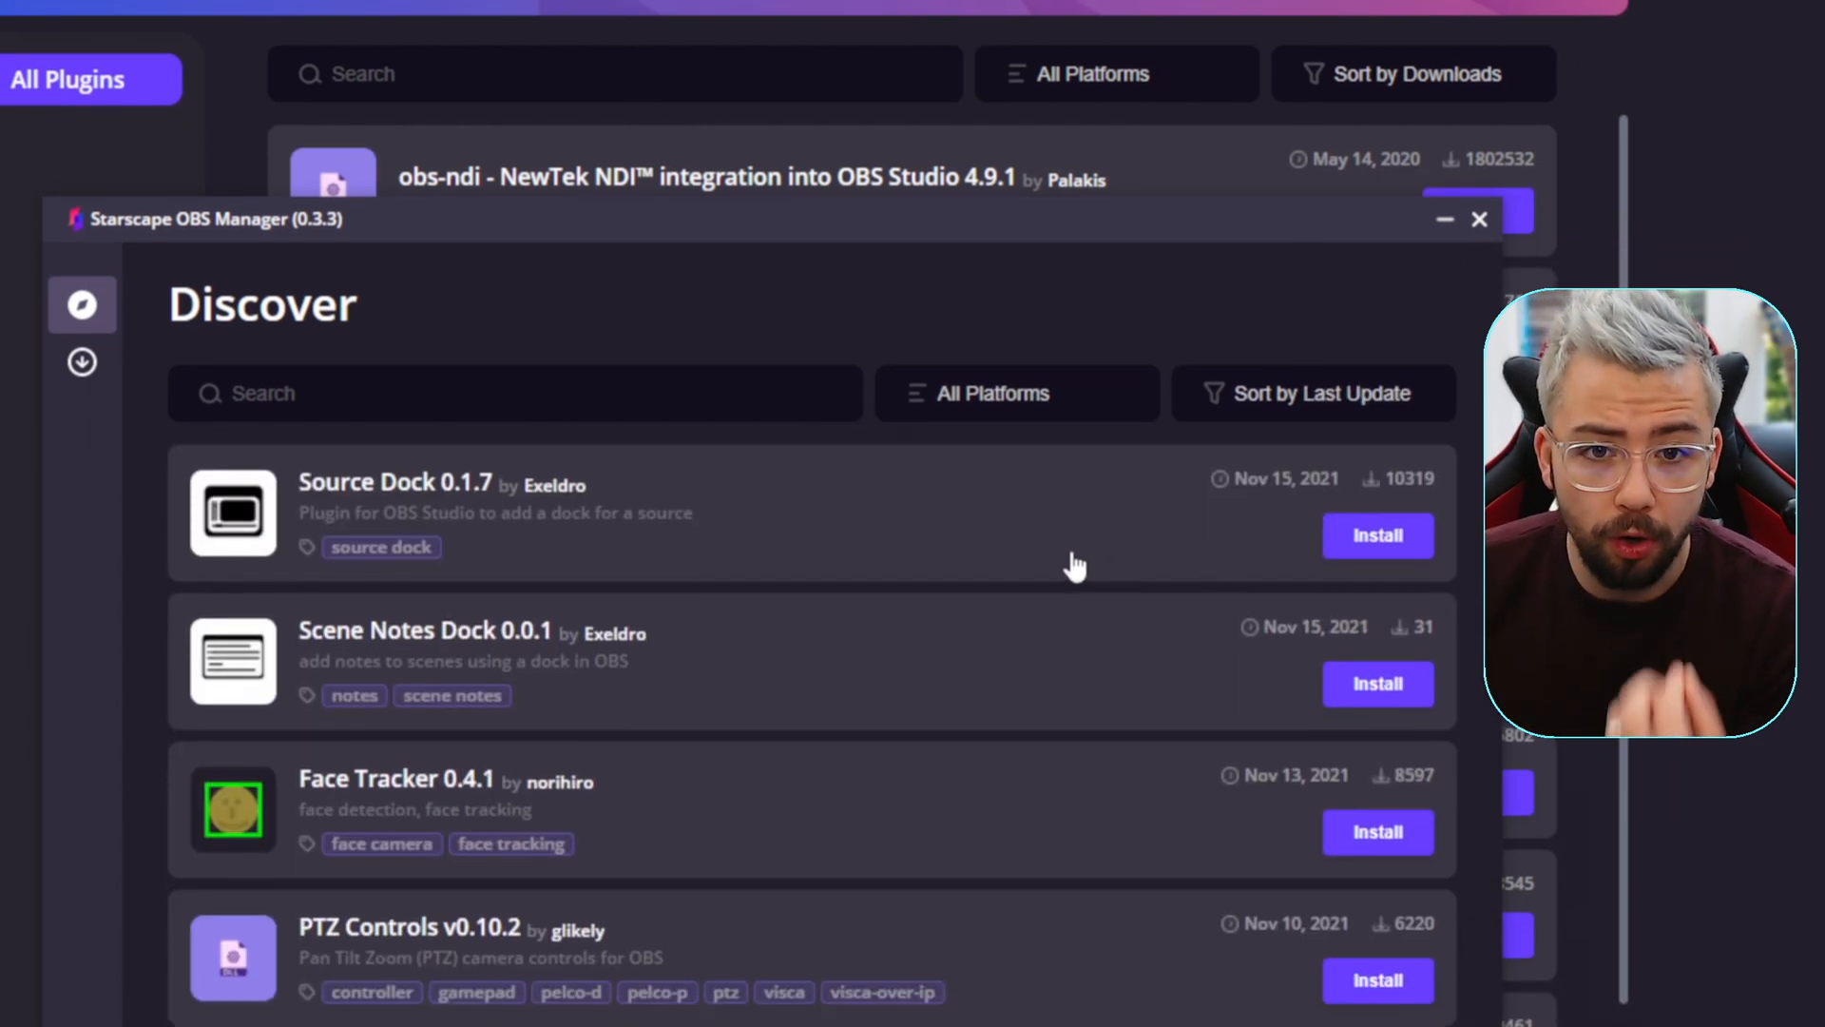
{"action": "scroll", "scroll_direction": "down", "scroll_amount": 3}
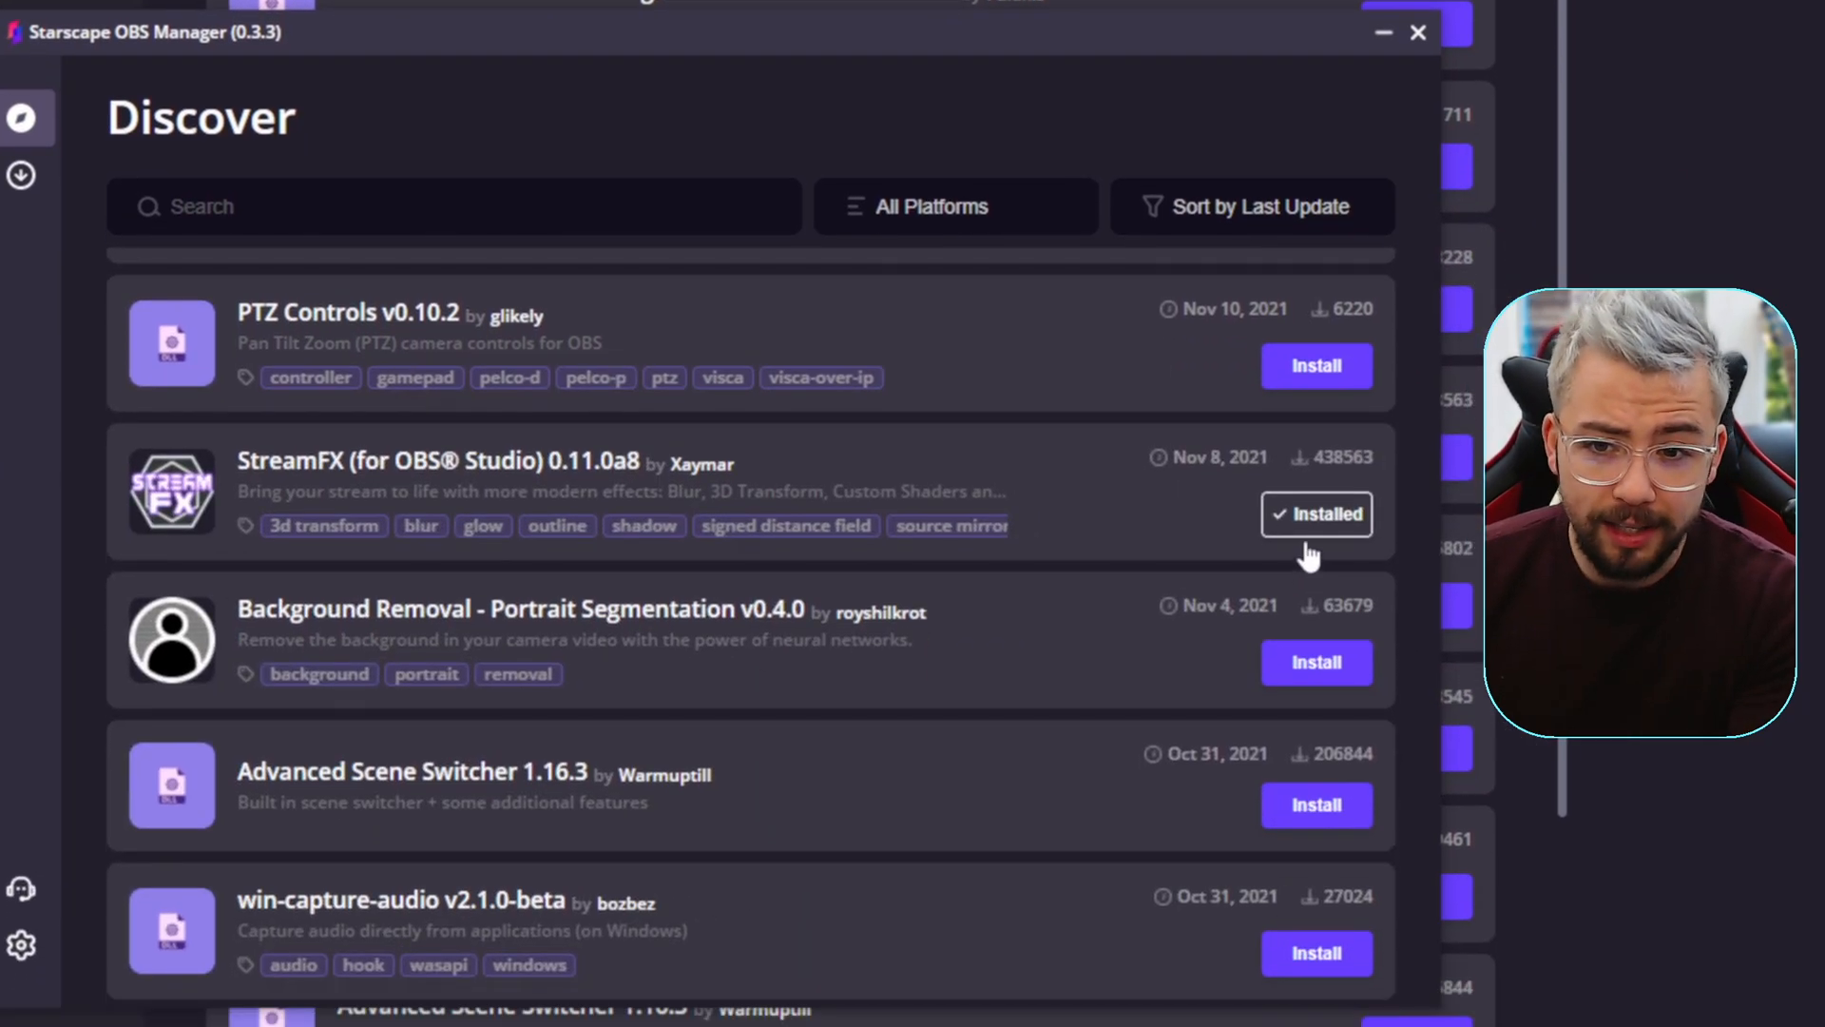
{"action": "scroll", "scroll_direction": "up", "scroll_amount": 3}
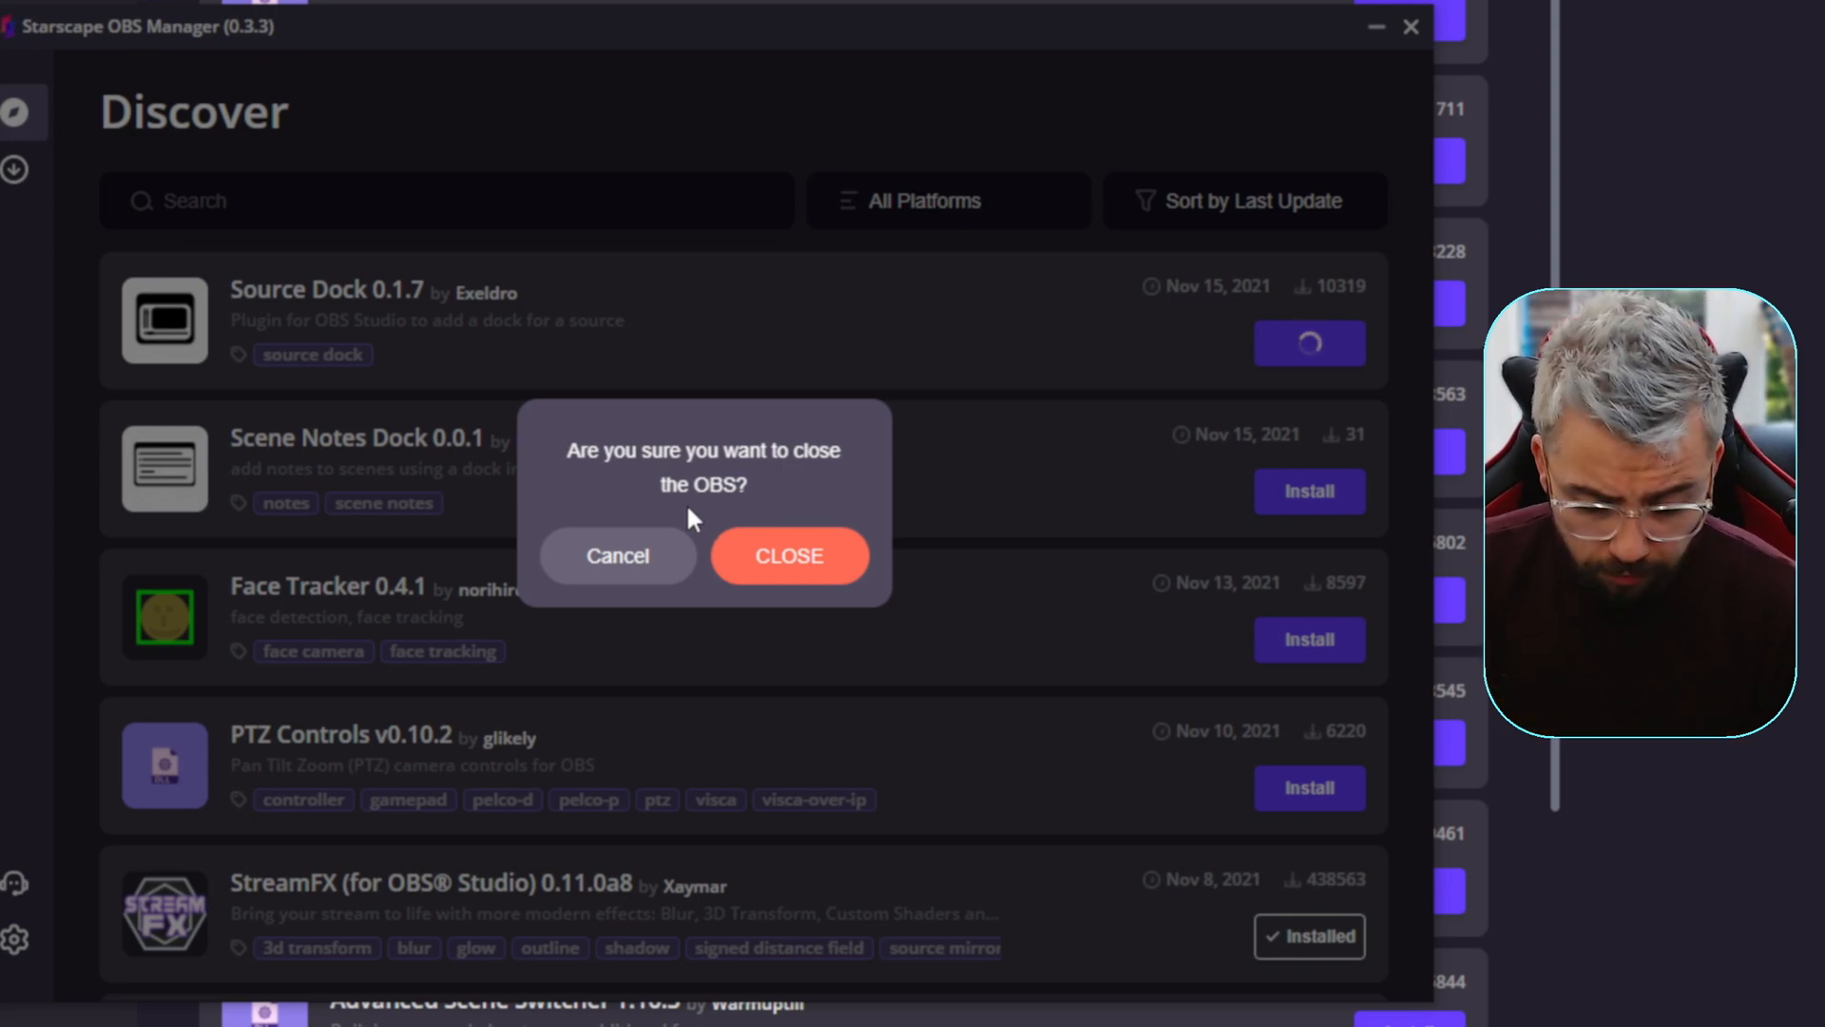
Step: Dismiss the close-OBS prompt raised by installing Source Dock
{"action": "left_click", "coordinate": [617, 555]}
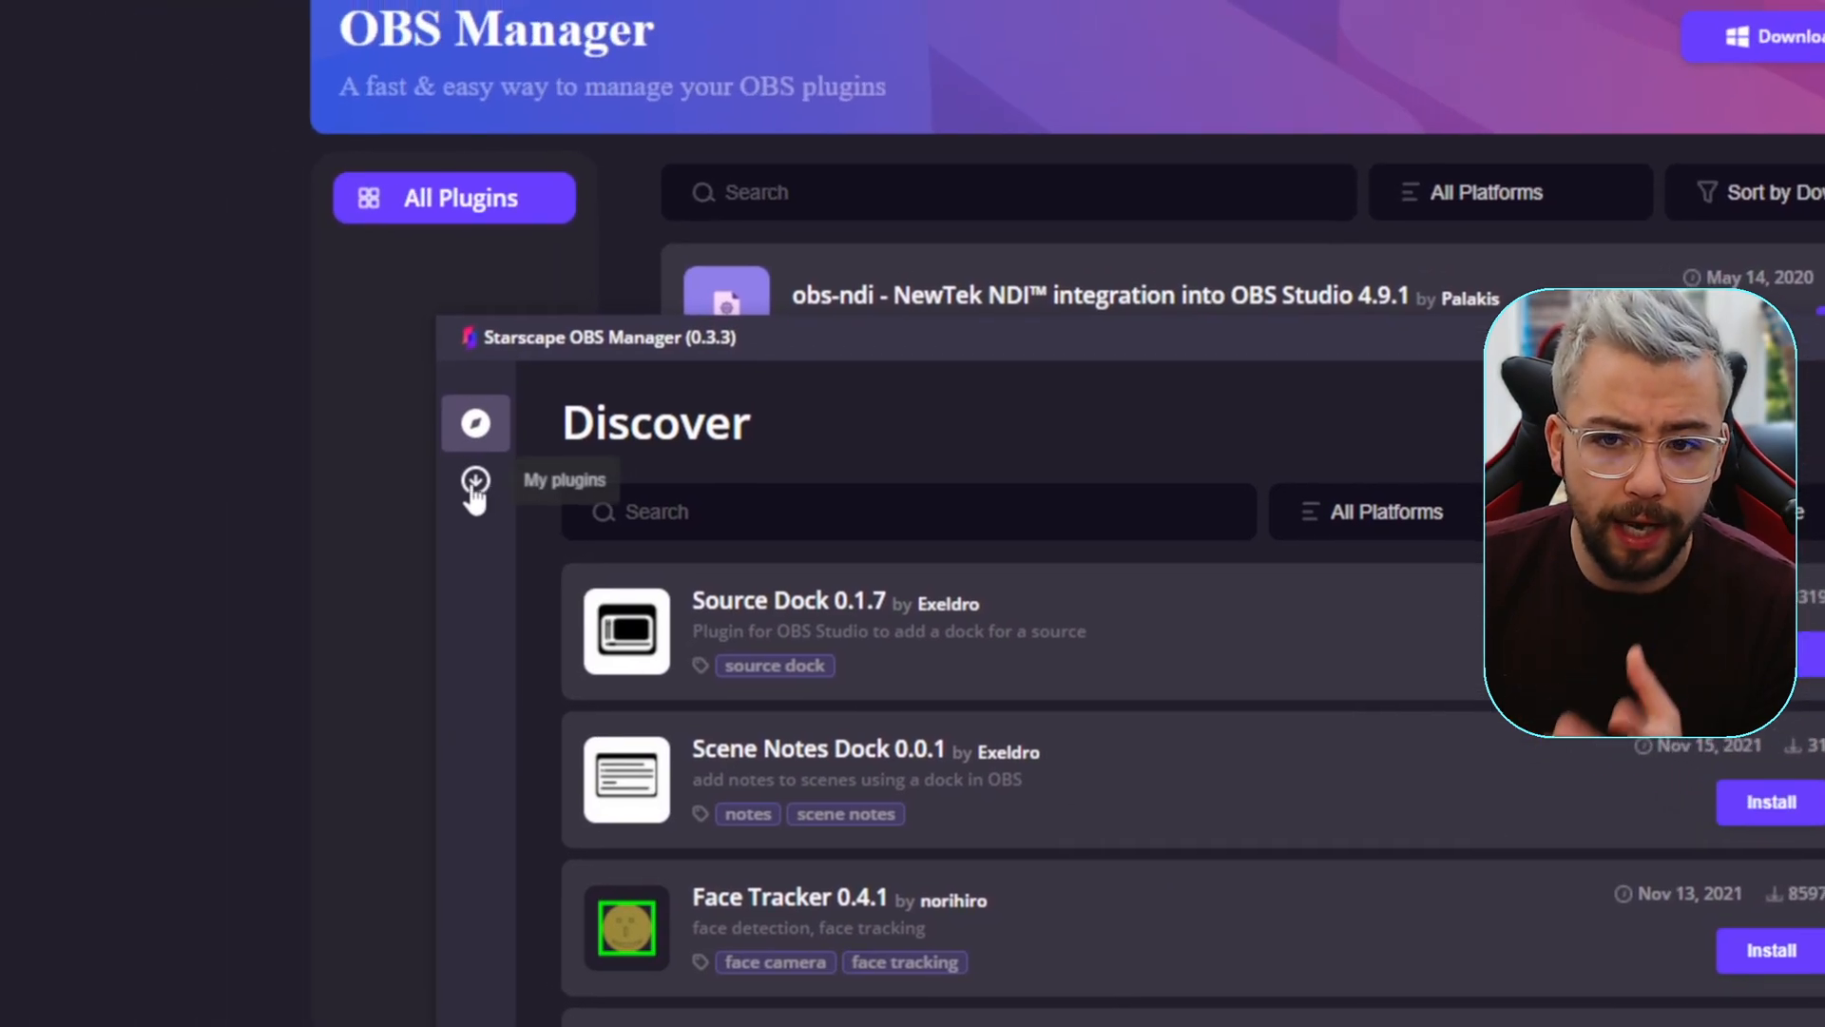
Step: Start uninstalling StreamFX from My plugins, then cancel at the close-OBS warning
{"action": "left_click", "coordinate": [475, 490]}
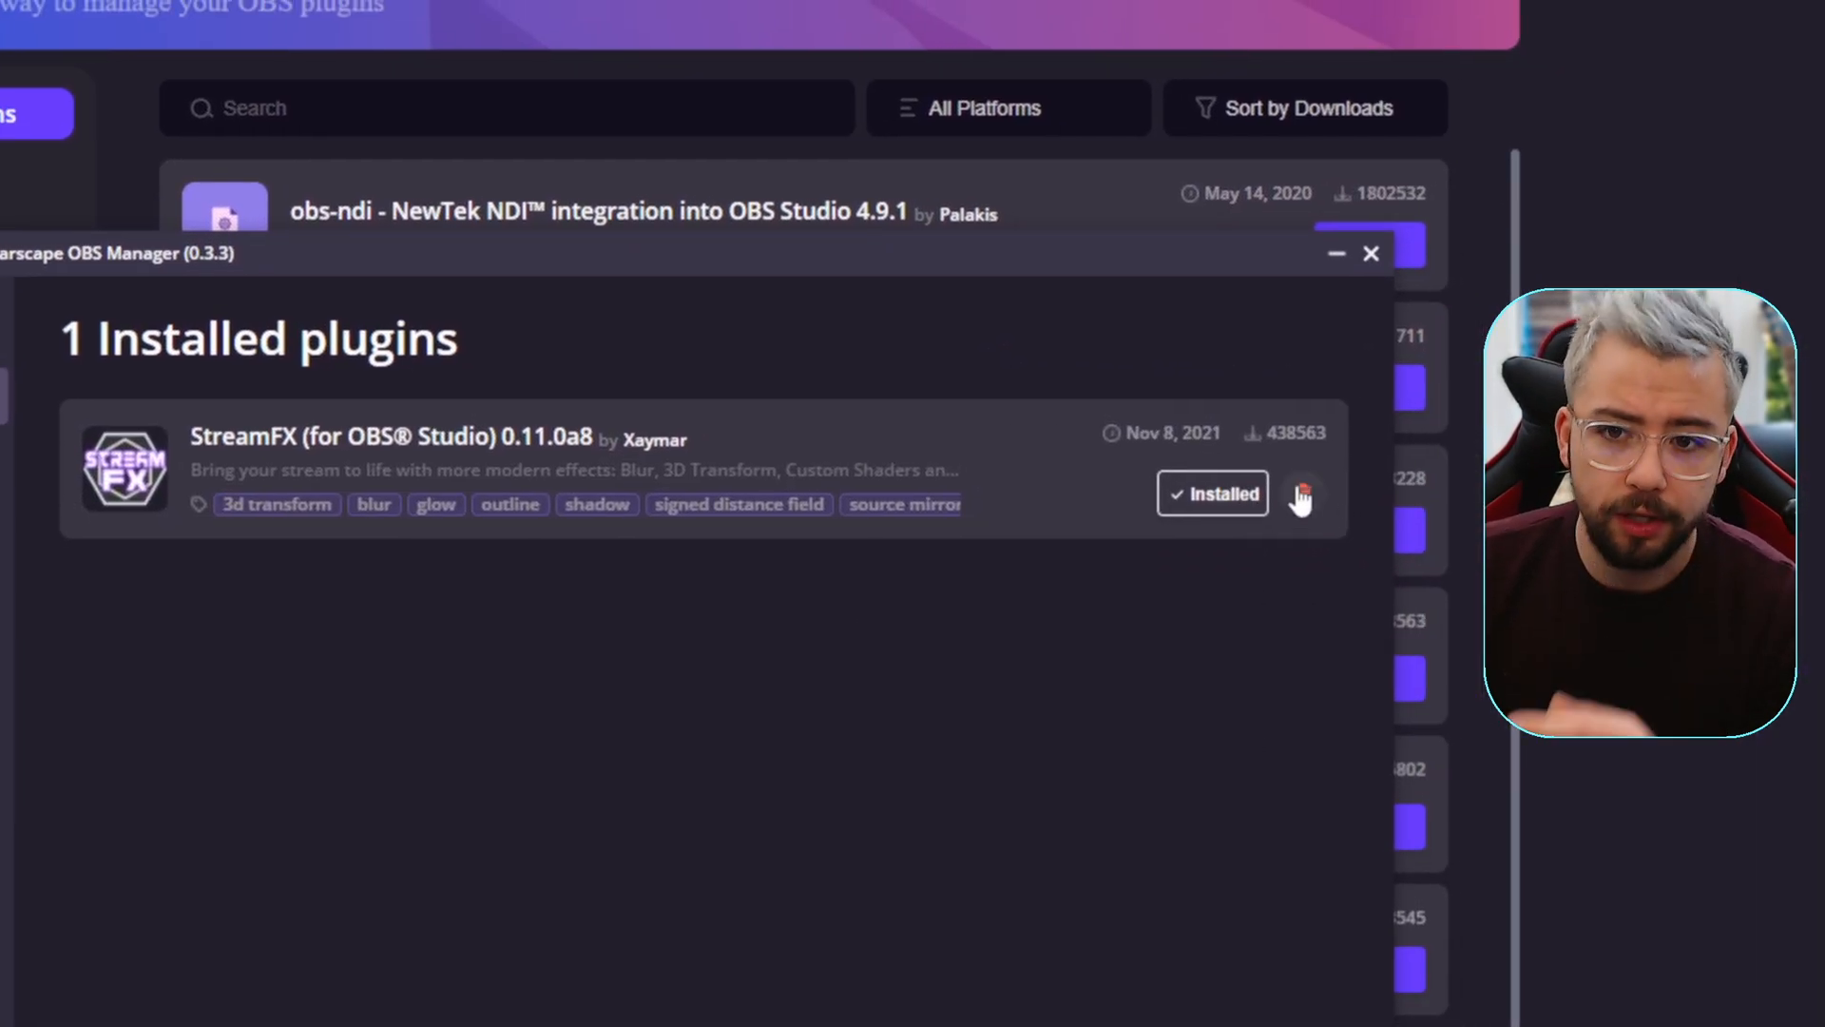
{"action": "left_click", "coordinate": [1303, 493]}
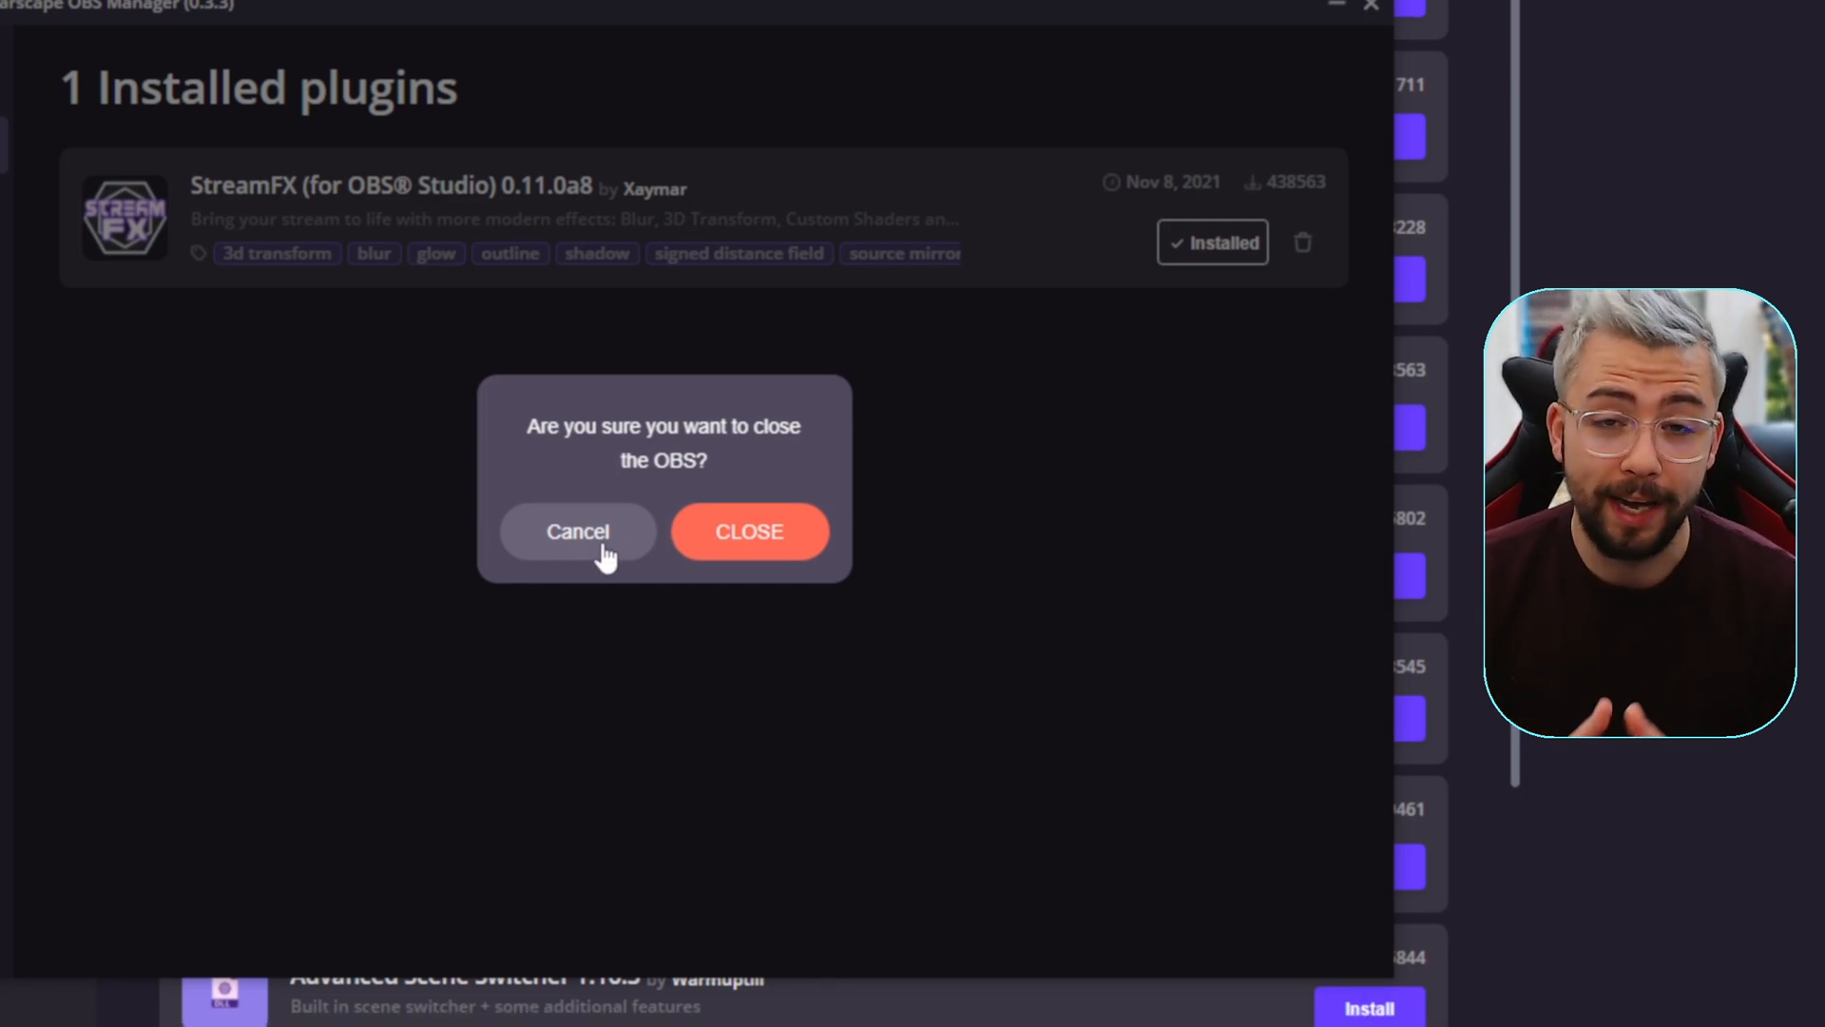
{"action": "left_click", "coordinate": [577, 531]}
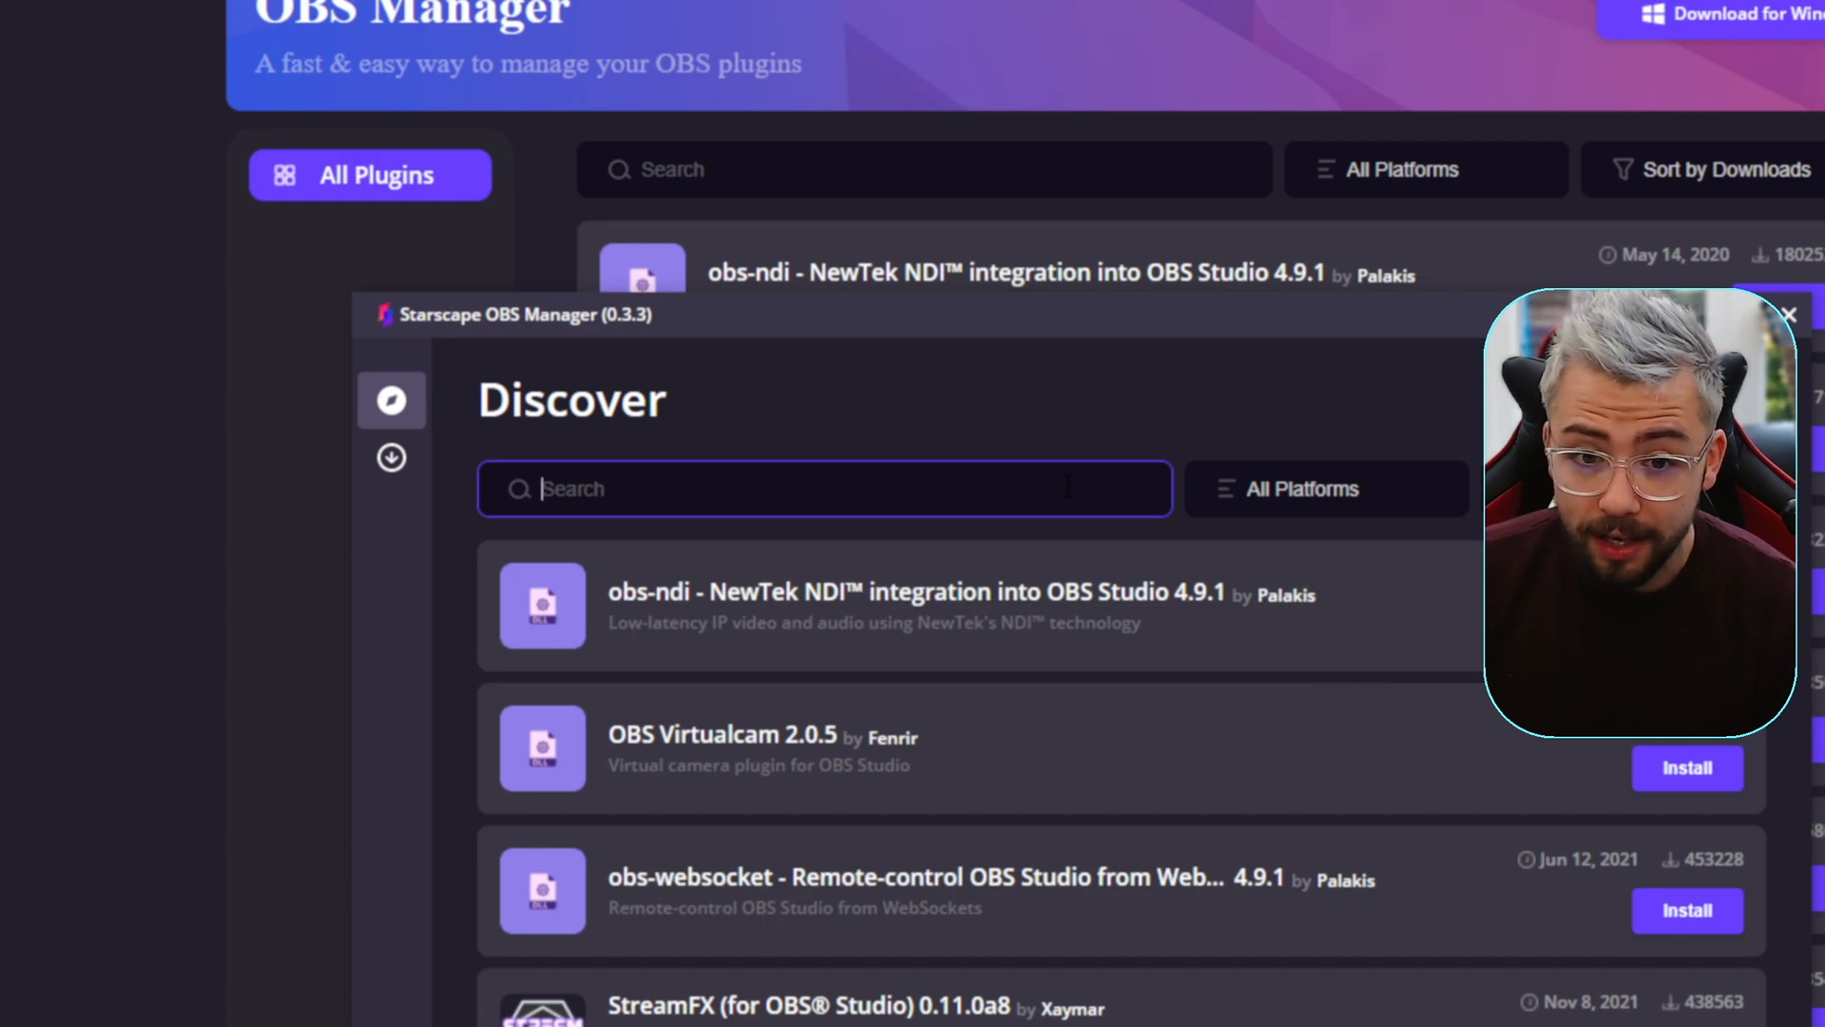
Step: Search the Discover catalogue for 'move'
{"action": "type", "text": "move"}
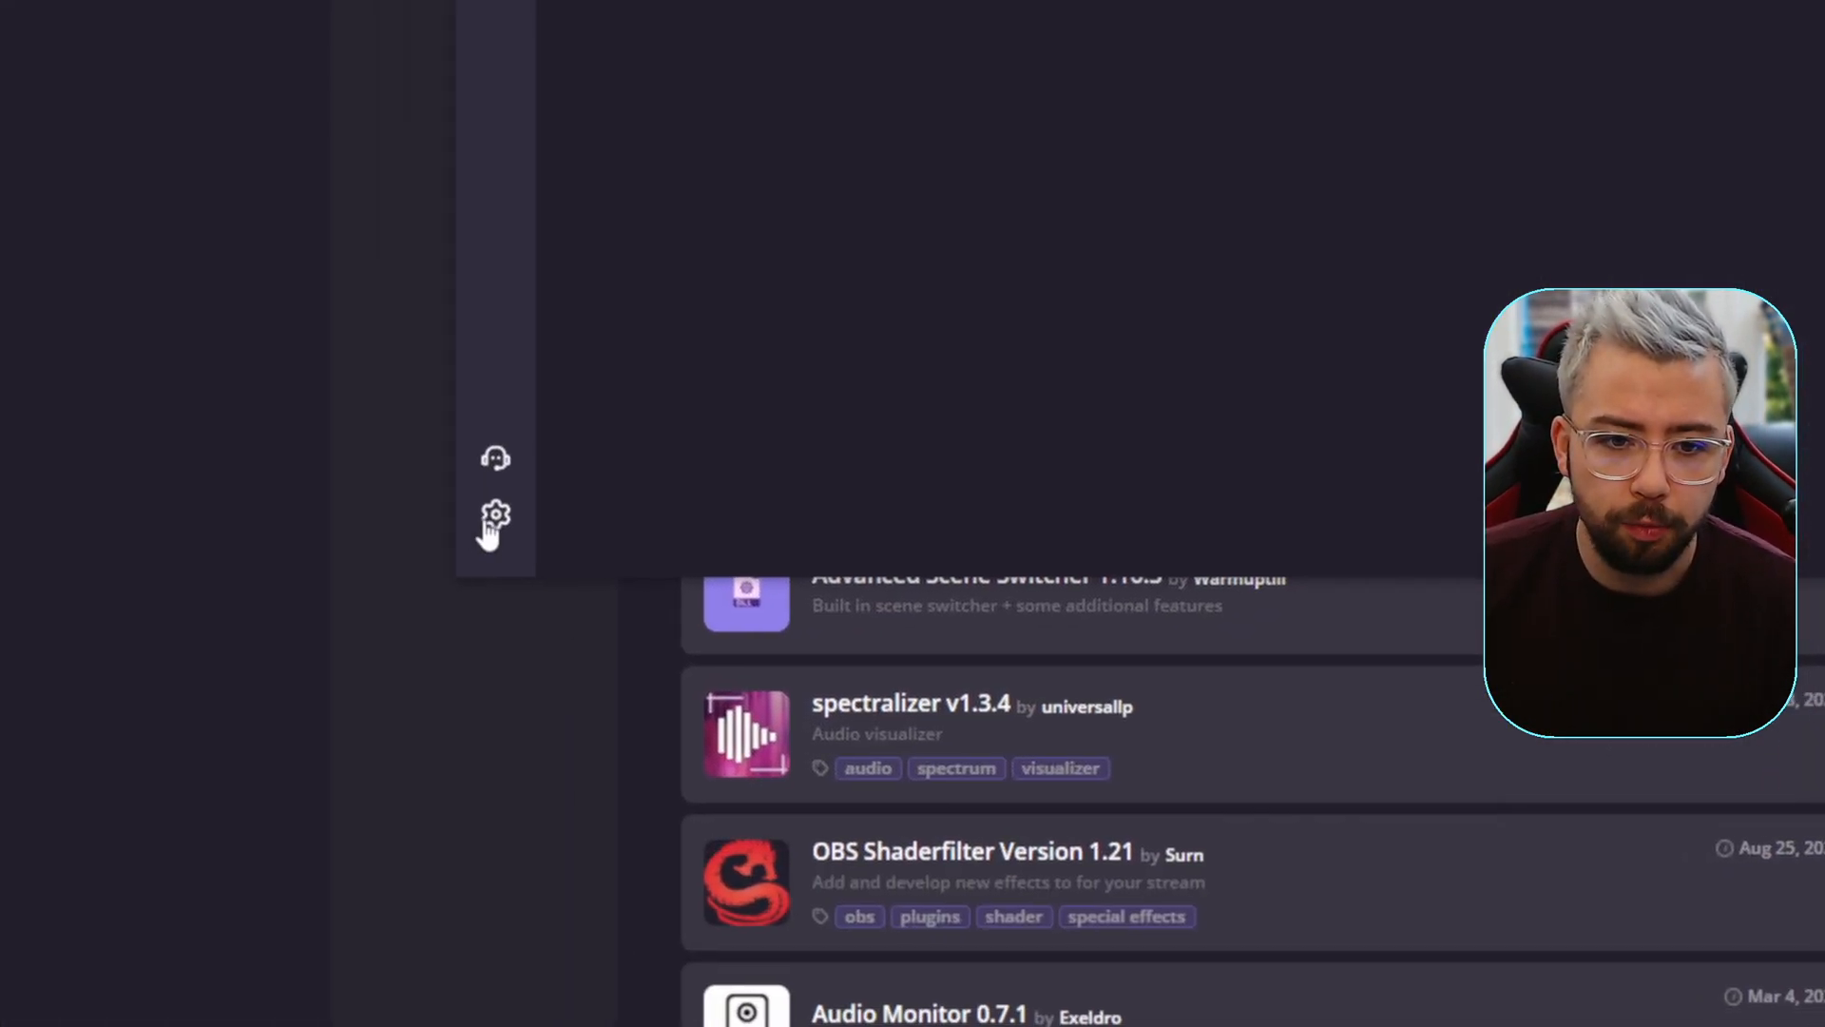
Step: In settings, browse to and select the OBS-Studio-Dev folder under StreamUP Developments as root
{"action": "left_click", "coordinate": [493, 520]}
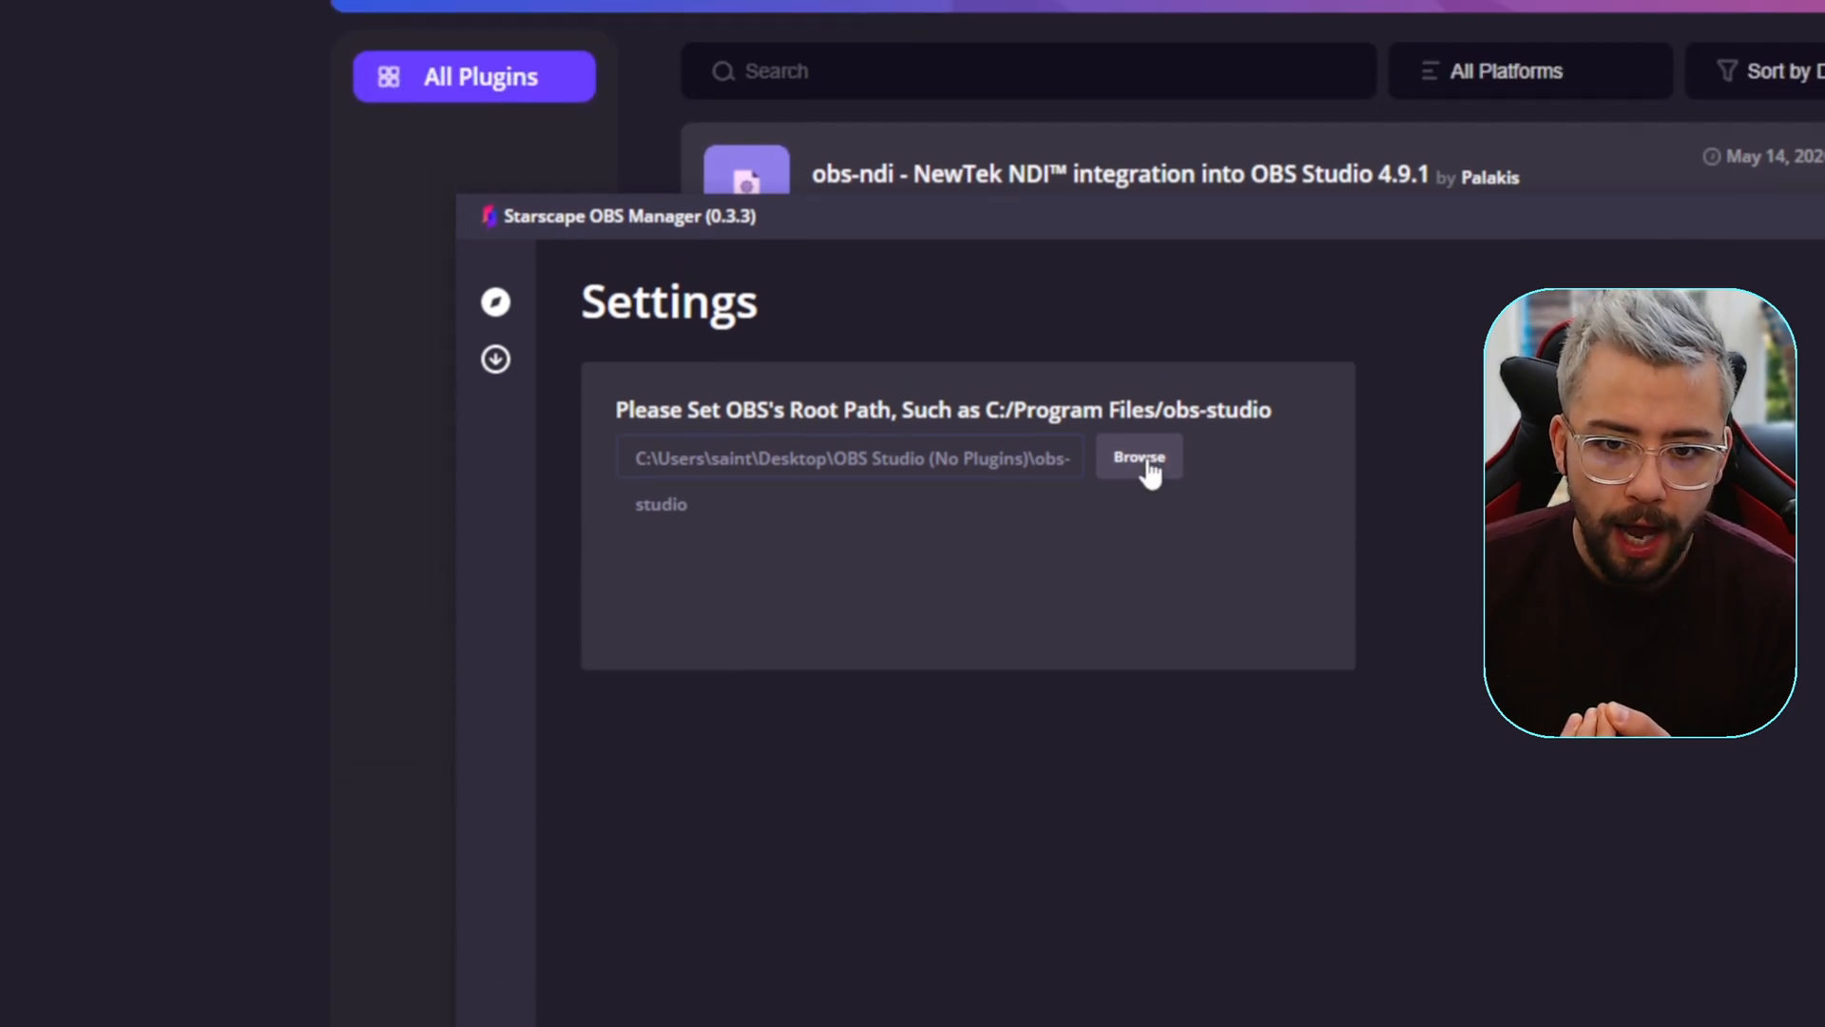
{"action": "left_click", "coordinate": [1136, 456]}
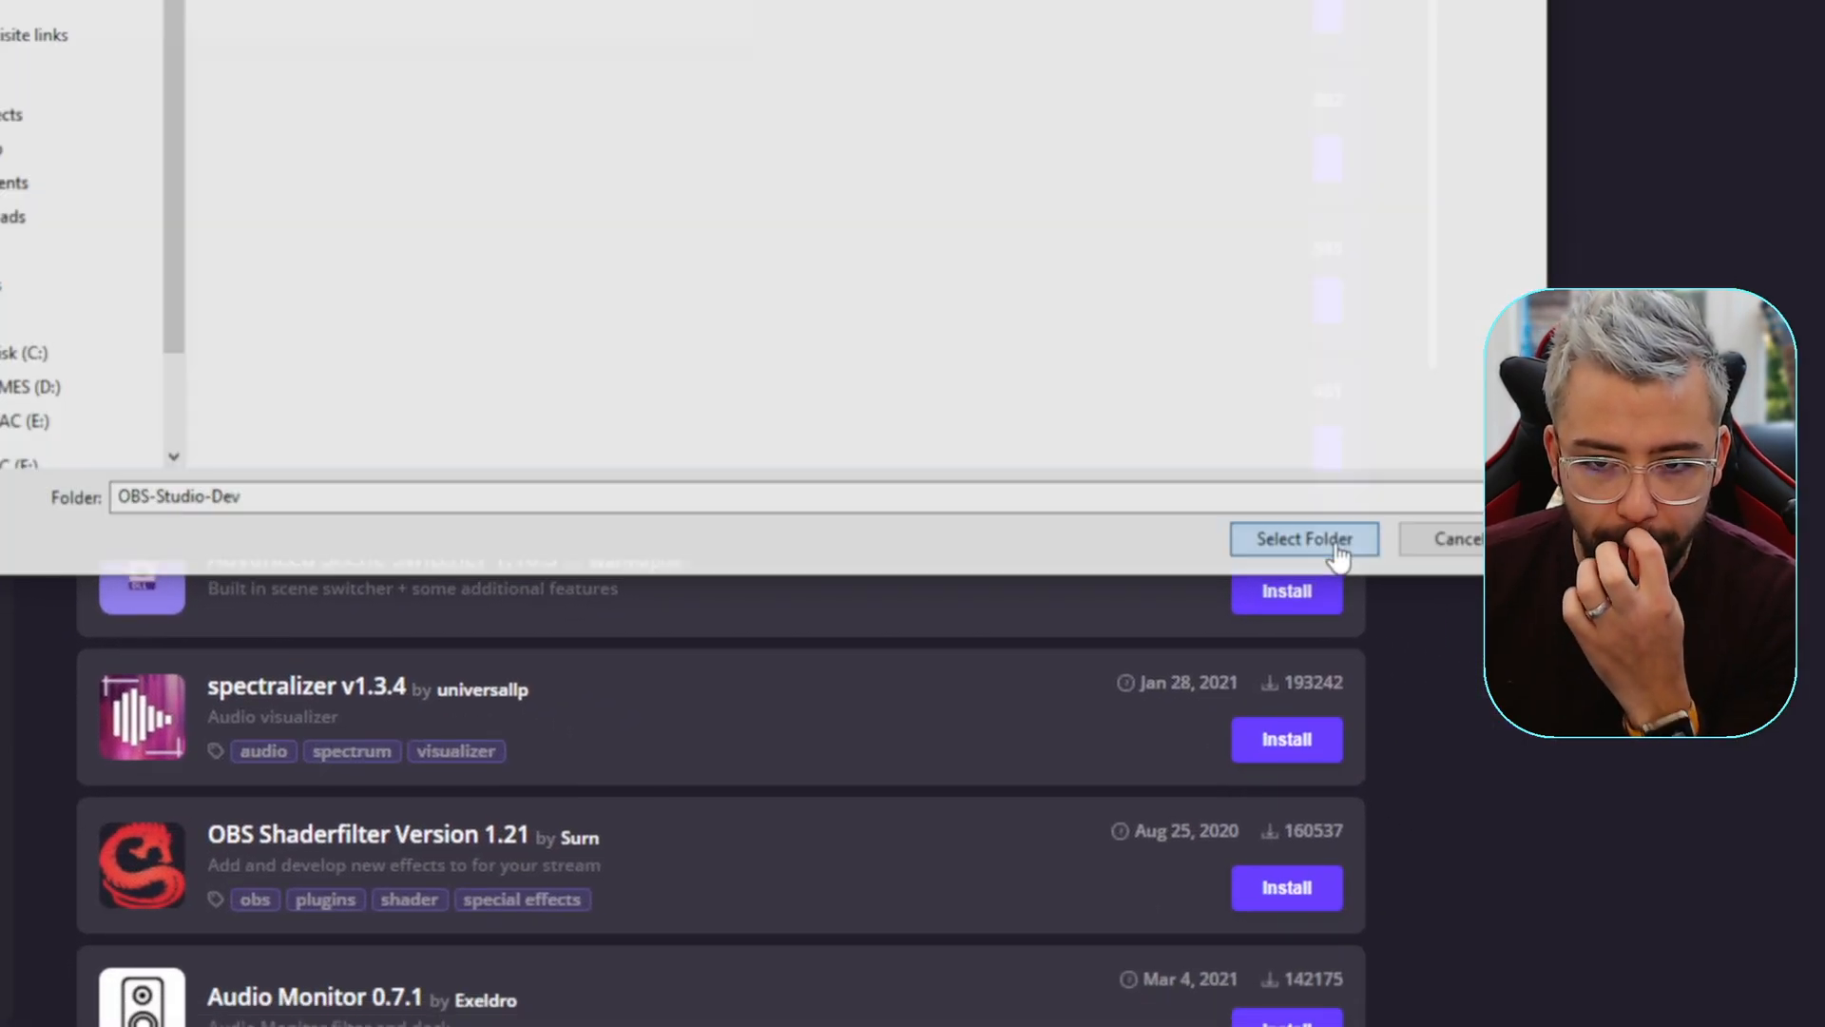
{"action": "left_click", "coordinate": [1303, 538]}
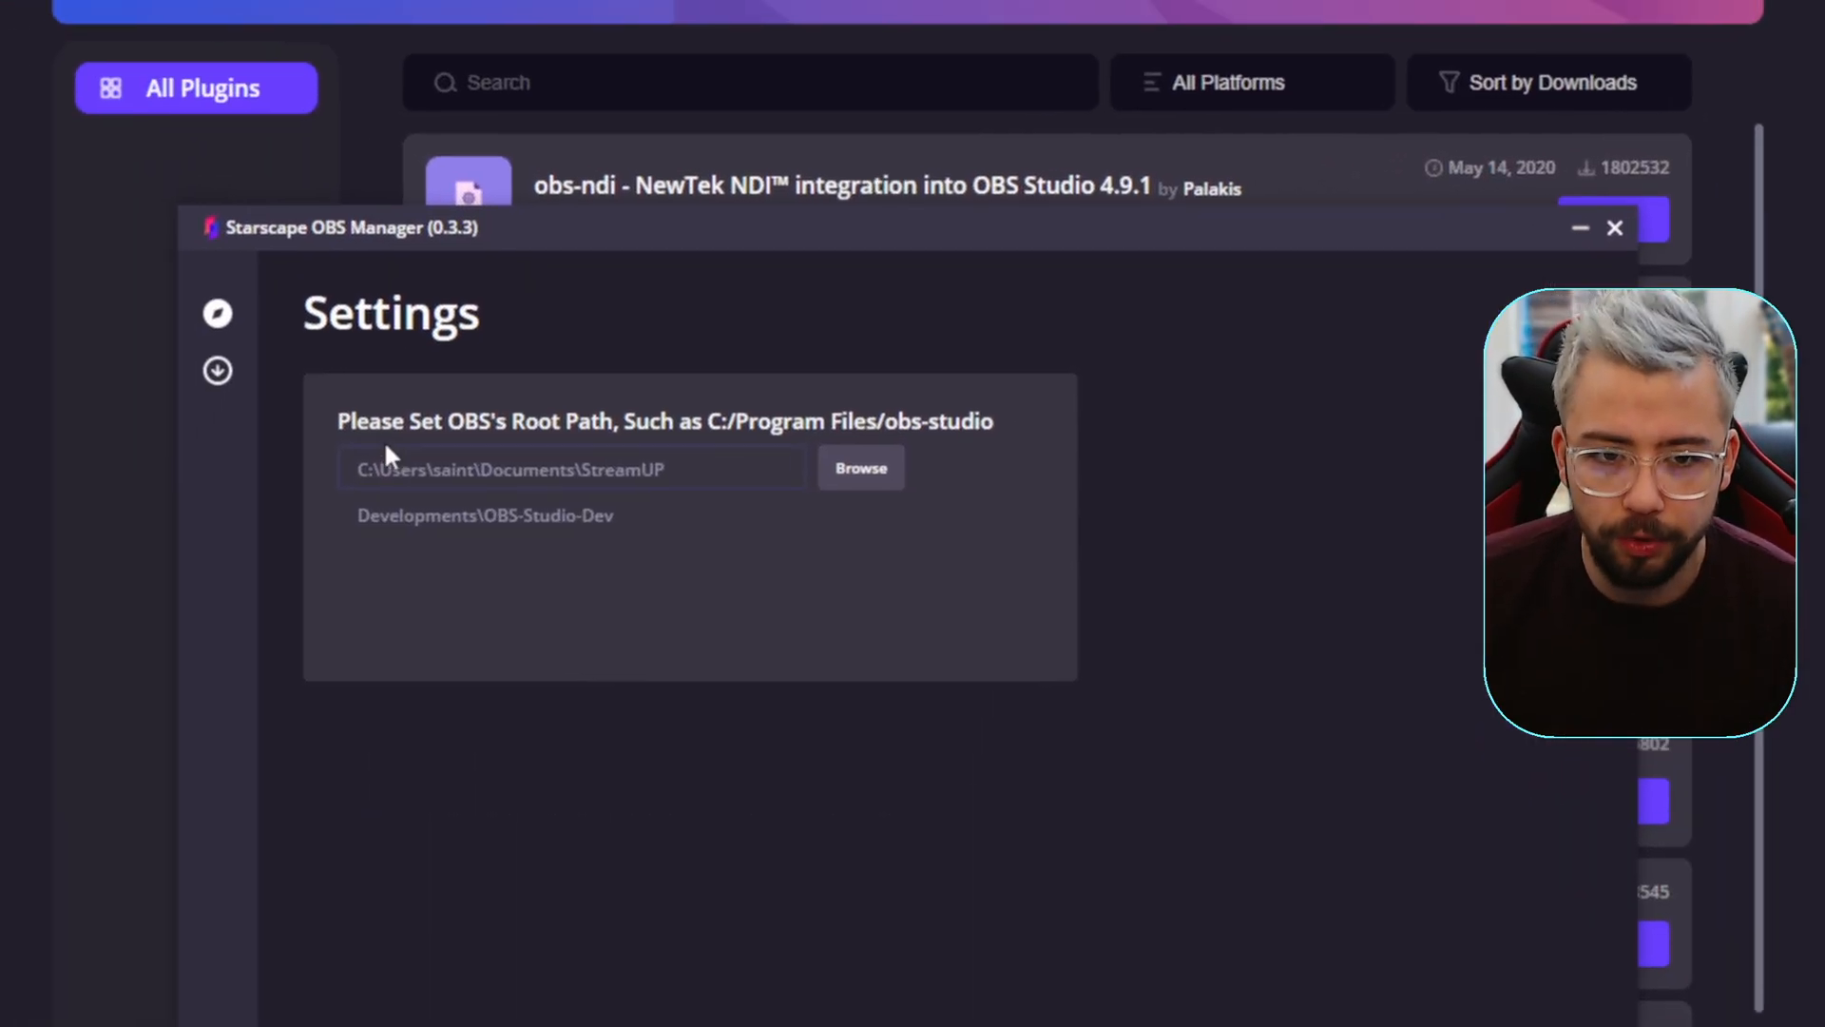
{"action": "left_click", "coordinate": [217, 370]}
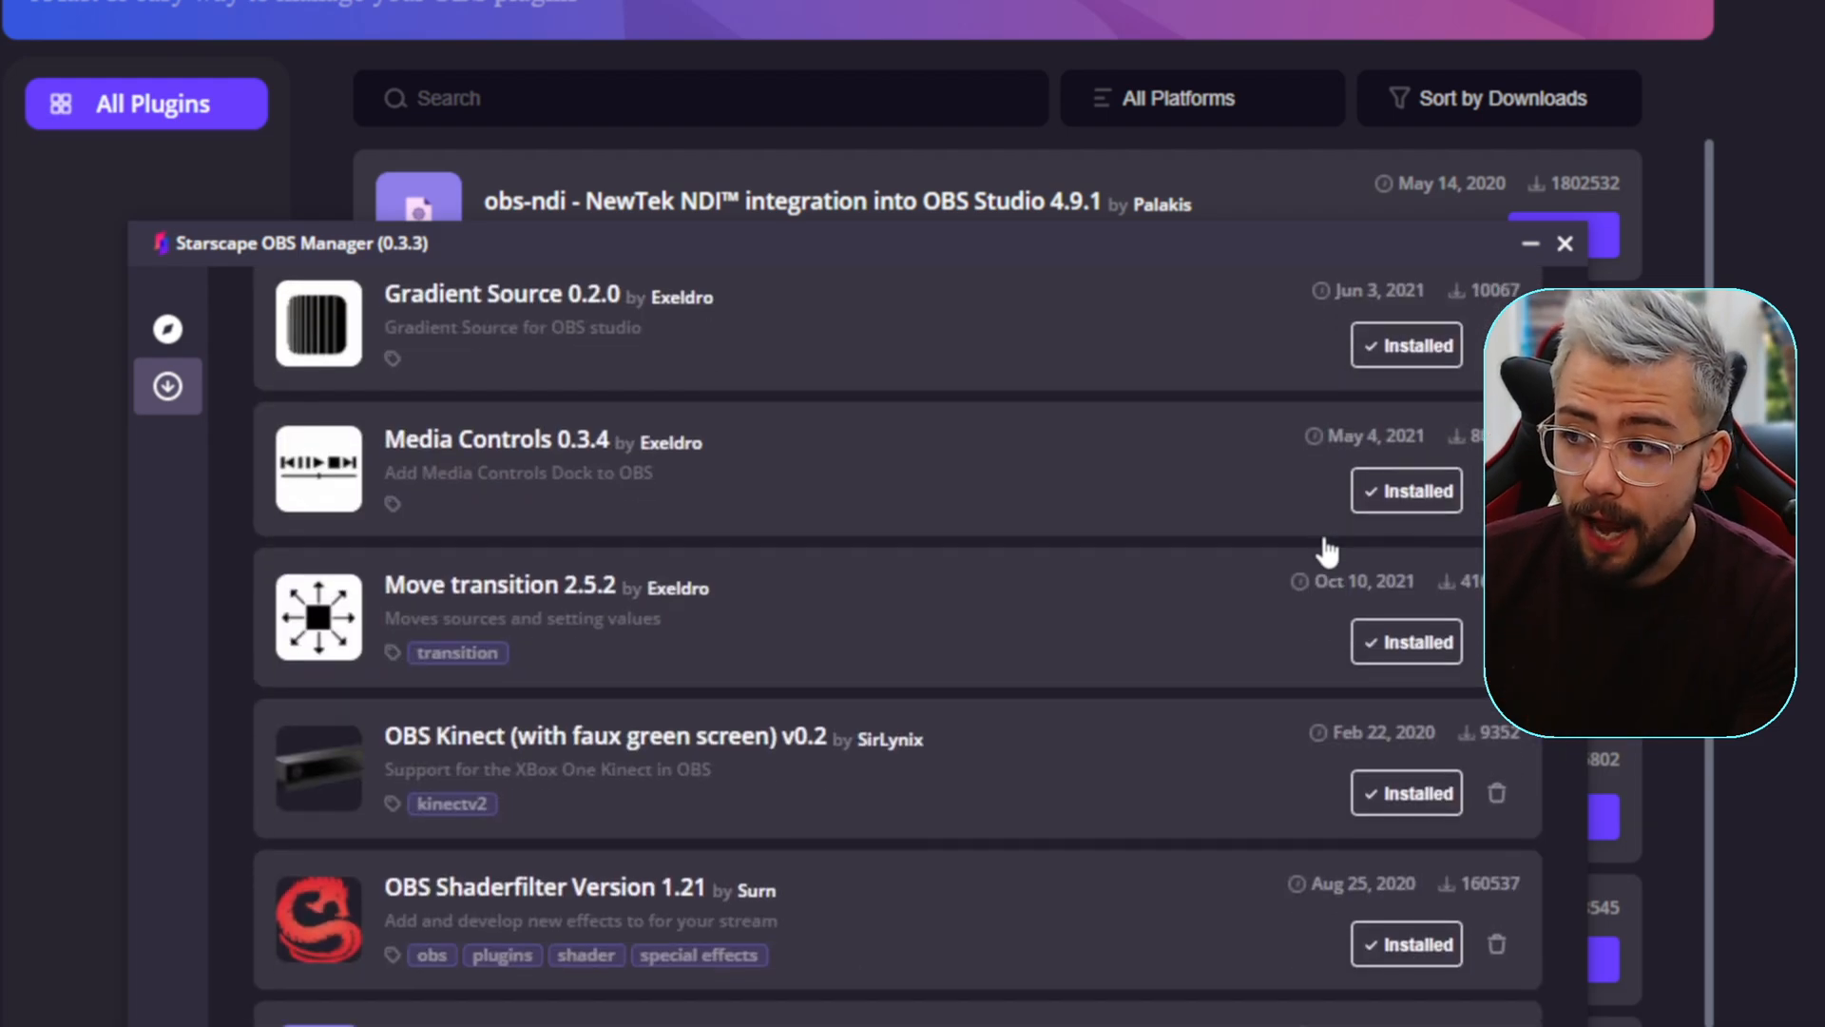
{"action": "scroll", "scroll_direction": "down", "scroll_amount": 3}
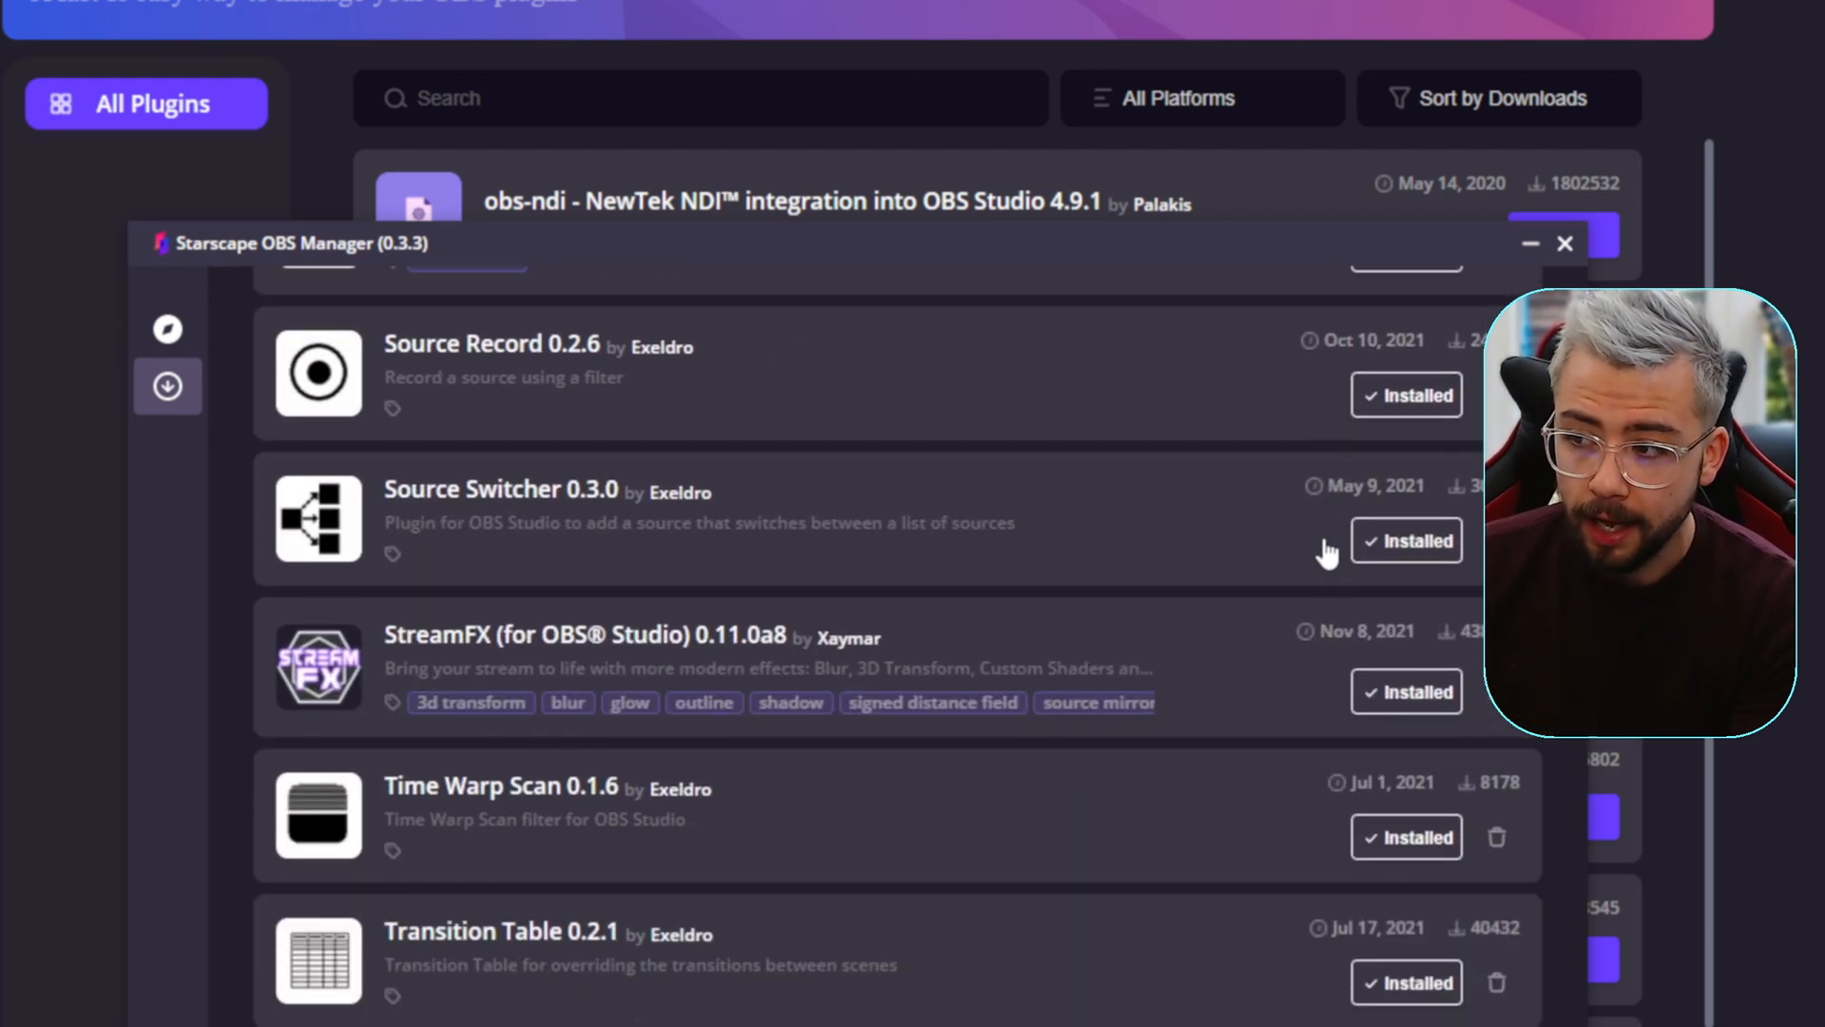
{"action": "scroll", "scroll_direction": "down", "scroll_amount": 3}
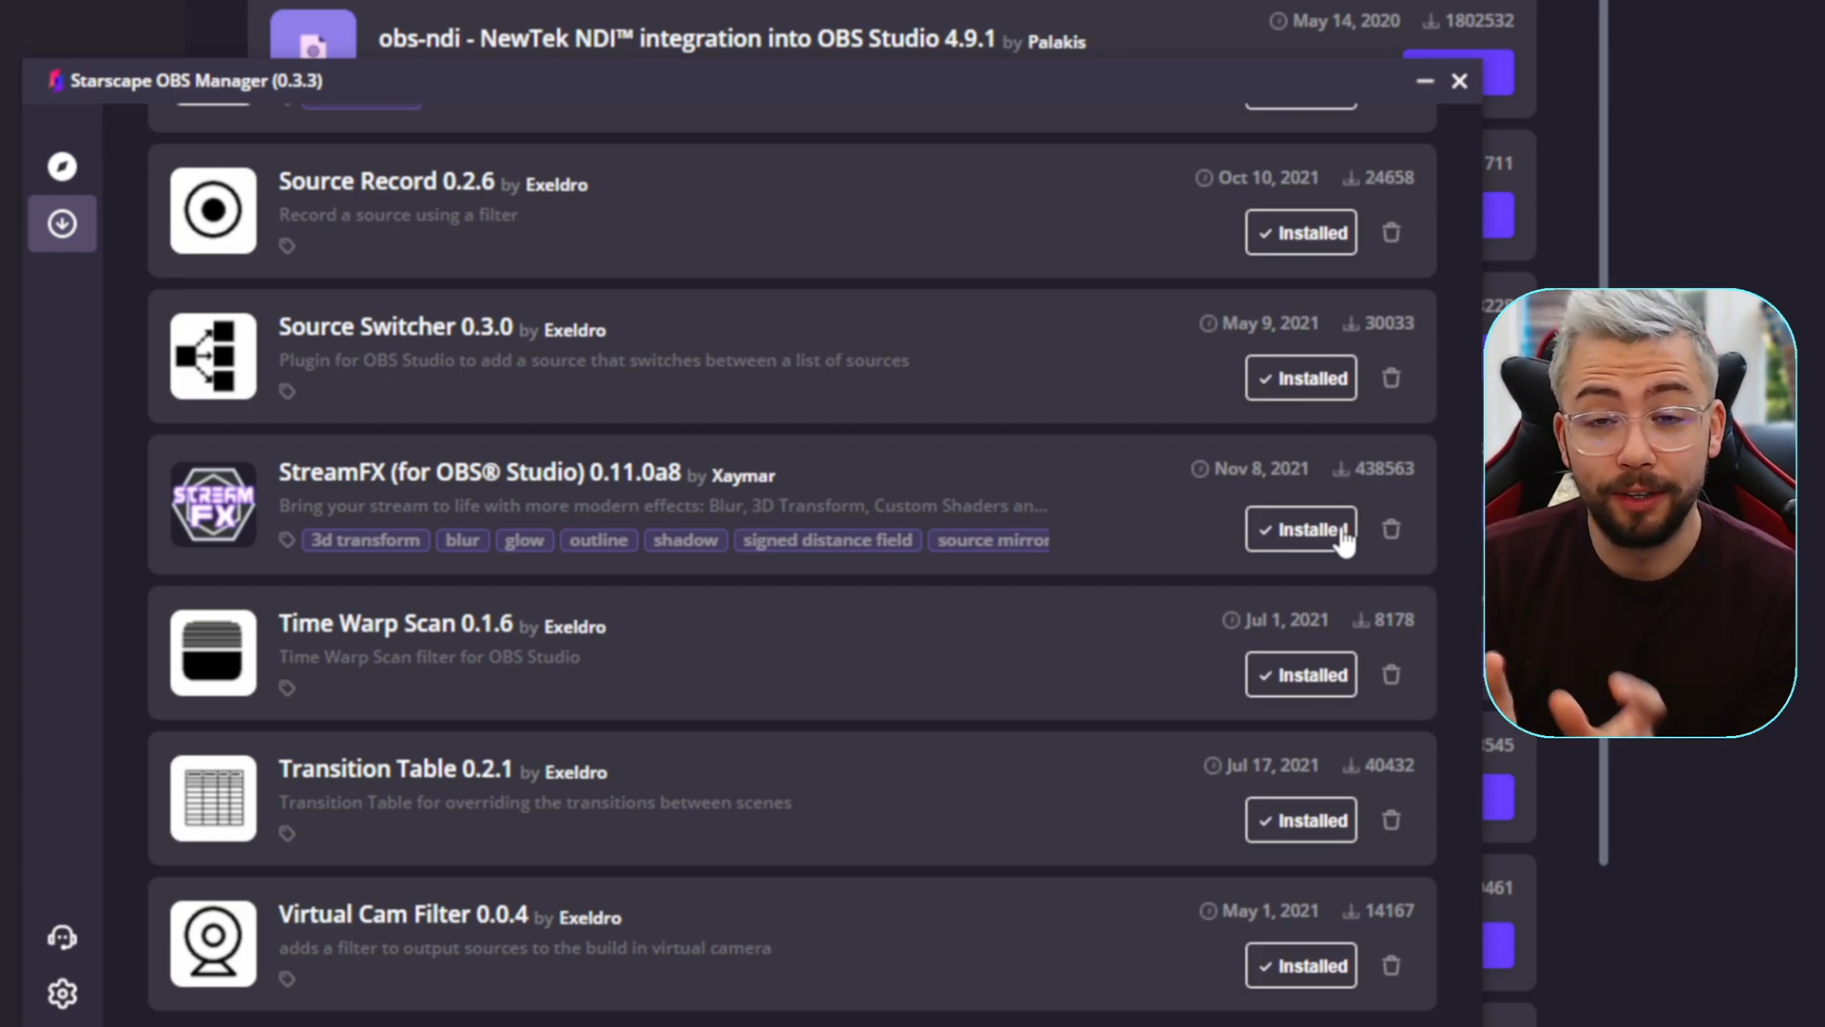
{"action": "scroll", "scroll_direction": "down", "scroll_amount": 3}
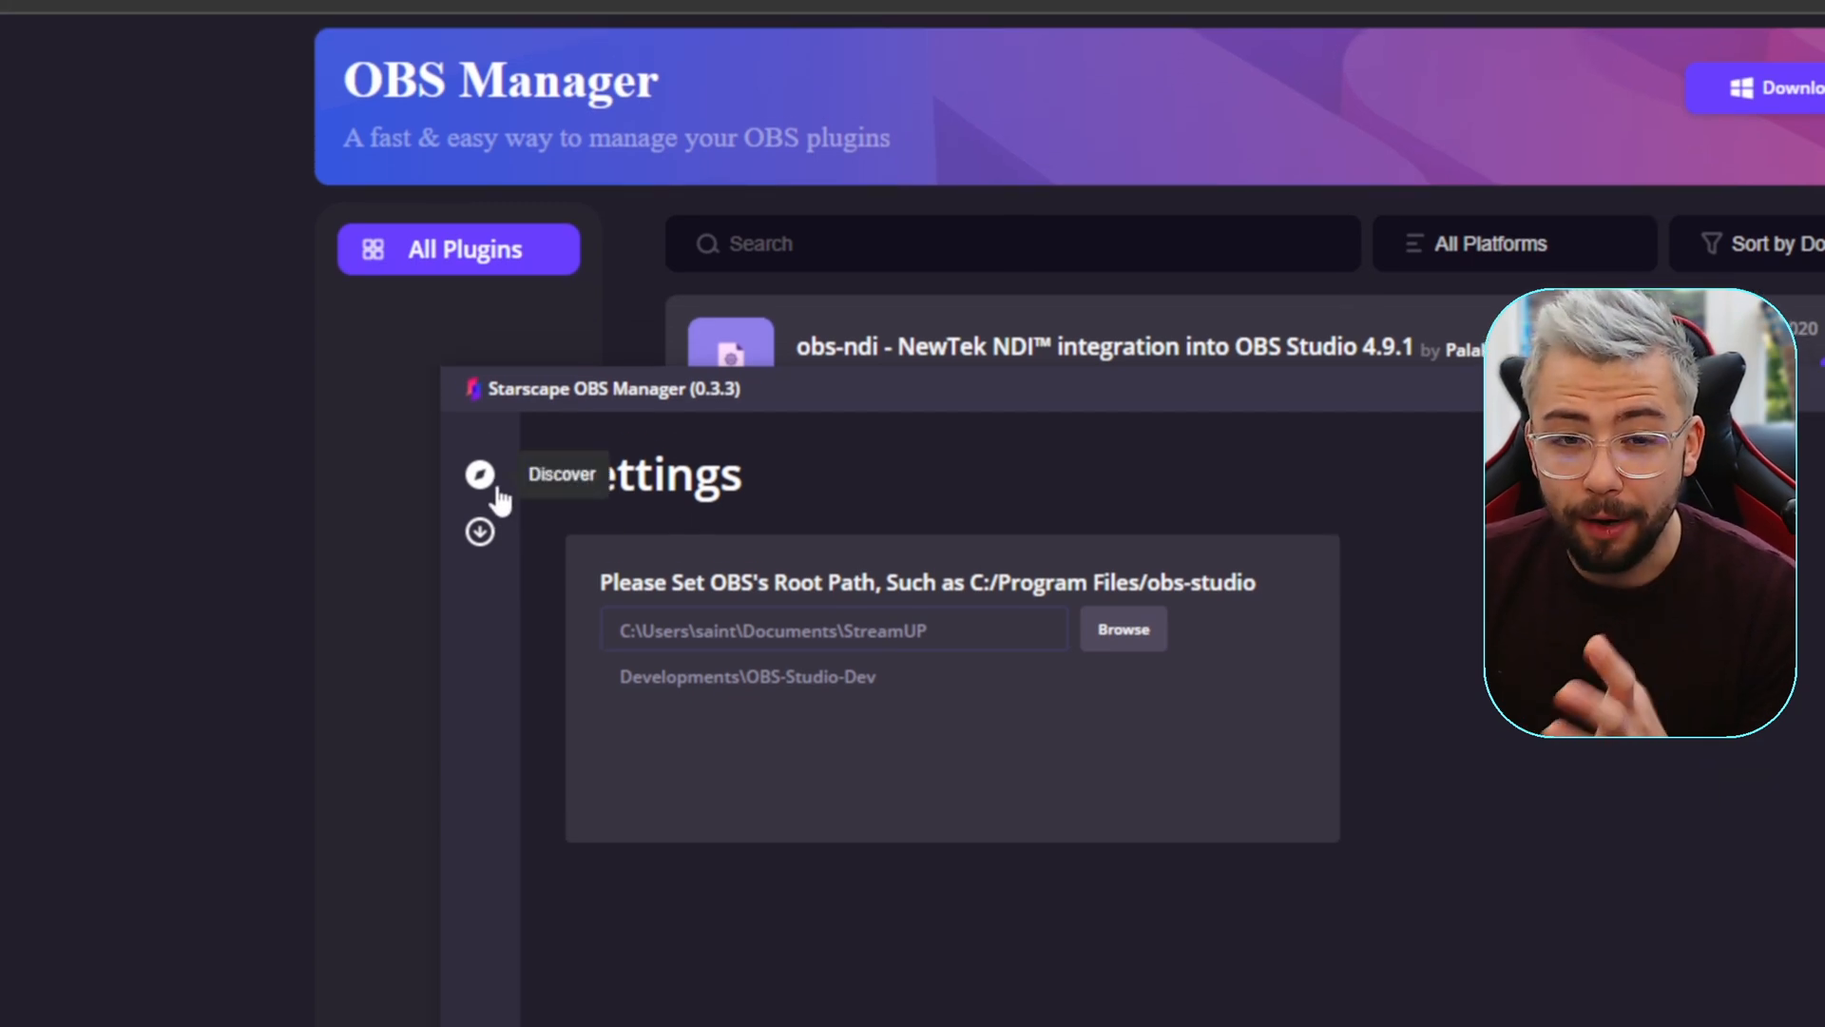
Step: Browse the Discover catalogue, where obs-websocket, StreamFX and Move transition show as installed
{"action": "left_click", "coordinate": [479, 475]}
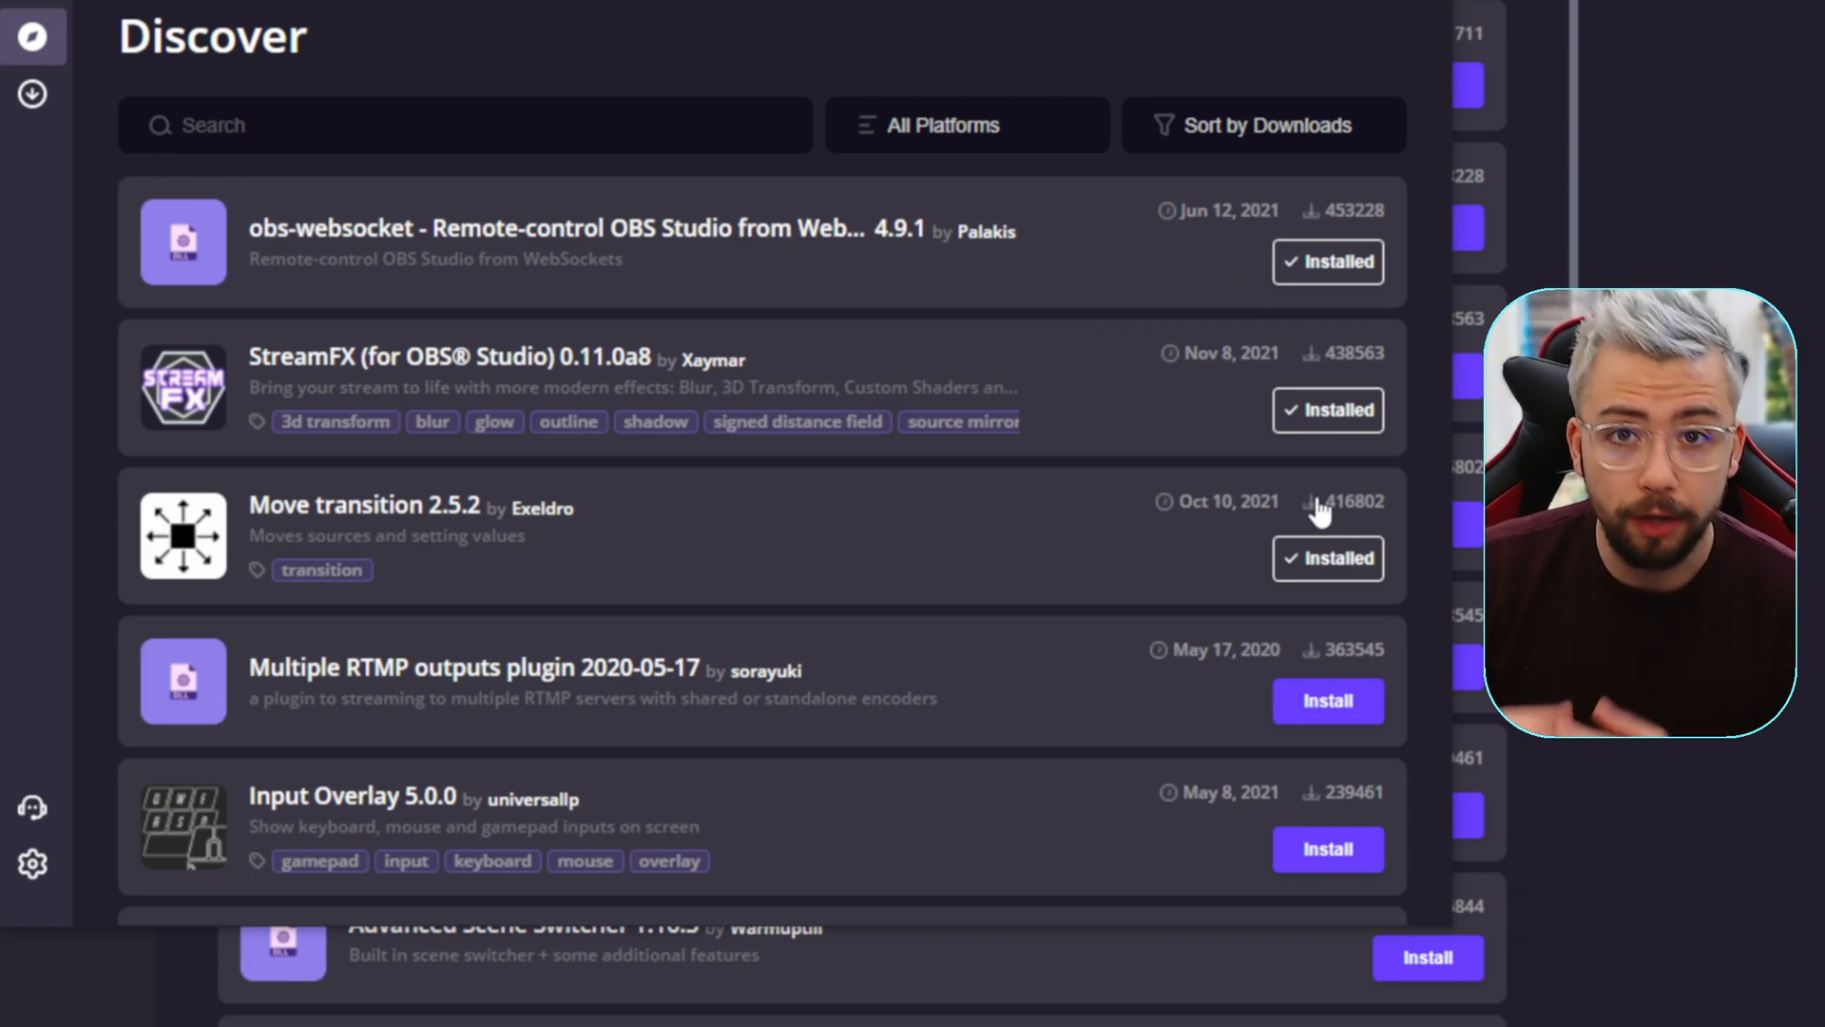
{"action": "mouse_move", "coordinate": [1318, 515]}
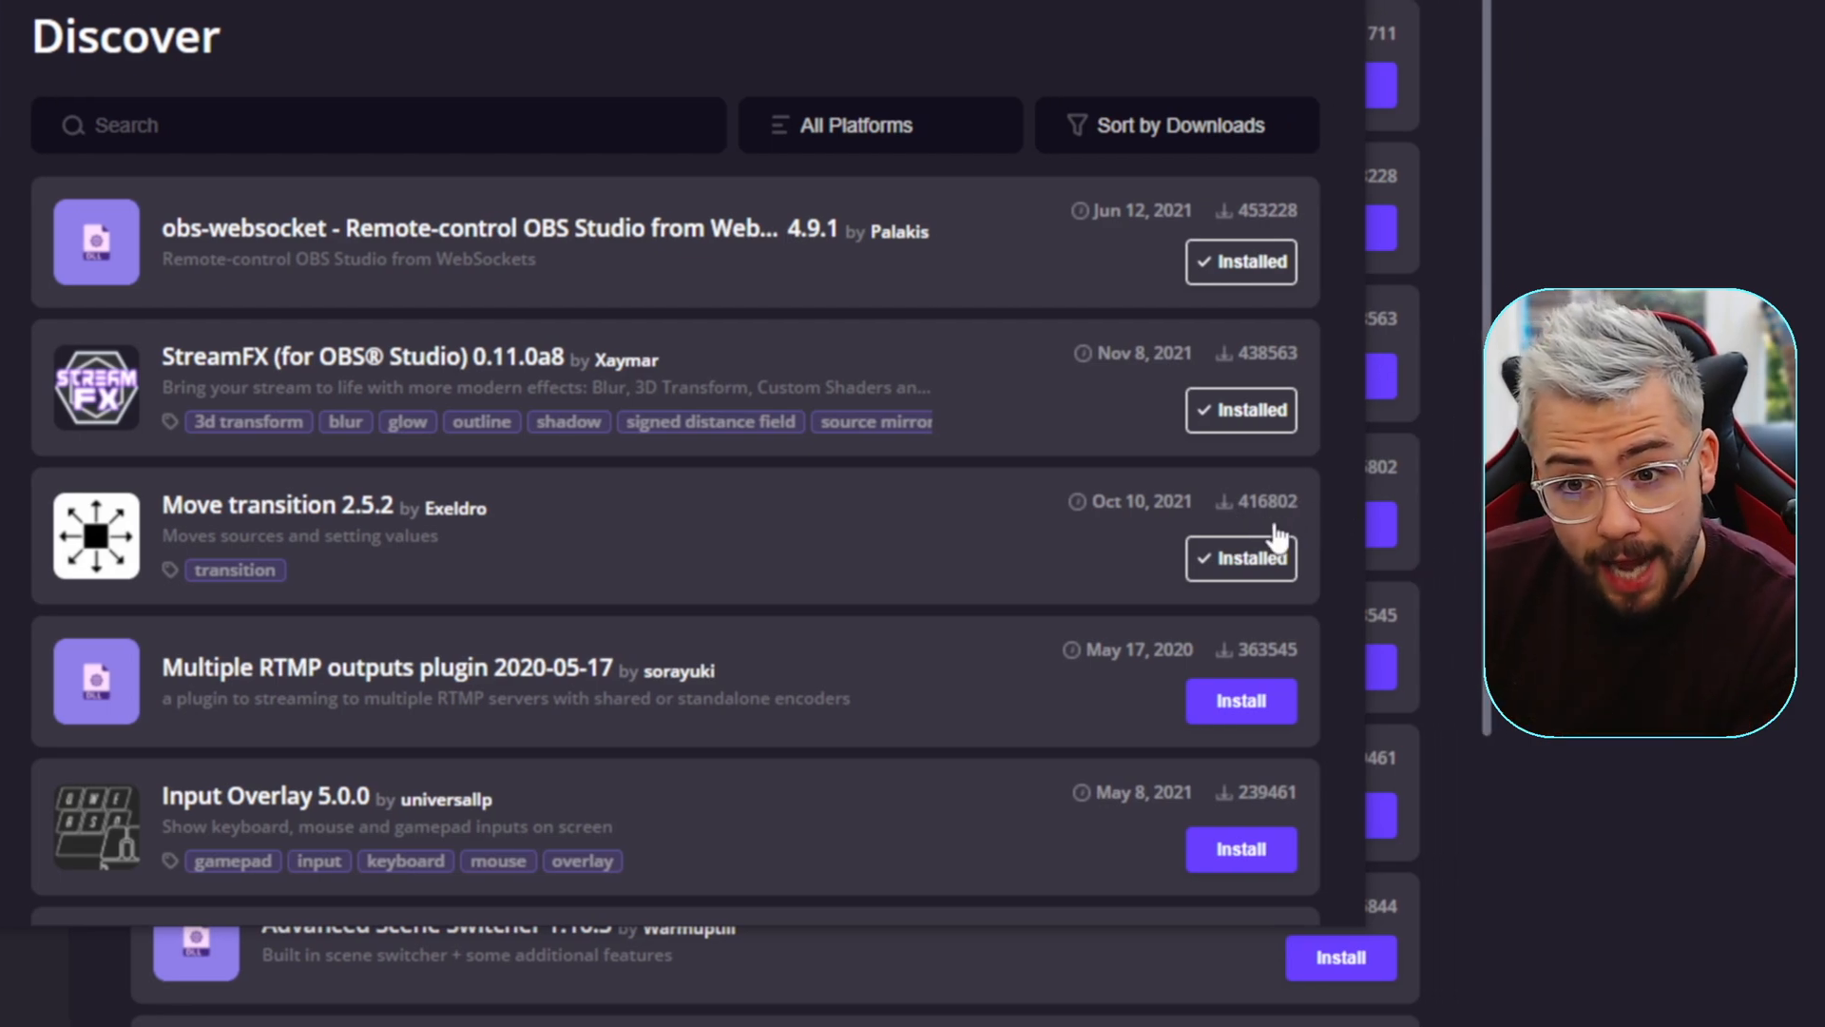
{"action": "scroll", "scroll_direction": "down", "scroll_amount": 3}
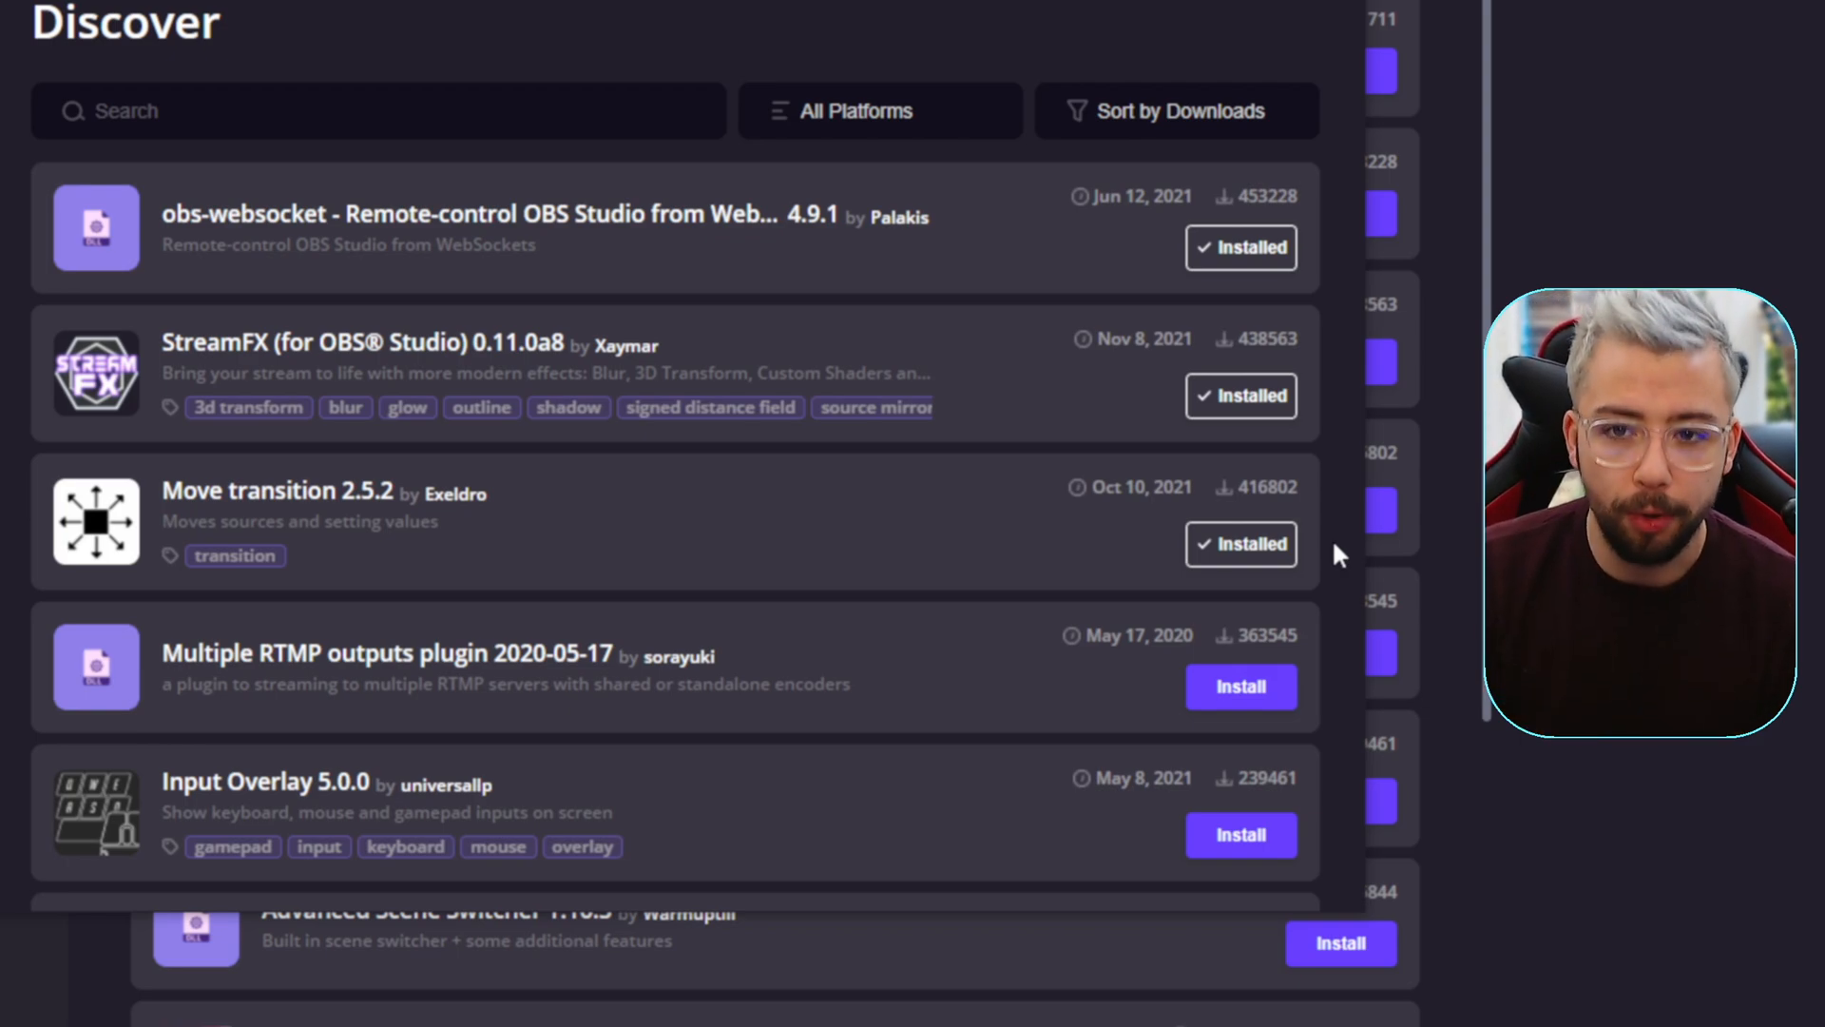
{"action": "mouse_move", "coordinate": [1324, 528]}
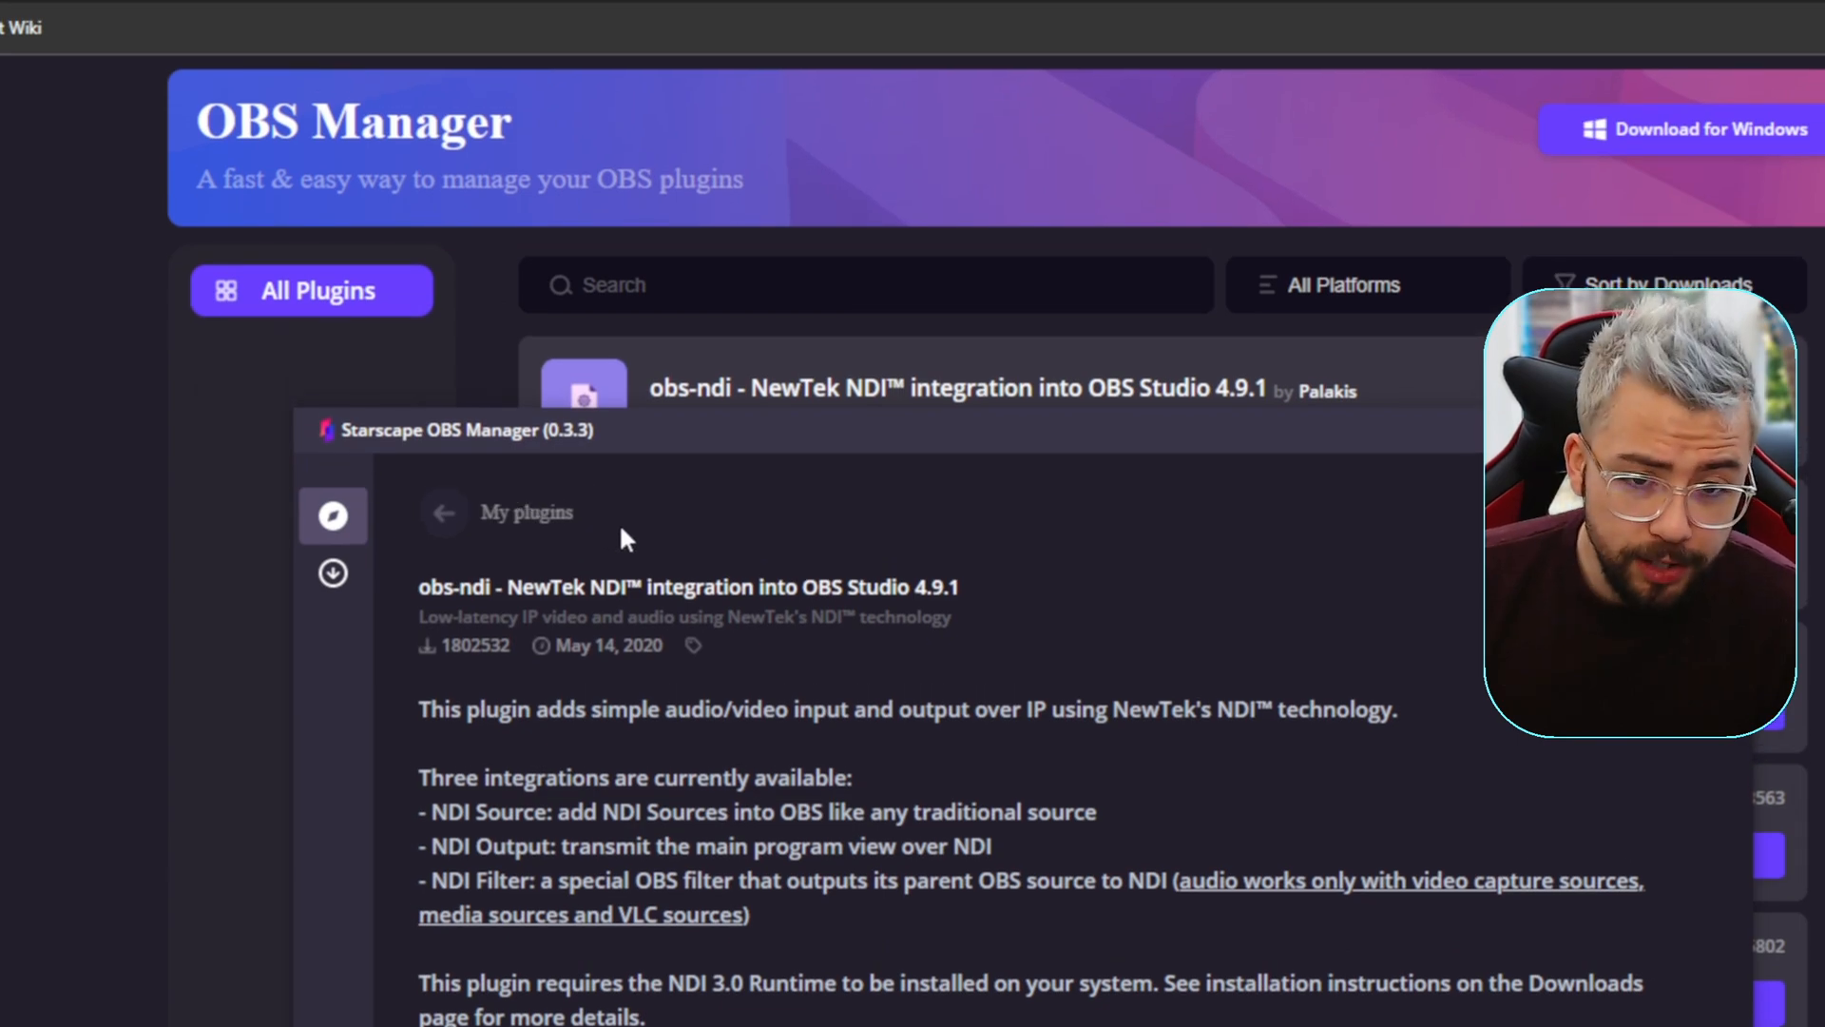
{"action": "mouse_move", "coordinate": [638, 534]}
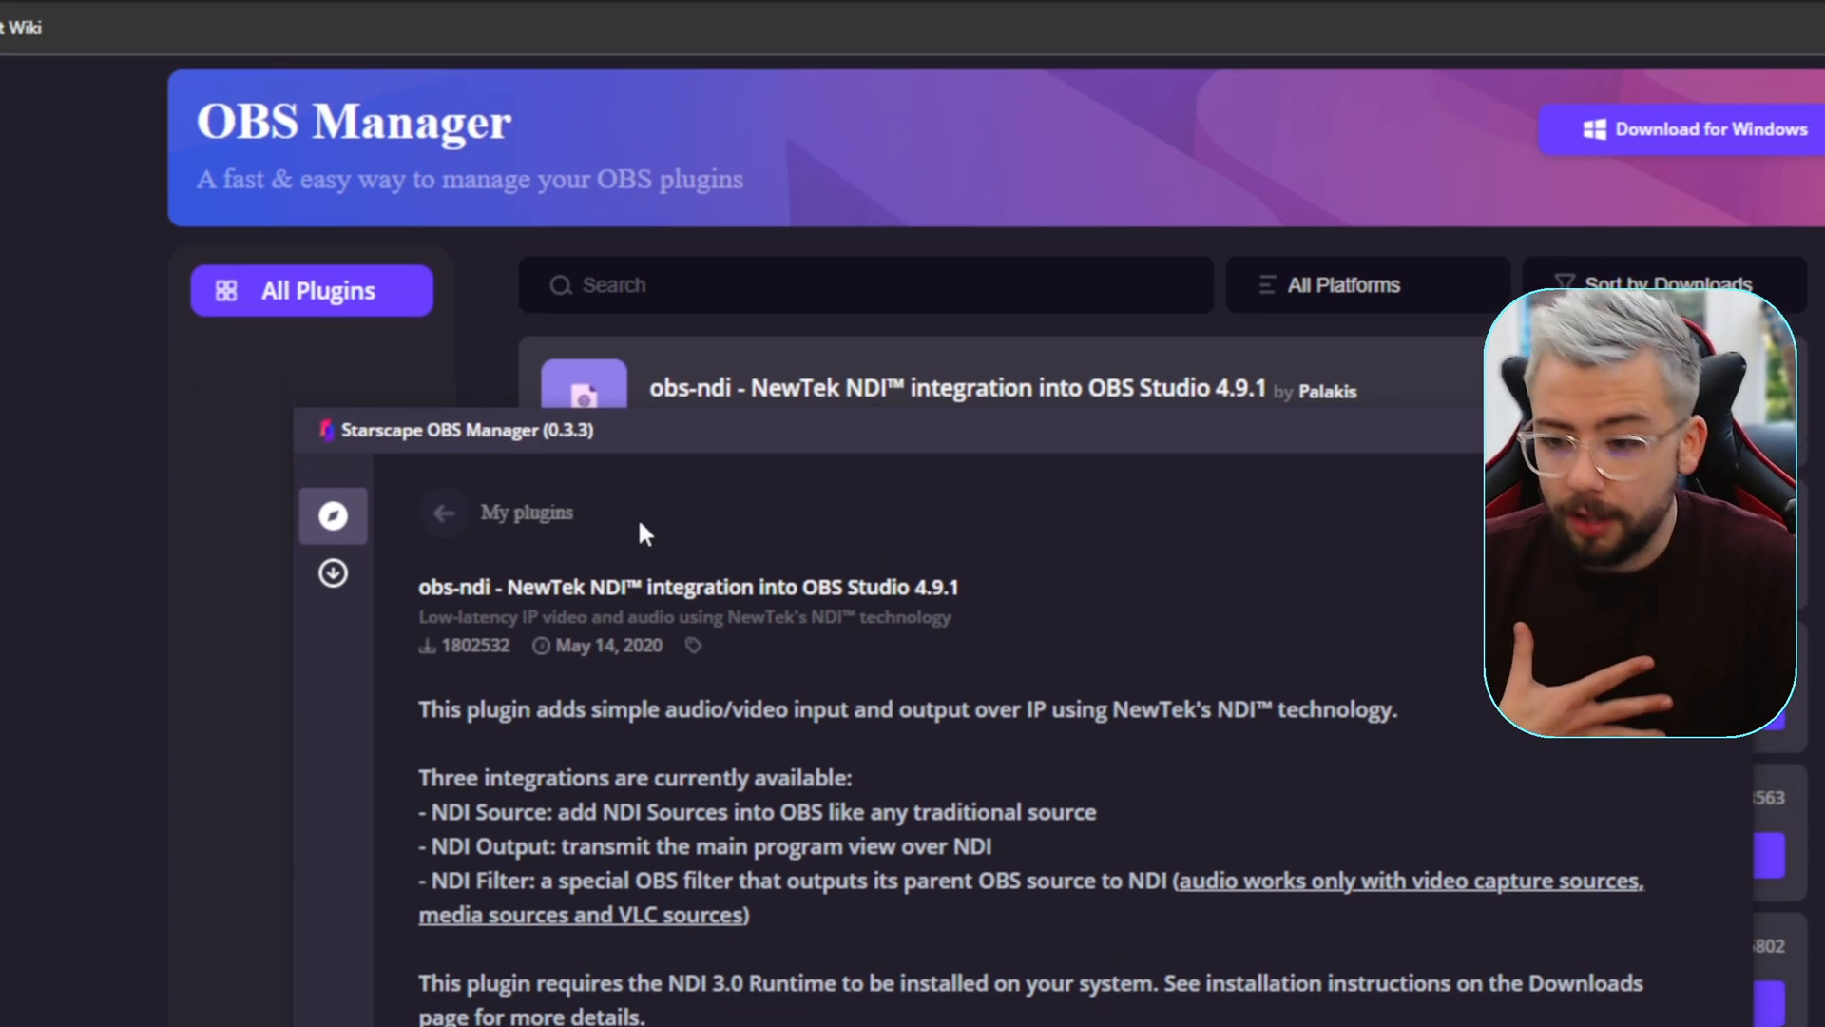